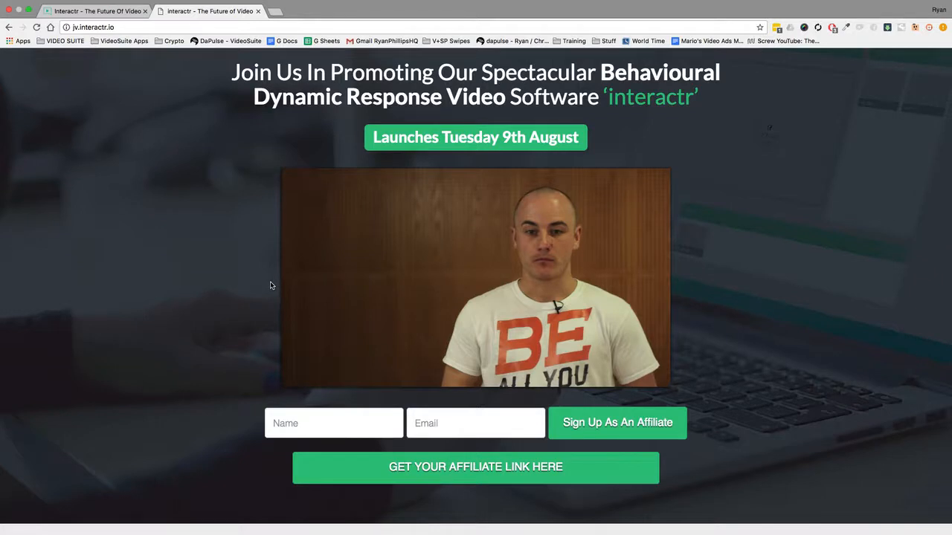
mouse_move(244, 310)
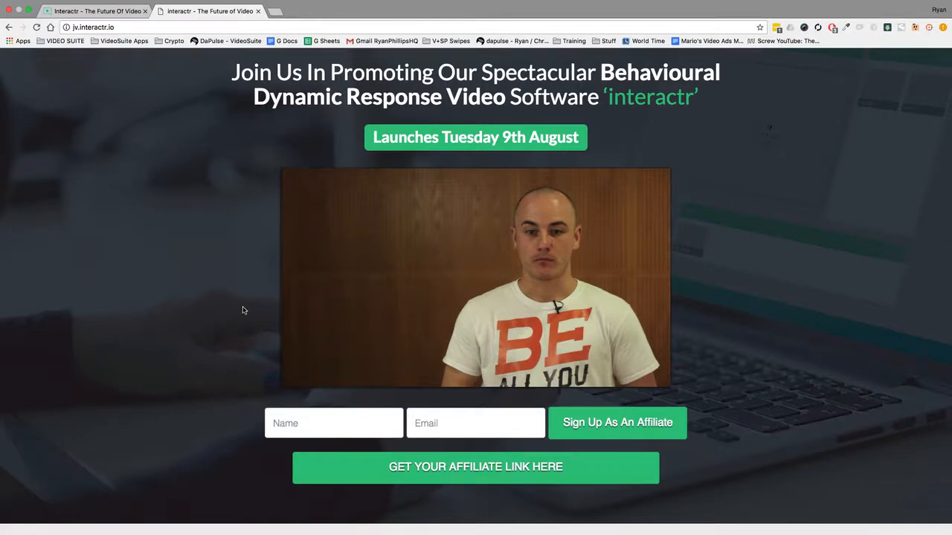
mouse_move(294, 374)
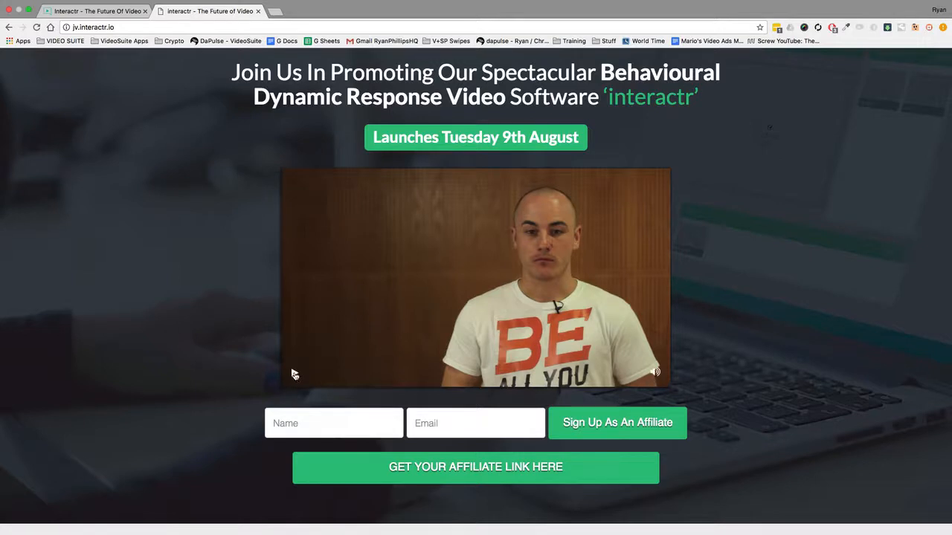
mouse_move(226, 293)
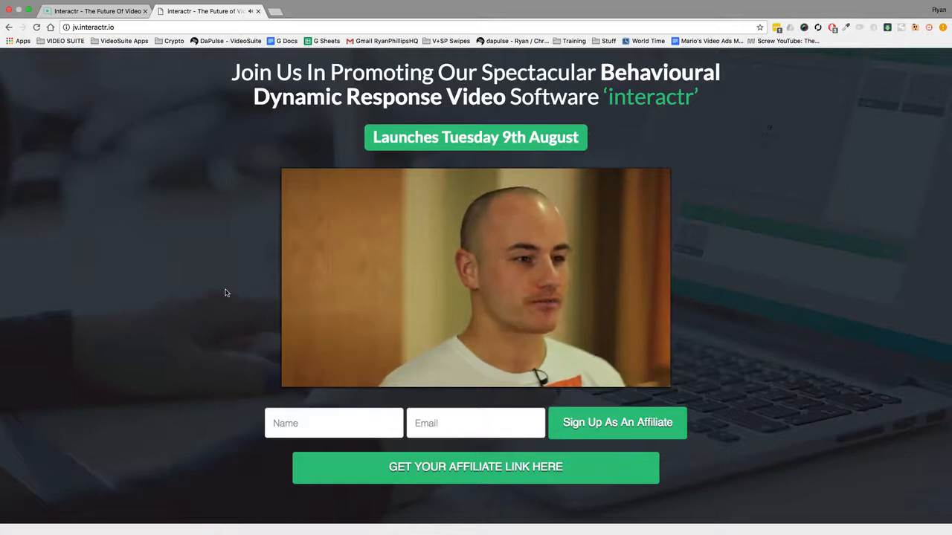
Step: Play the JV page demo video, pick the pink t-shirt, then open the Projects dashboard
click(475, 278)
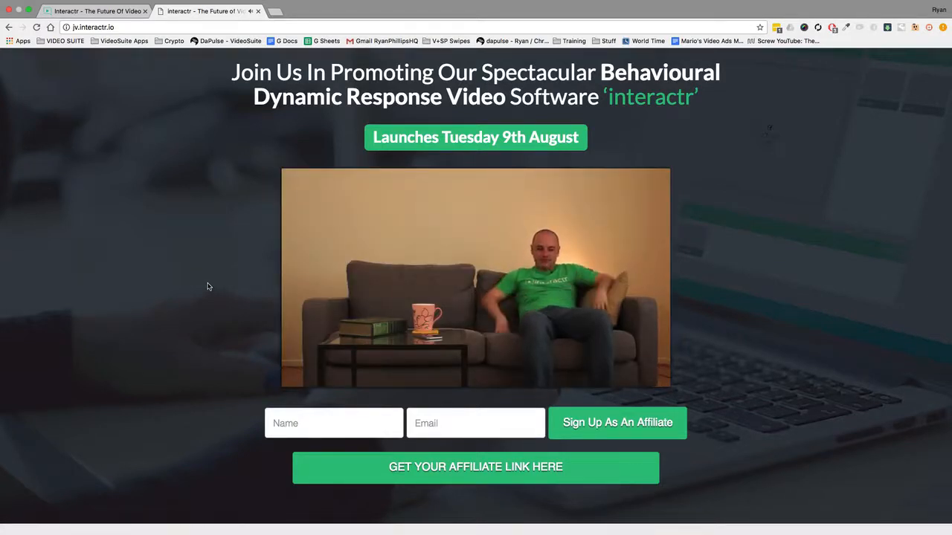
click(475, 279)
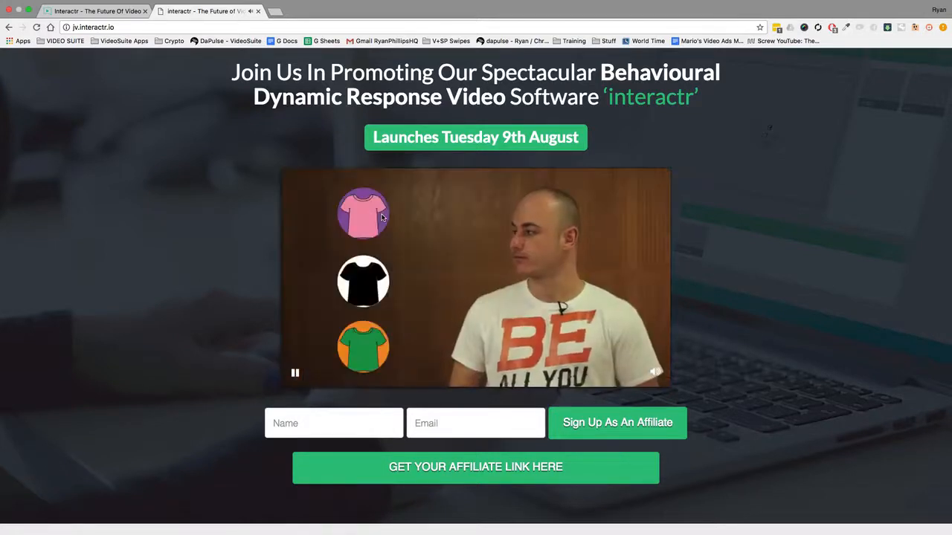
click(363, 213)
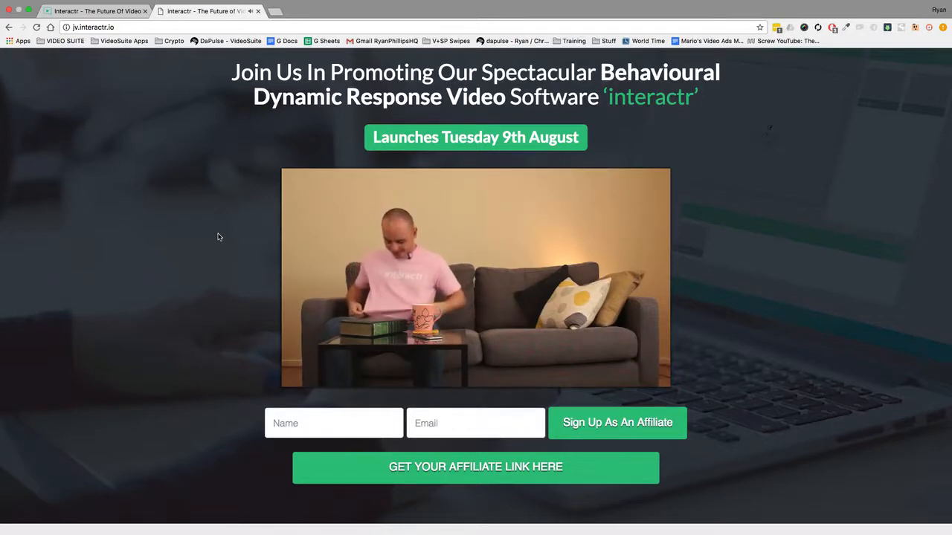
click(475, 278)
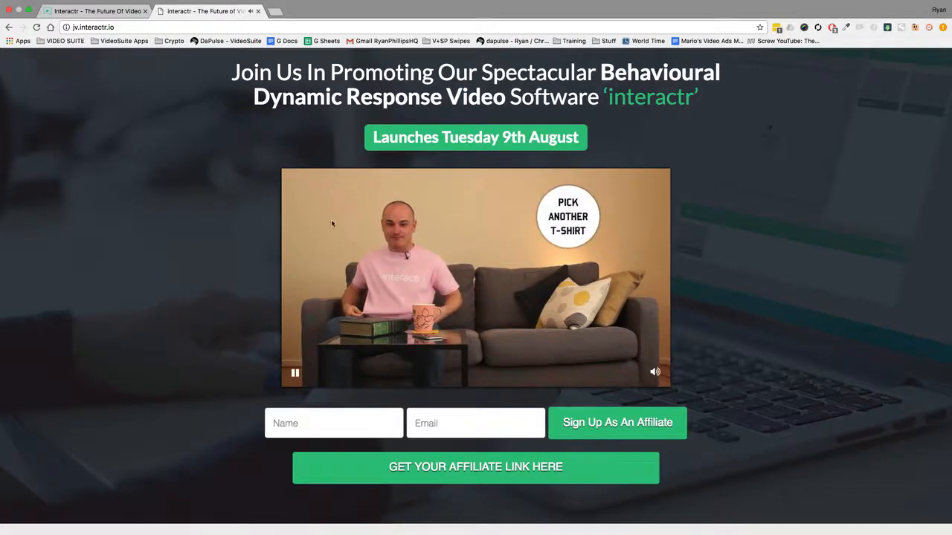
click(567, 216)
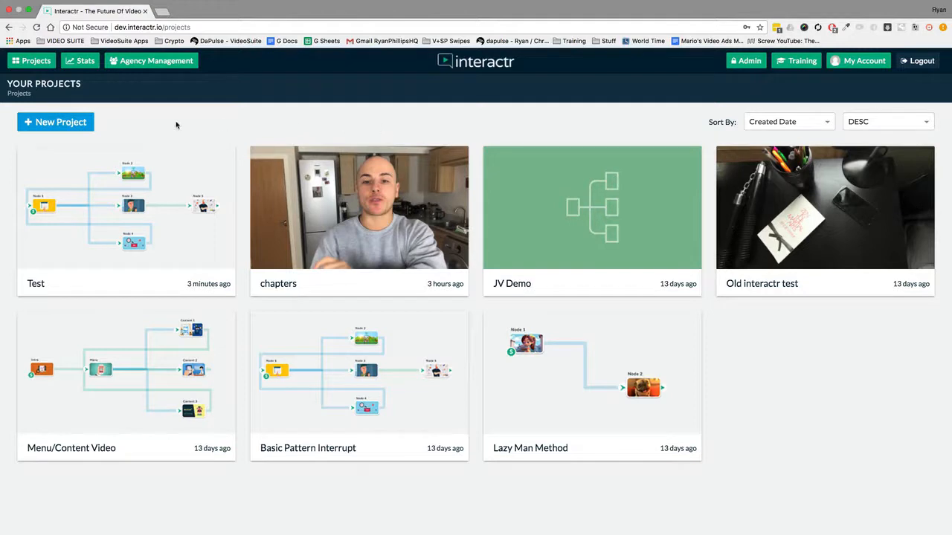
Step: Create a project named 'jv test' from the Basic Pattern Interrupt template
click(55, 122)
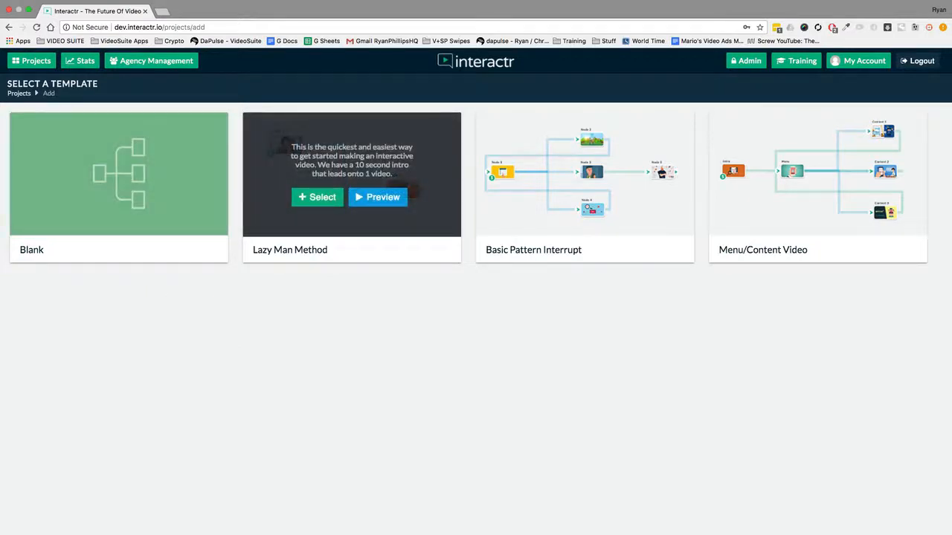
mouse_move(818, 174)
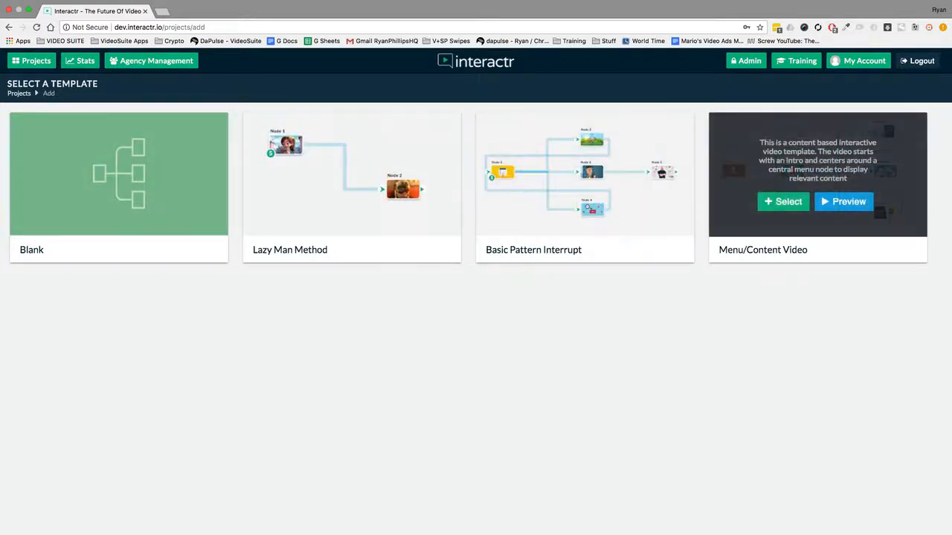
mouse_move(781, 327)
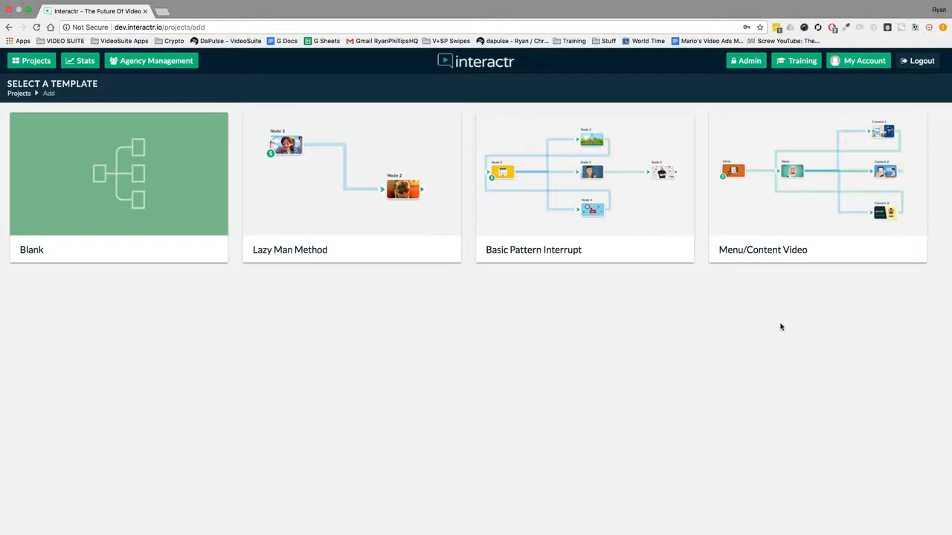
mouse_move(734, 352)
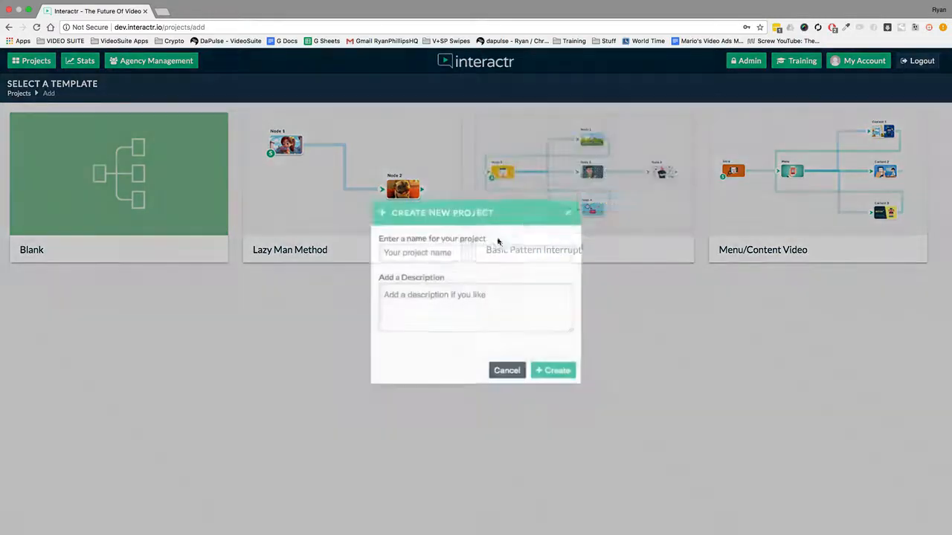
text(jv)
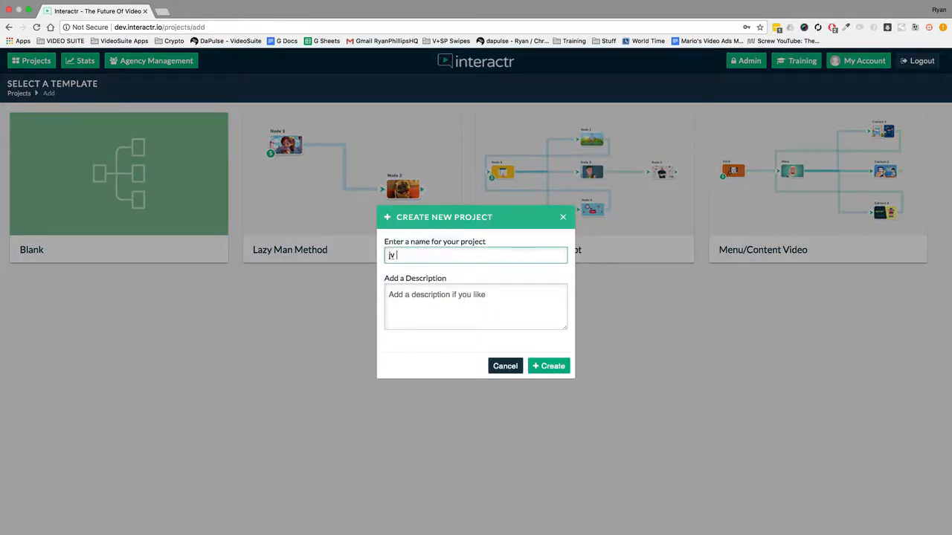
text(test)
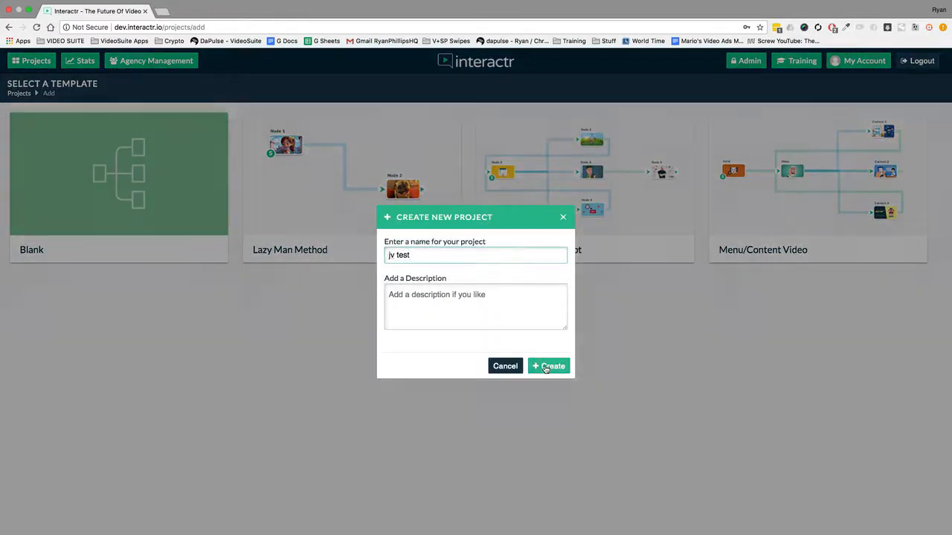
click(548, 365)
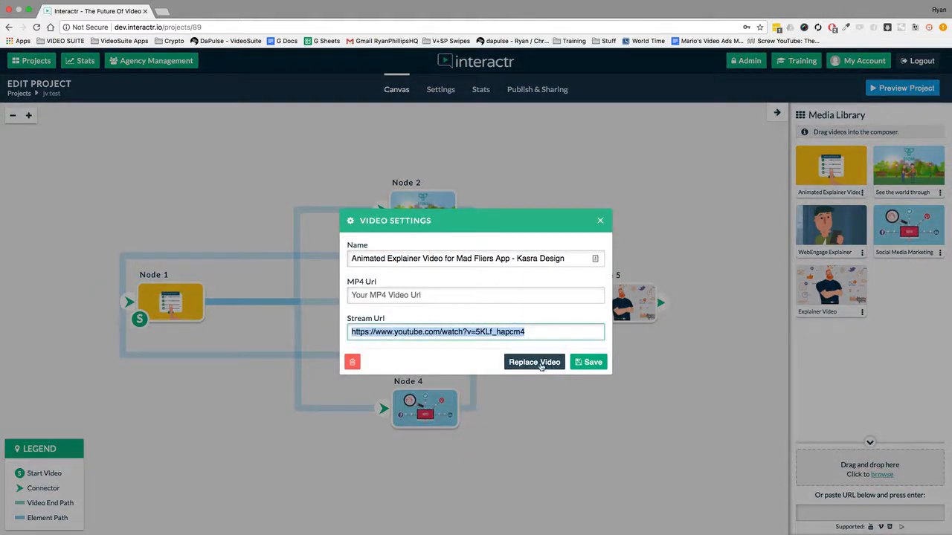
Step: Dismiss the node's video settings and look over the jv test canvas nodes
click(600, 220)
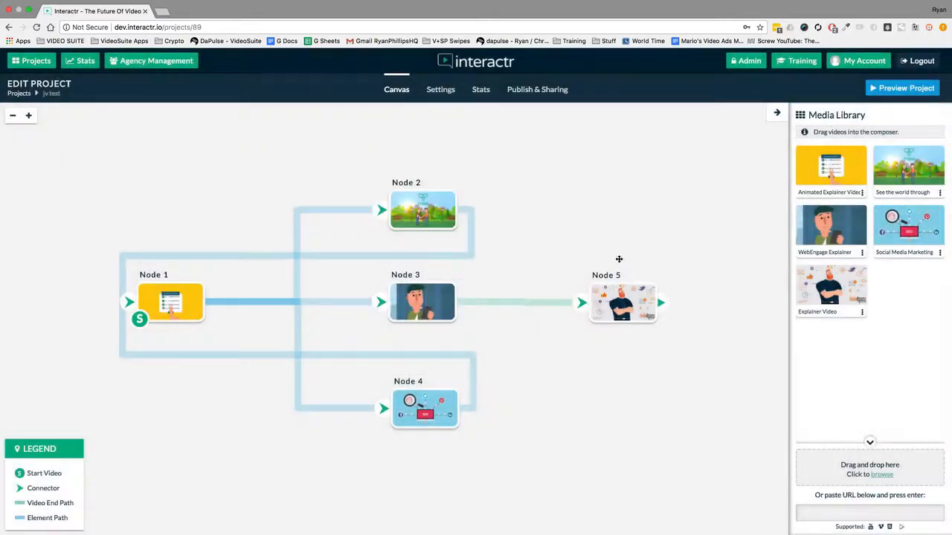
drag(624, 302, 650, 204)
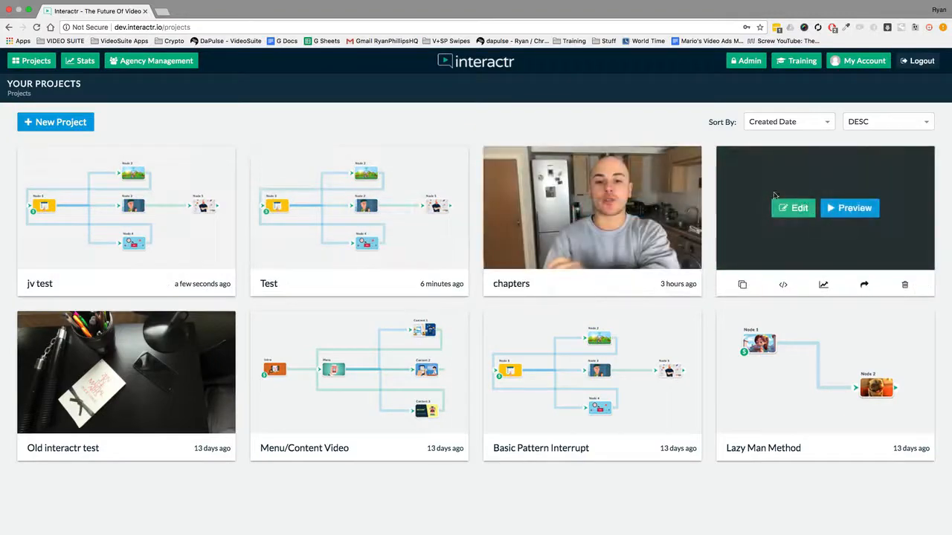
Step: Open the JV Demo project and test-place the Think positively cartoon clip on its canvas
click(799, 207)
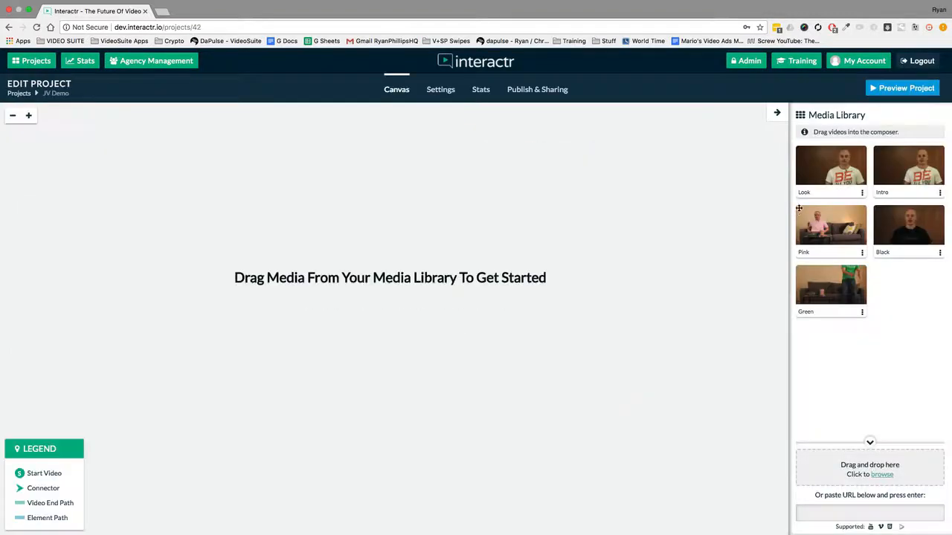
mouse_move(685, 251)
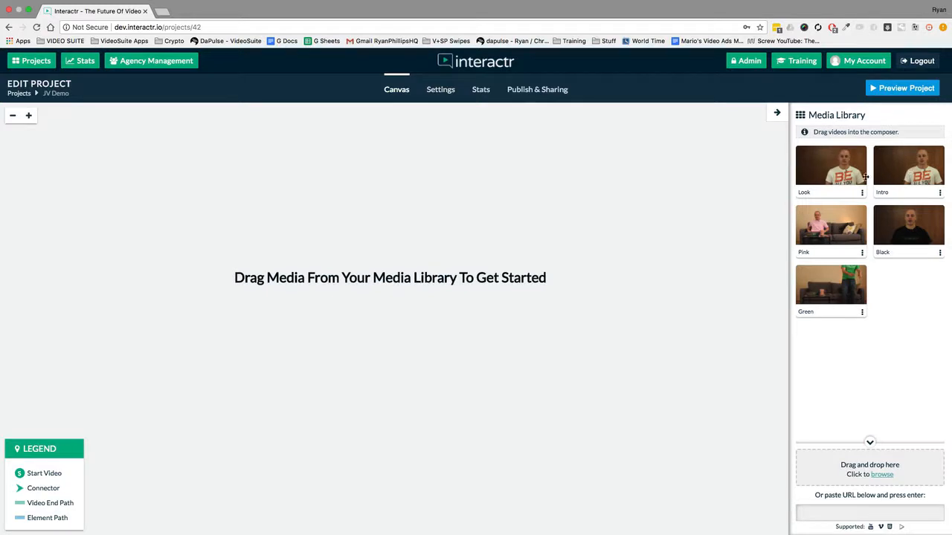
mouse_move(889, 292)
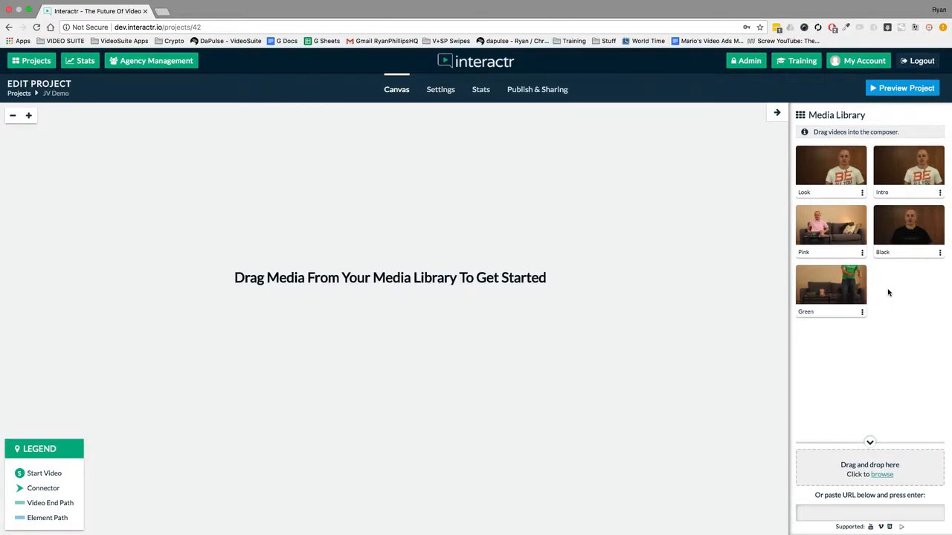
mouse_move(833, 291)
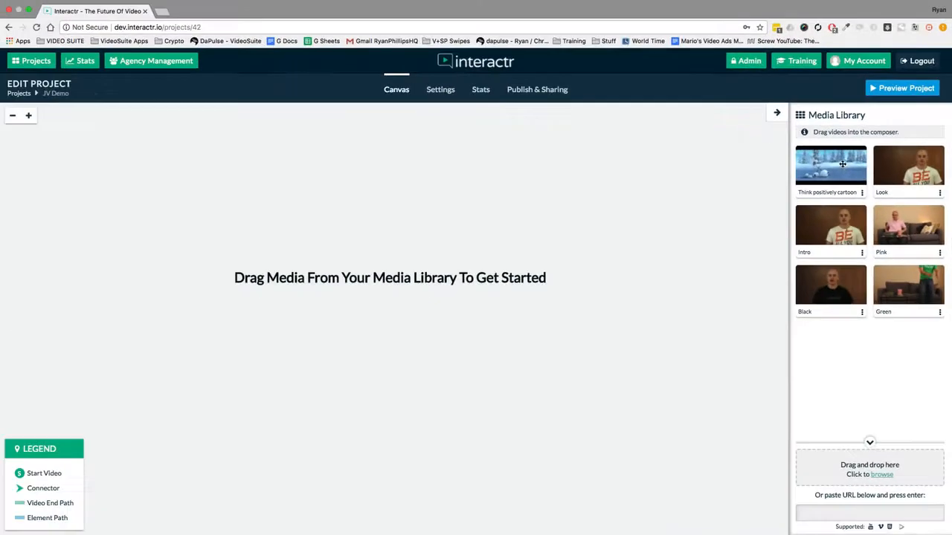
drag(830, 164, 229, 271)
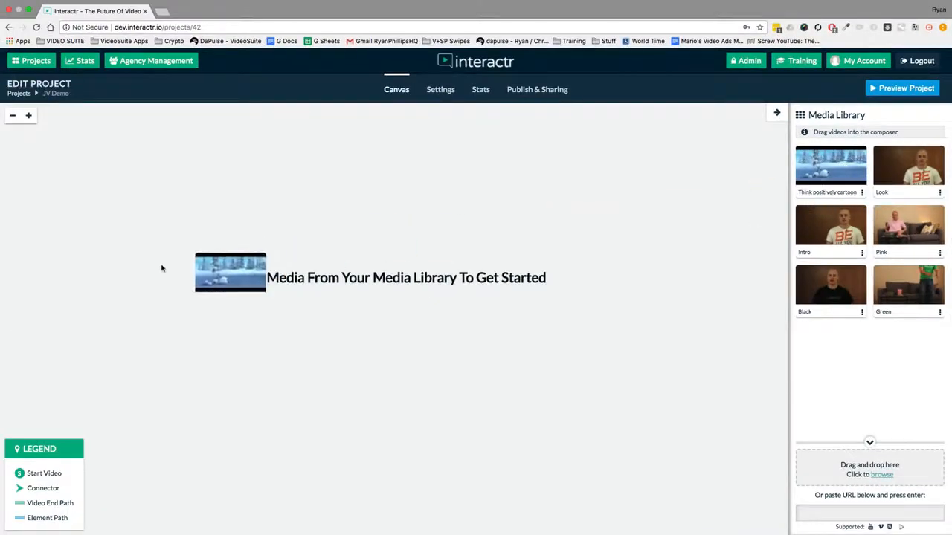
drag(831, 165, 177, 316)
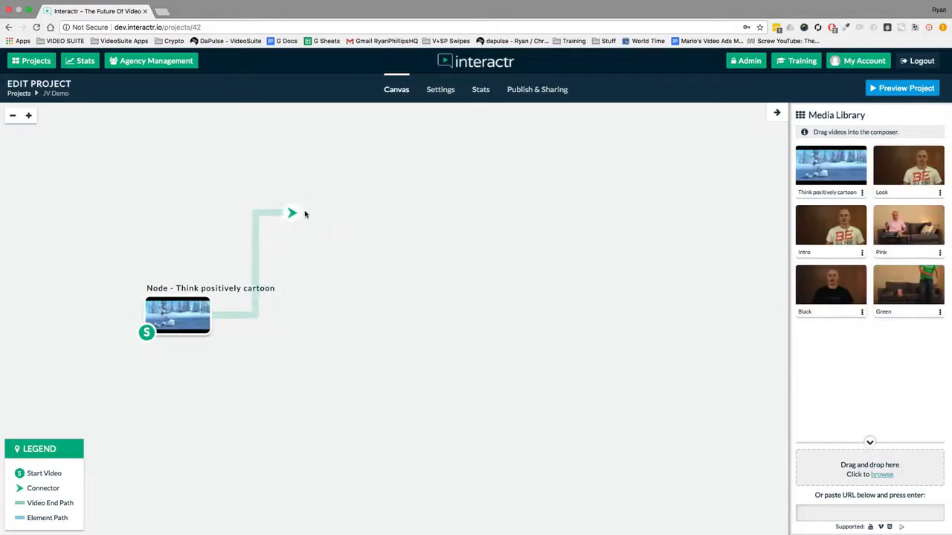
click(177, 314)
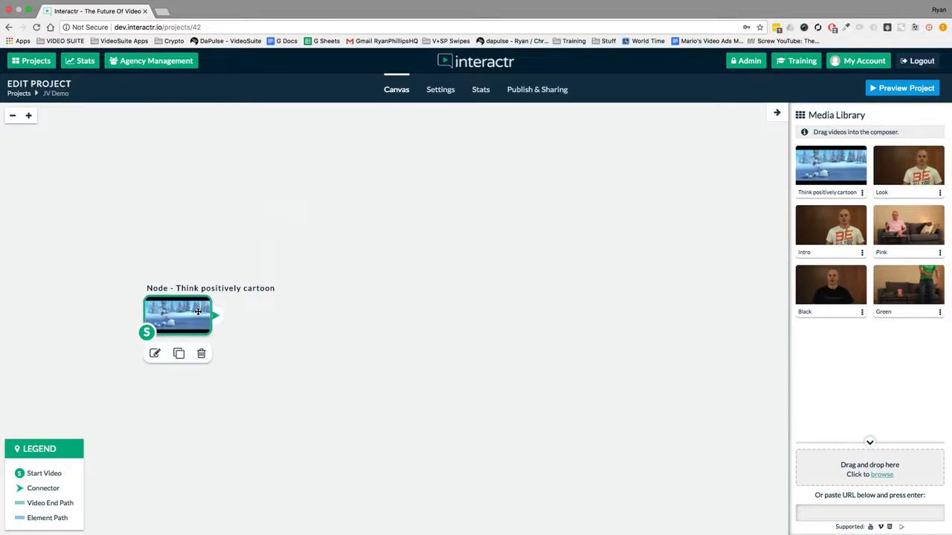
click(458, 351)
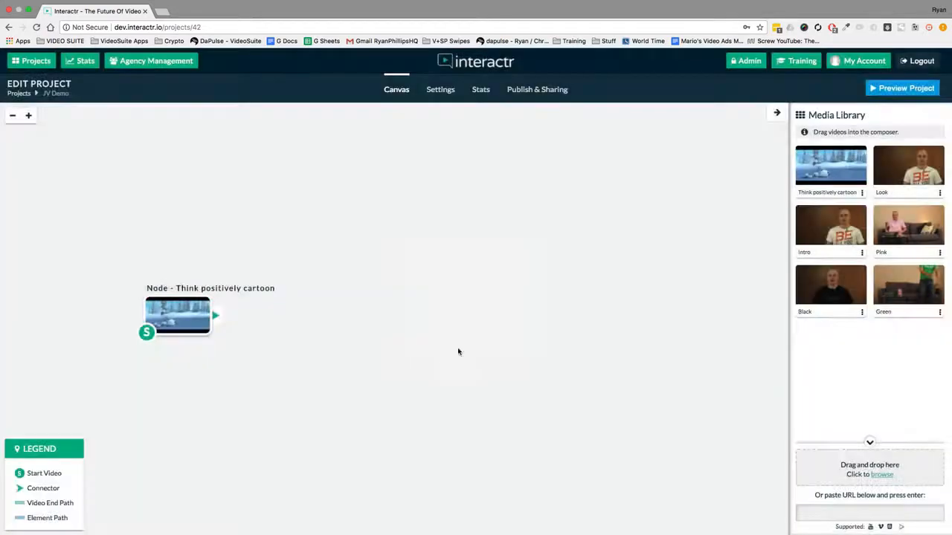
double_click(177, 314)
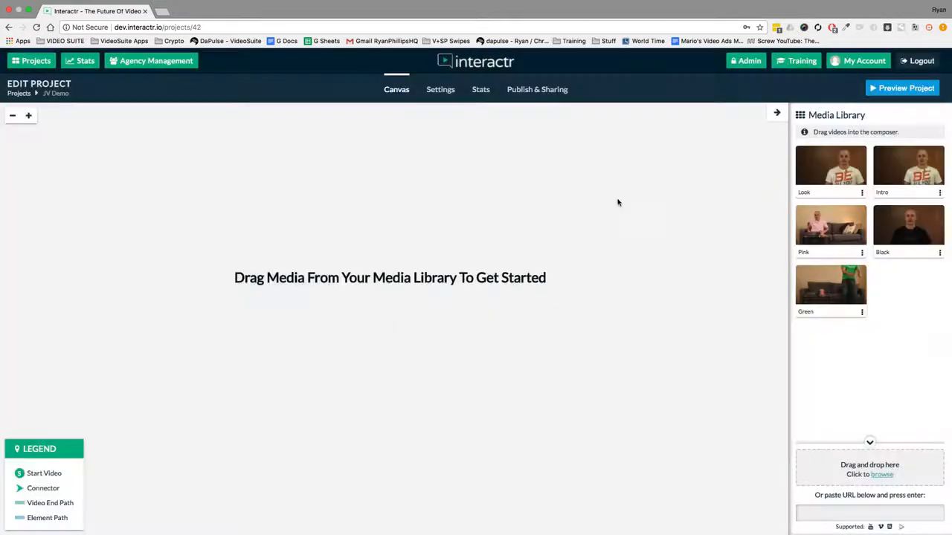
mouse_move(861, 178)
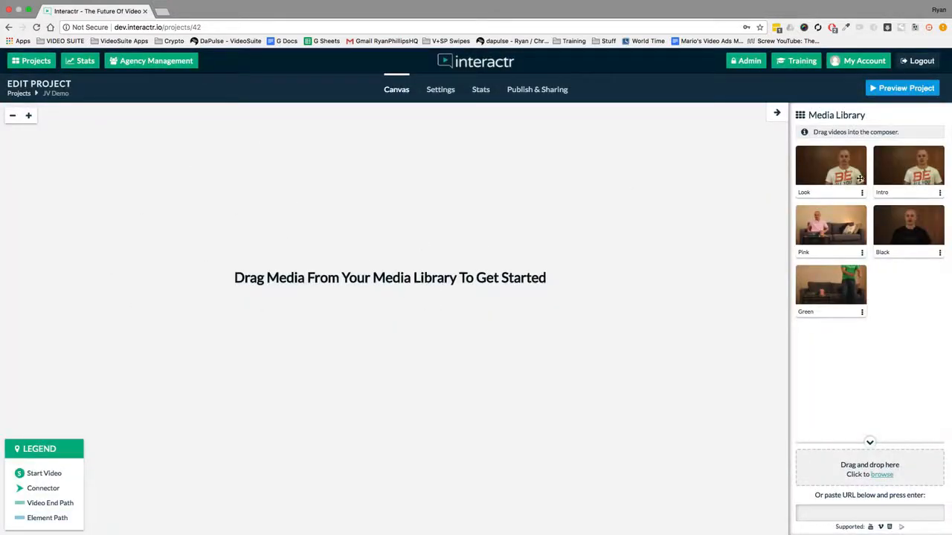
Step: Toggle the media library and drop the Intro and Look clips onto the canvas
click(776, 113)
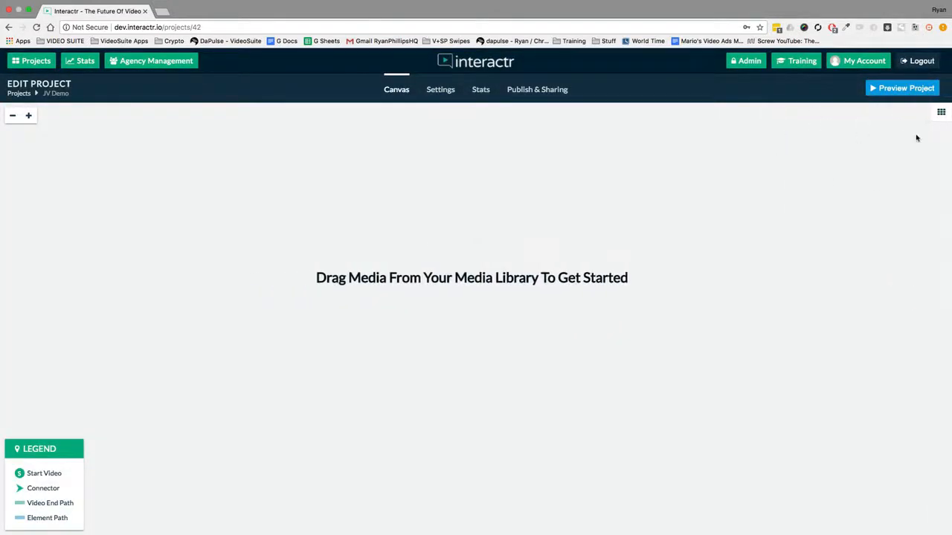
mouse_move(940, 119)
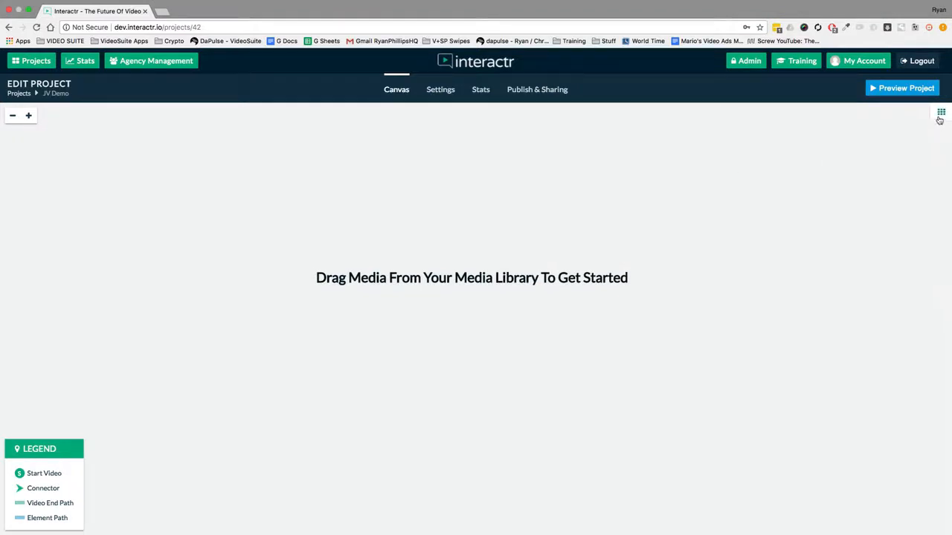
click(940, 113)
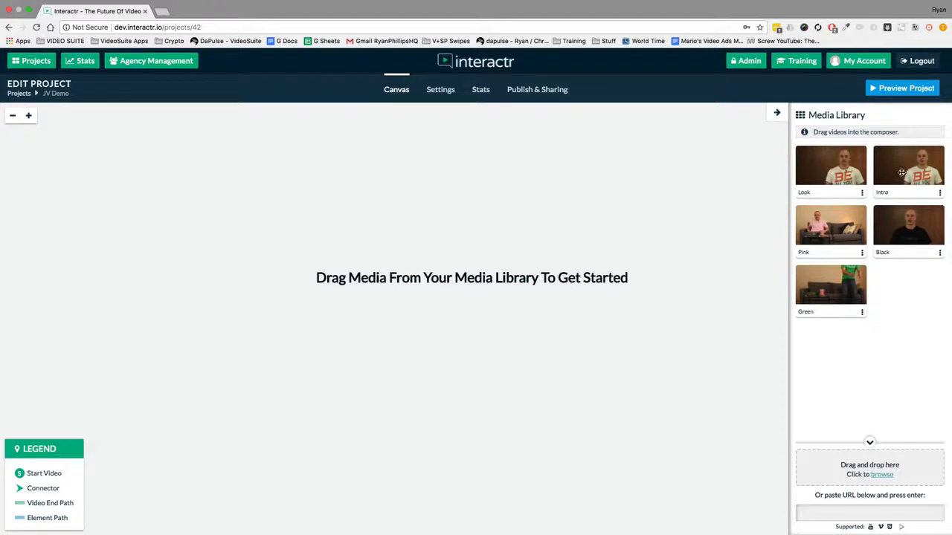
drag(908, 167, 162, 304)
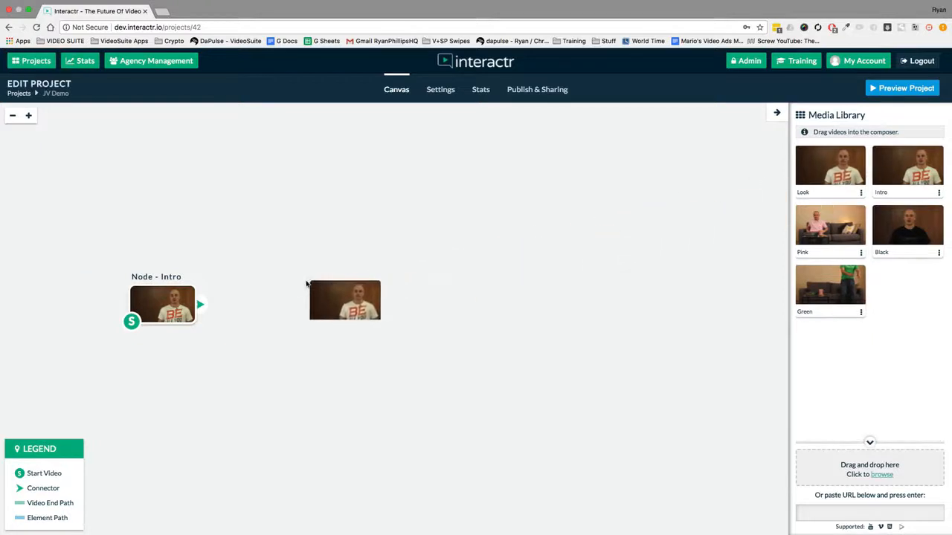
click(344, 301)
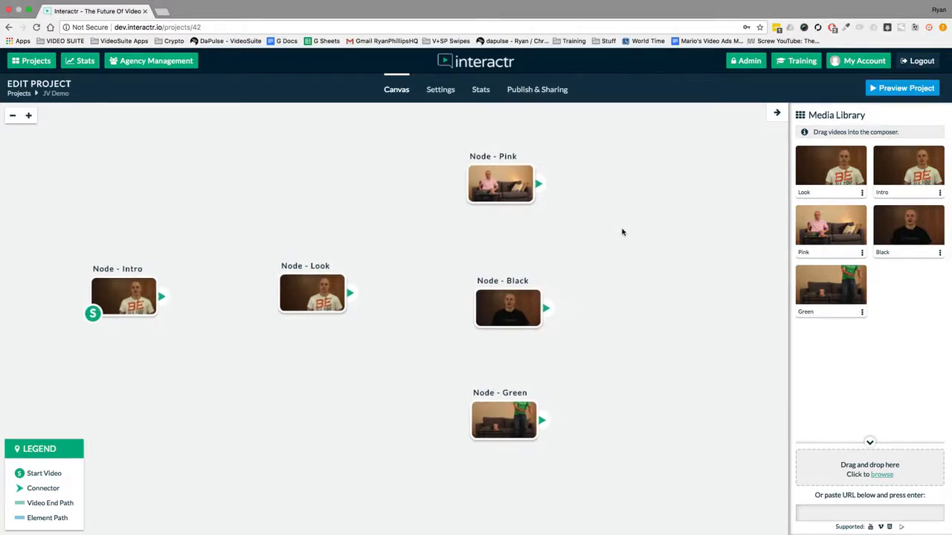
click(508, 307)
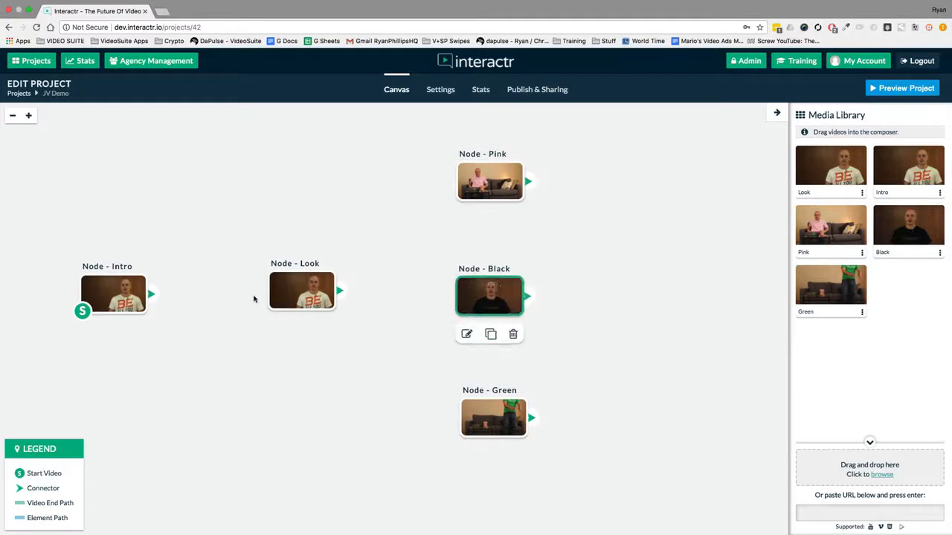
Step: Move the Black node right, connect Intro to Look, and open Look's editor
drag(489, 296, 643, 296)
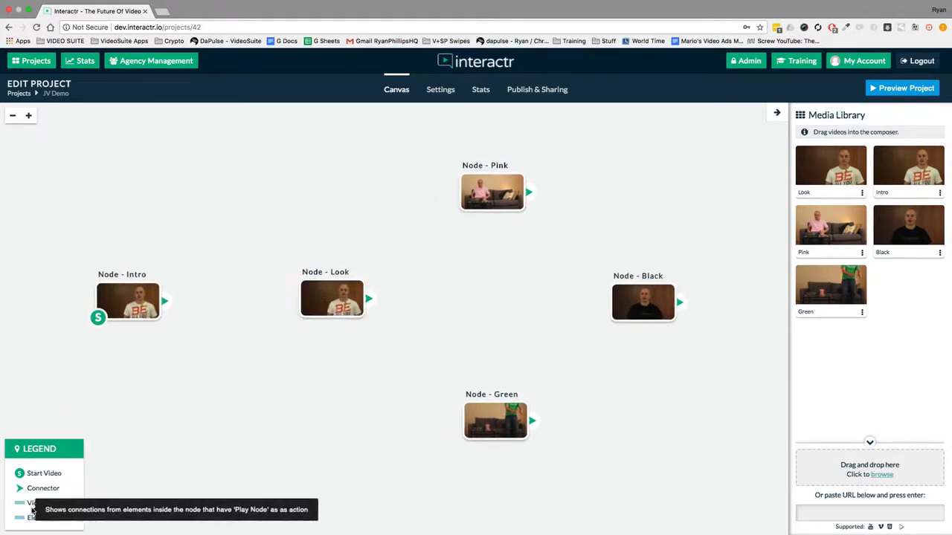
mouse_move(166, 299)
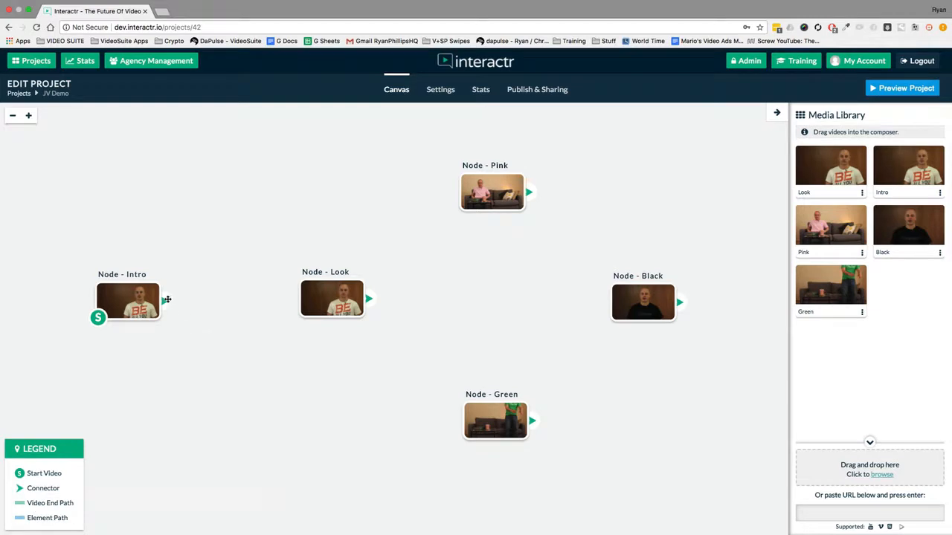
drag(160, 301, 241, 264)
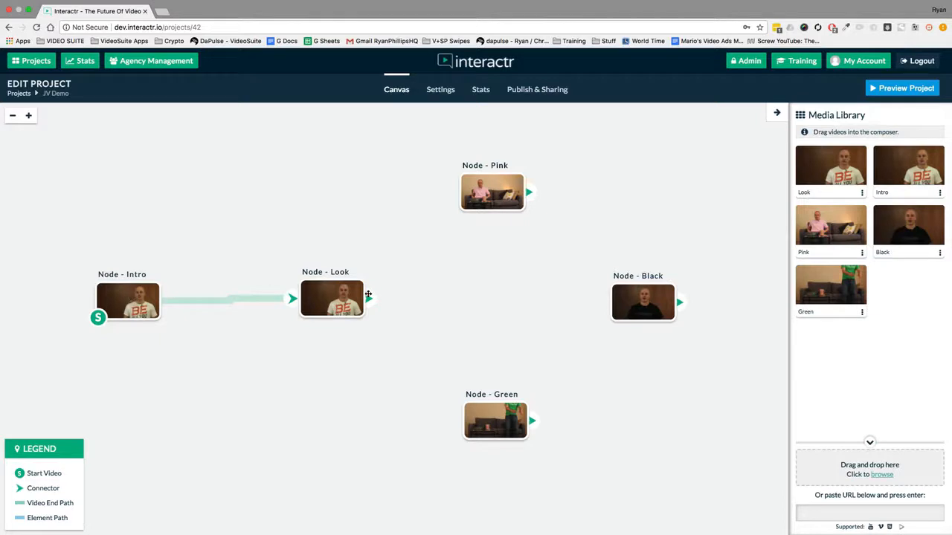
mouse_move(402, 282)
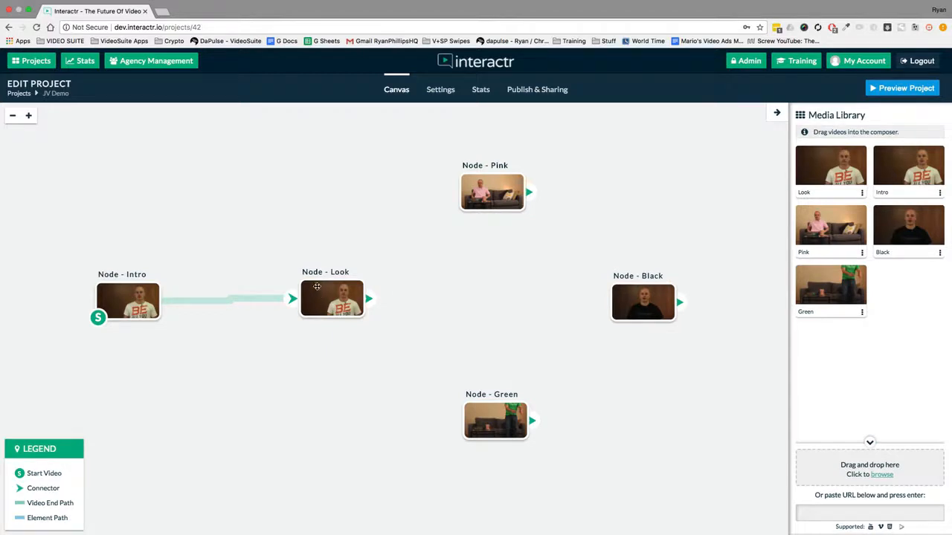
drag(368, 298, 406, 236)
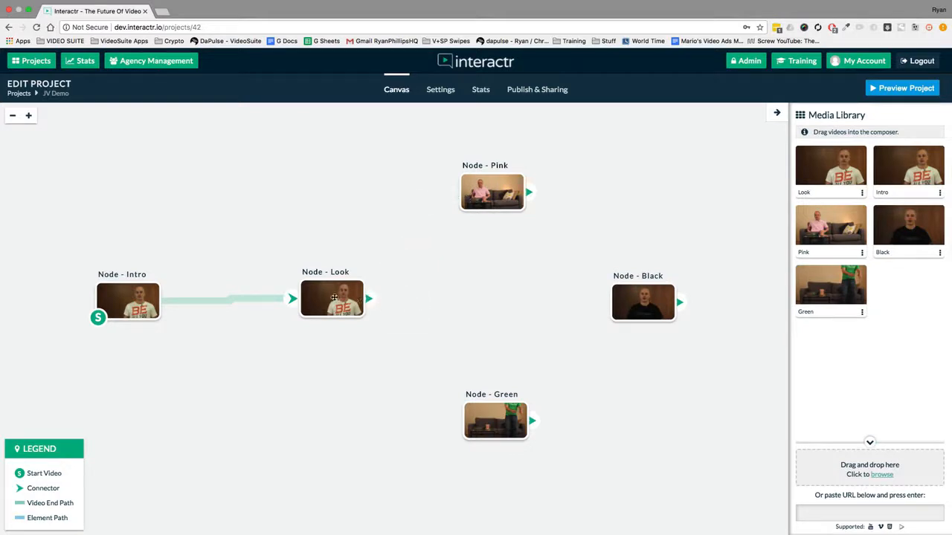
double_click(331, 299)
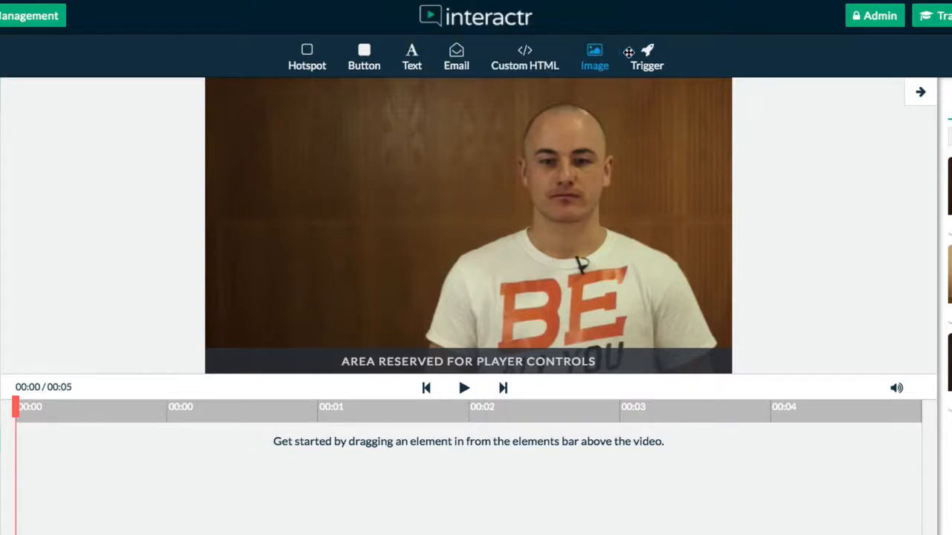
mouse_move(646, 59)
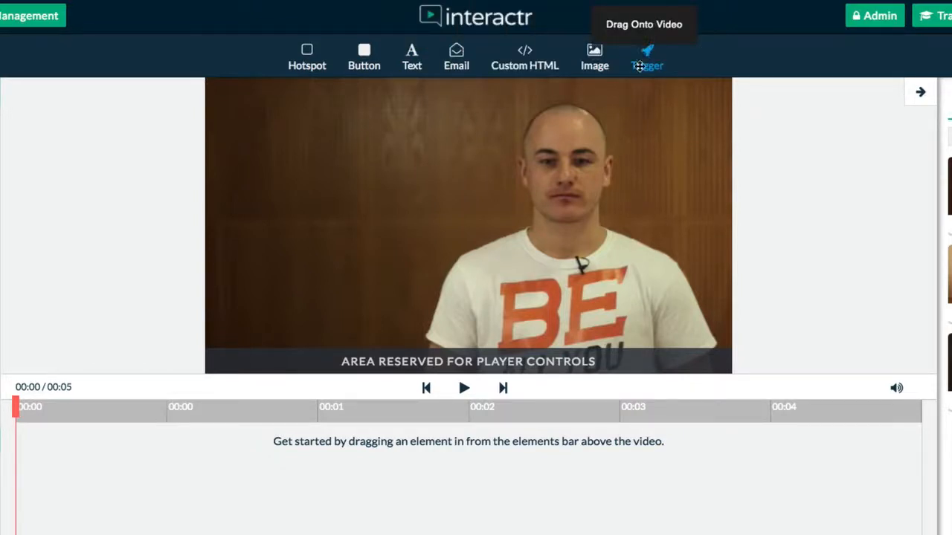
mouse_move(309, 78)
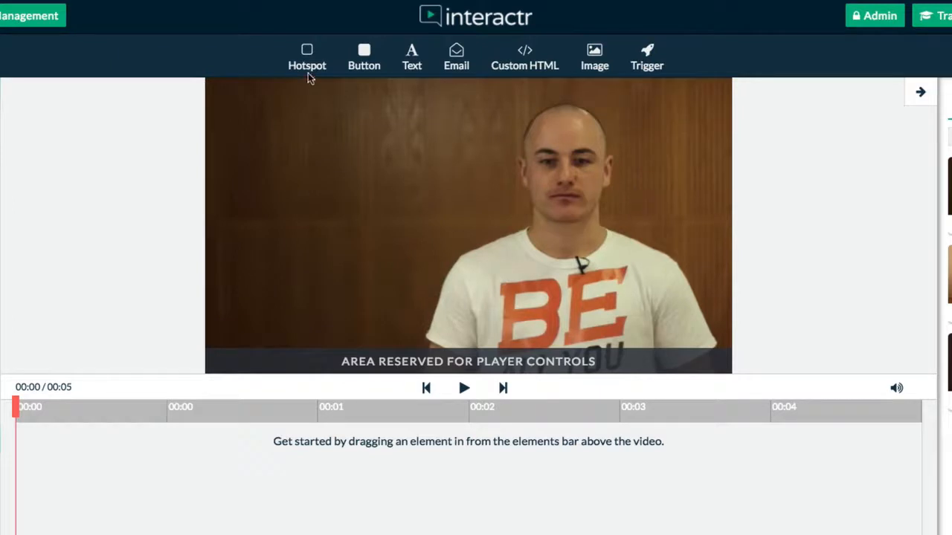
mouse_move(356, 151)
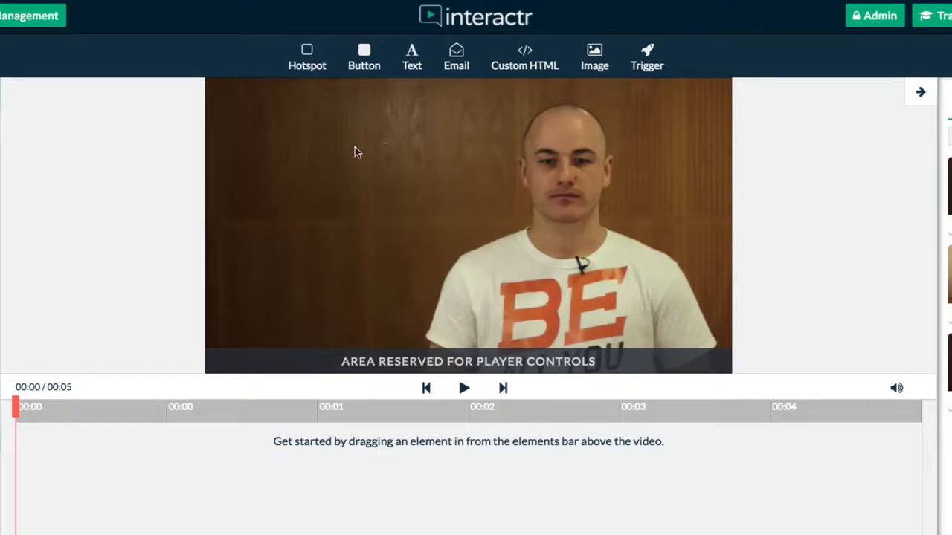
mouse_move(250, 130)
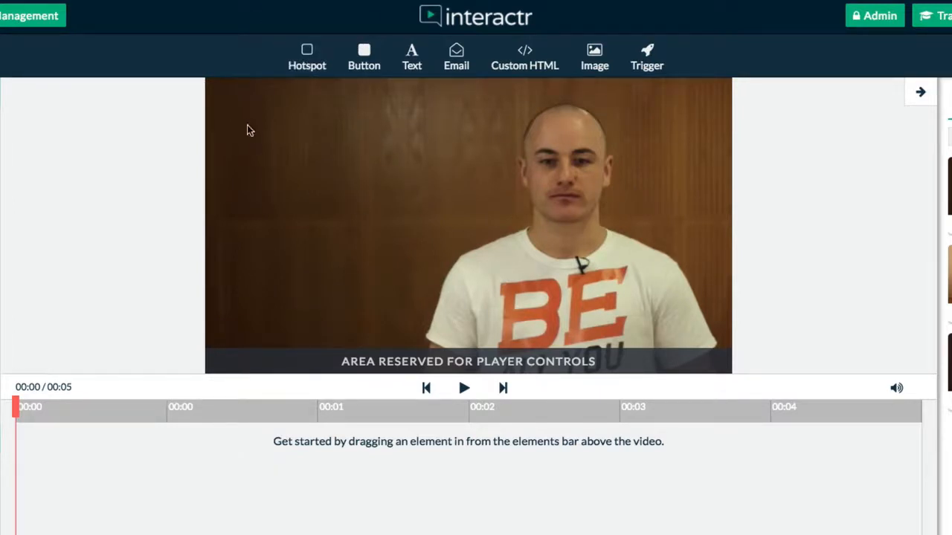
mouse_move(664, 147)
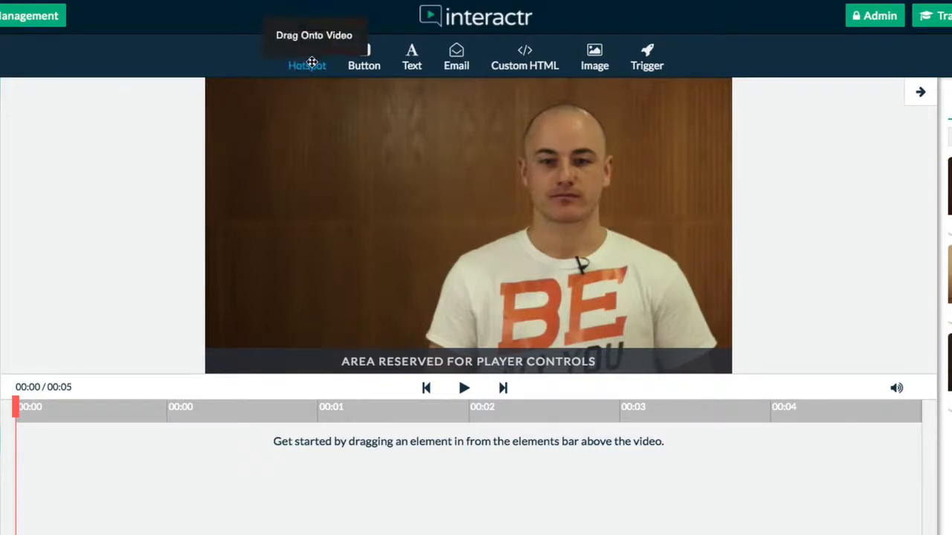
mouse_move(325, 171)
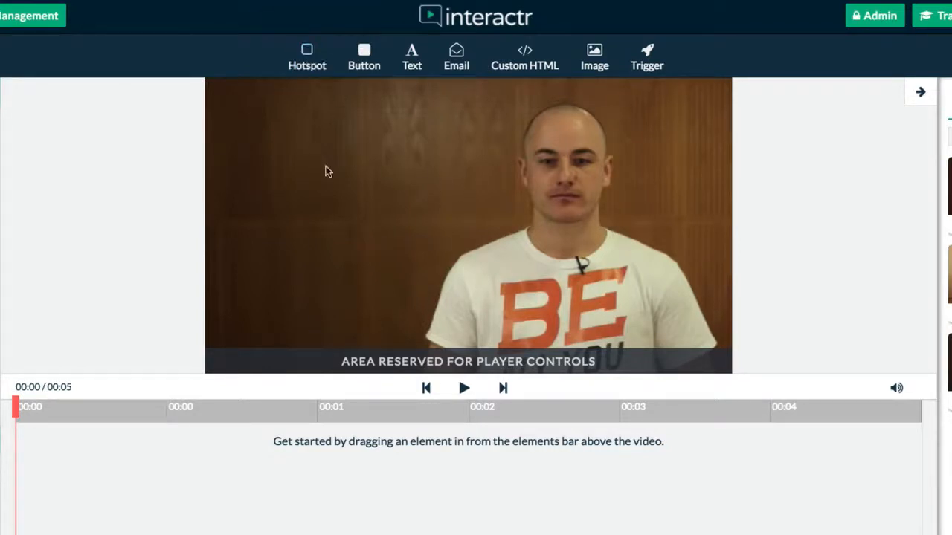
drag(306, 56, 293, 138)
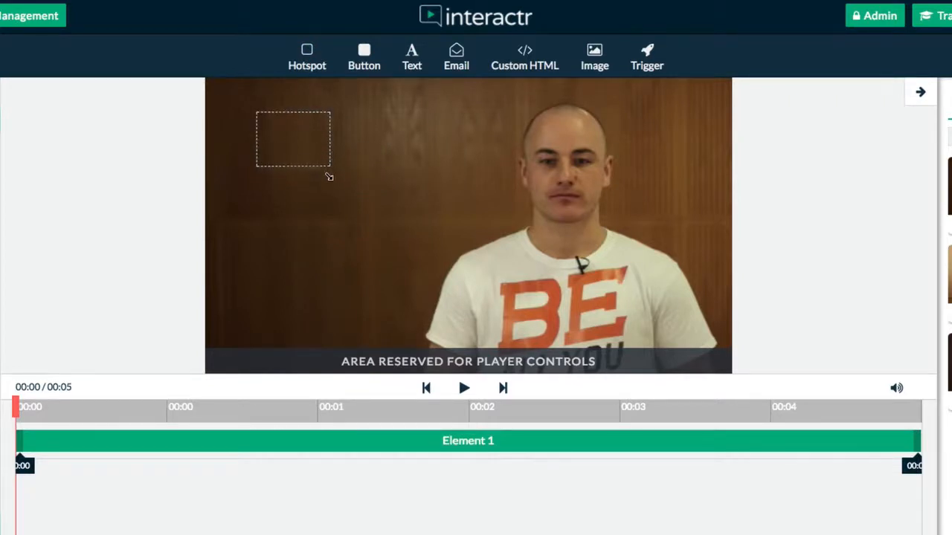
drag(329, 171, 355, 194)
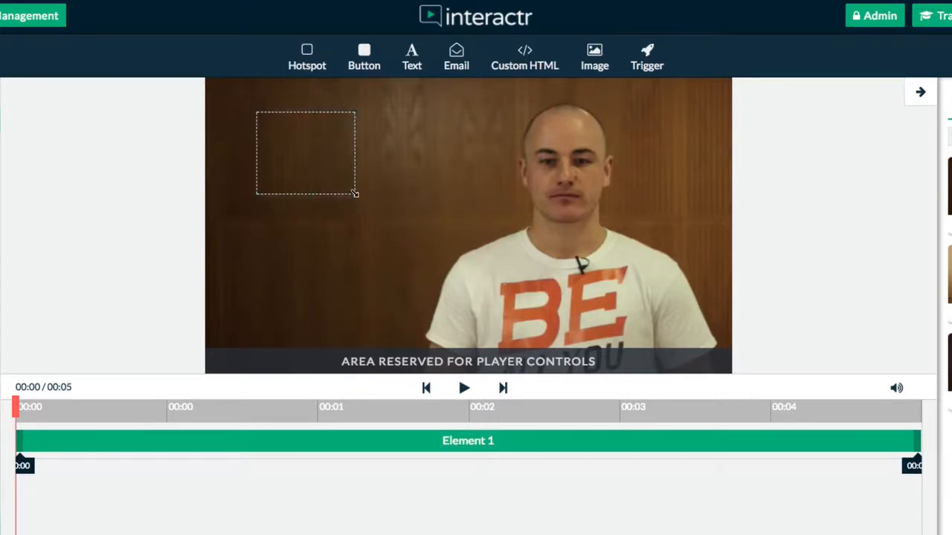
drag(356, 194, 375, 194)
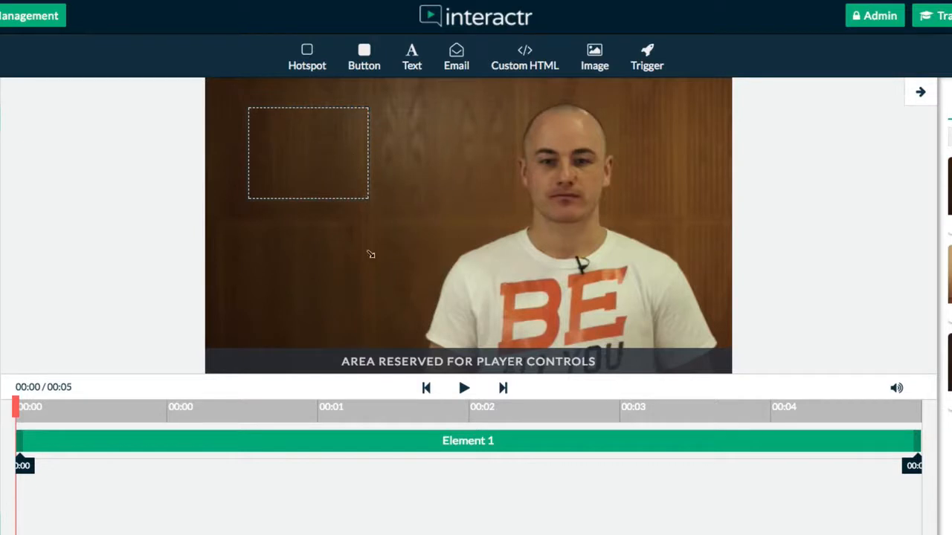
drag(19, 440, 294, 440)
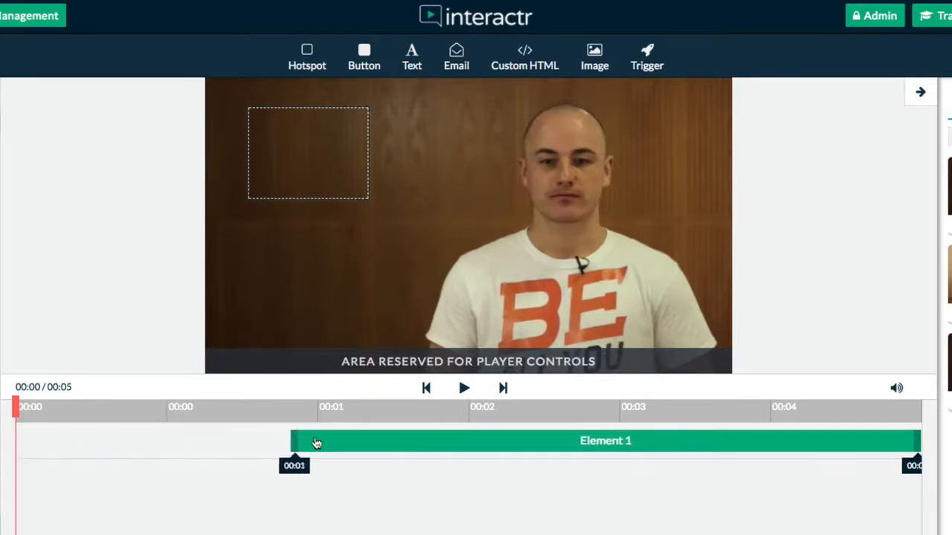
drag(316, 440, 465, 441)
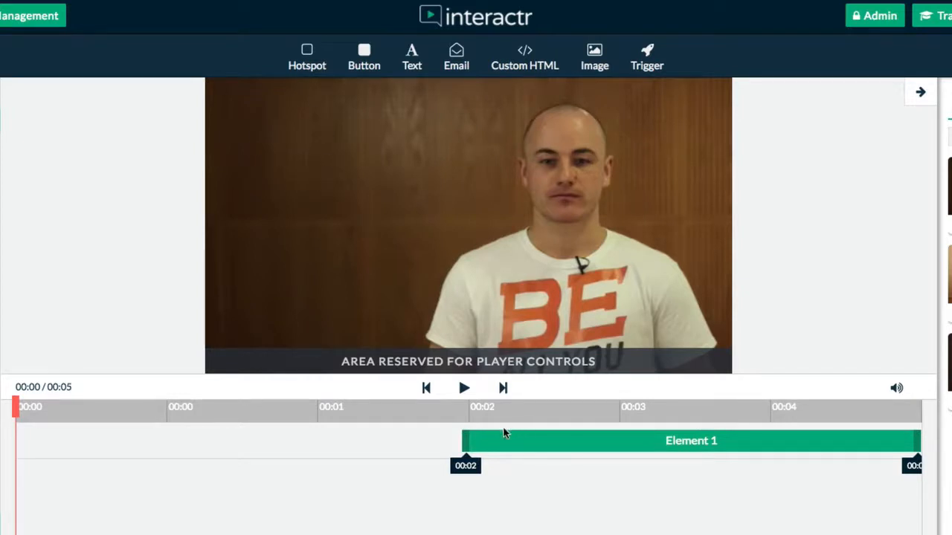
drag(465, 440, 14, 440)
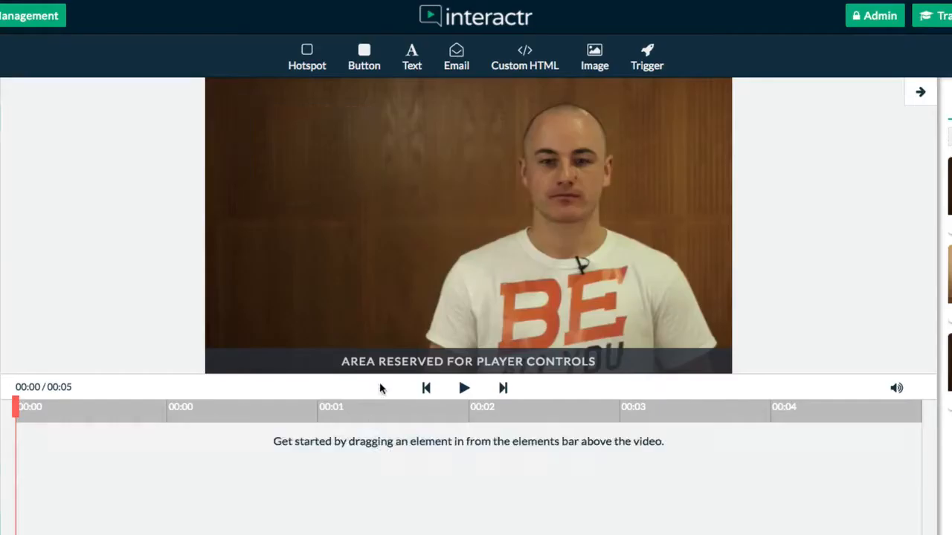
mouse_move(594, 58)
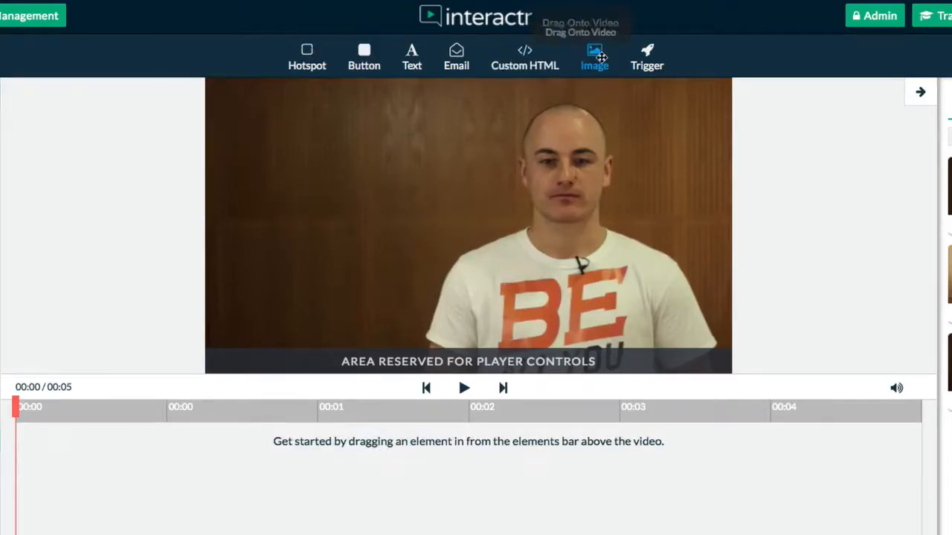
mouse_move(595, 58)
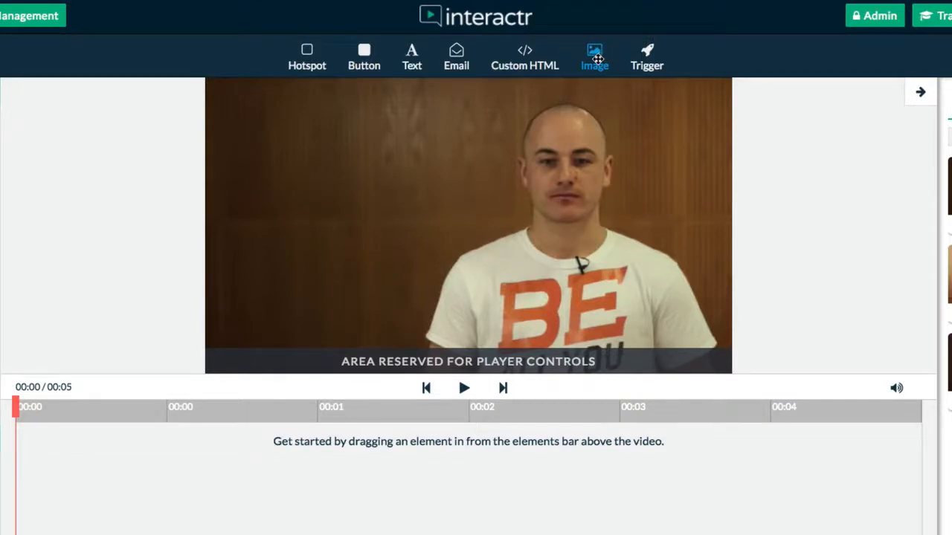
mouse_move(594, 56)
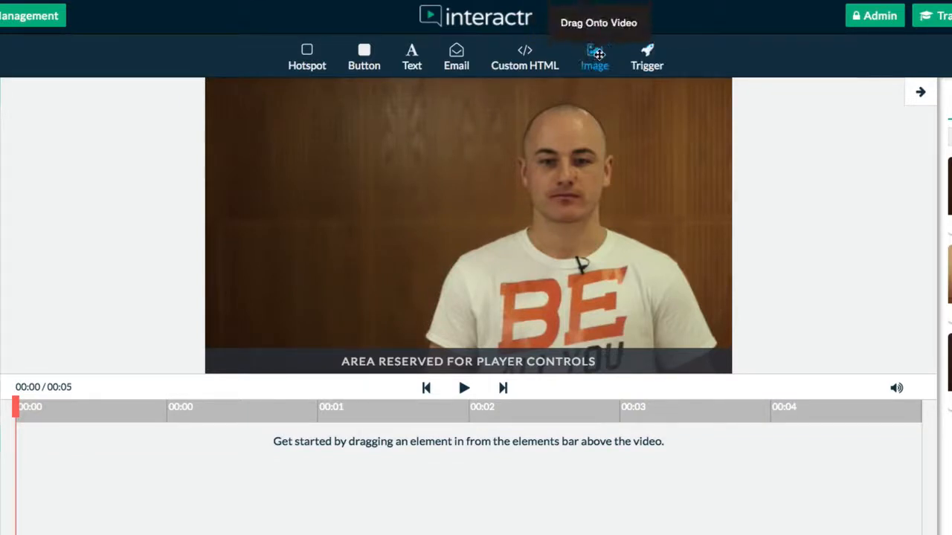
mouse_move(646, 57)
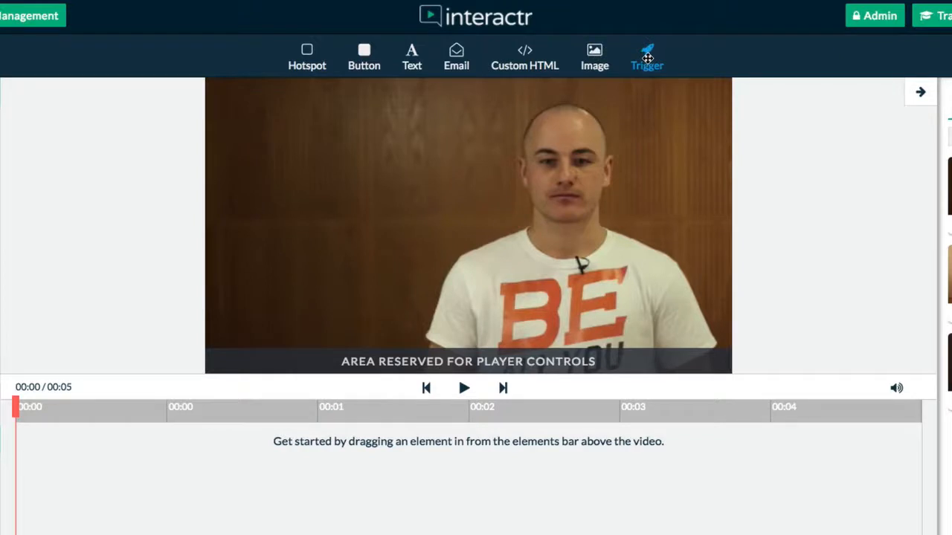
mouse_move(364, 56)
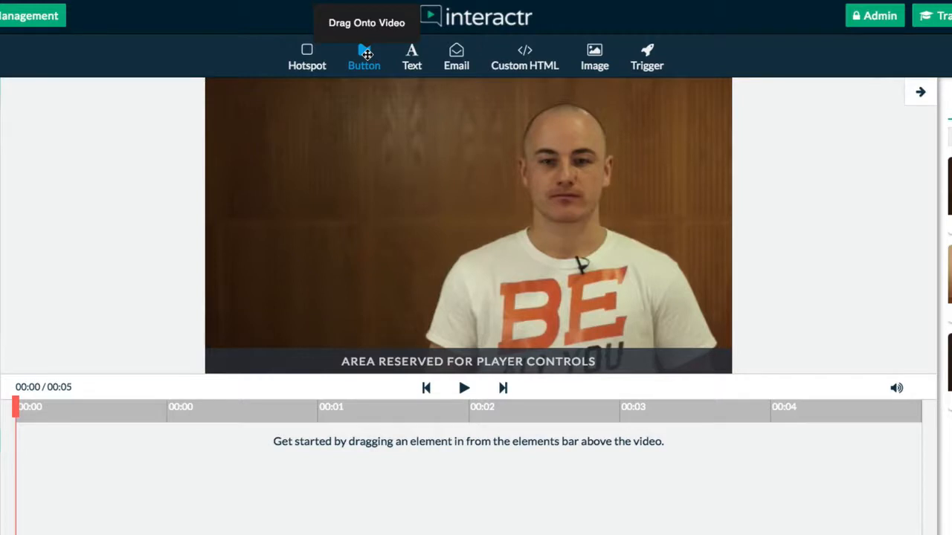
drag(363, 56, 399, 134)
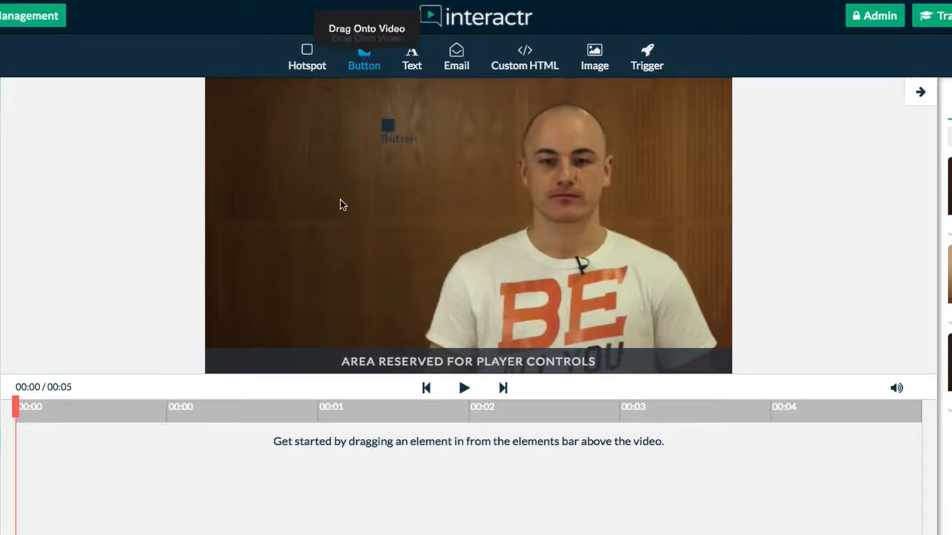
drag(363, 50, 371, 183)
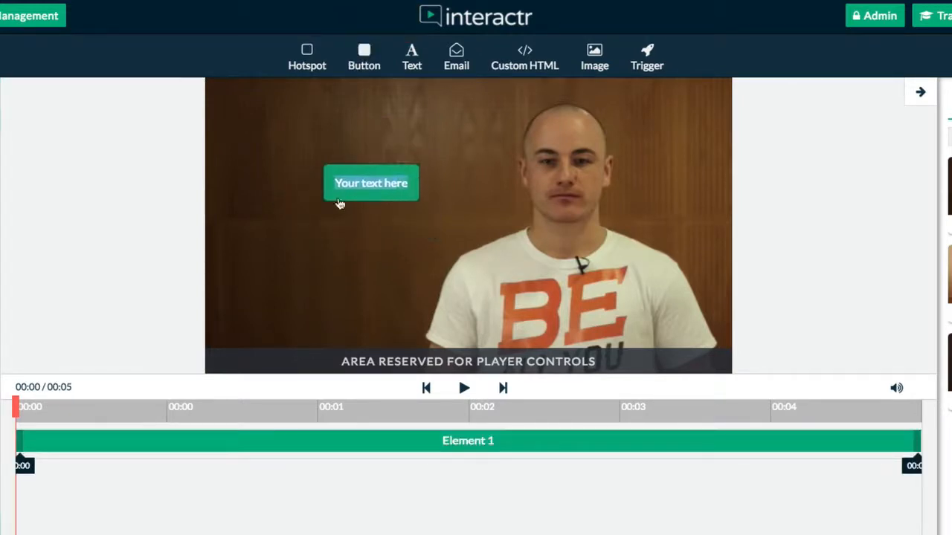
drag(370, 183, 312, 282)
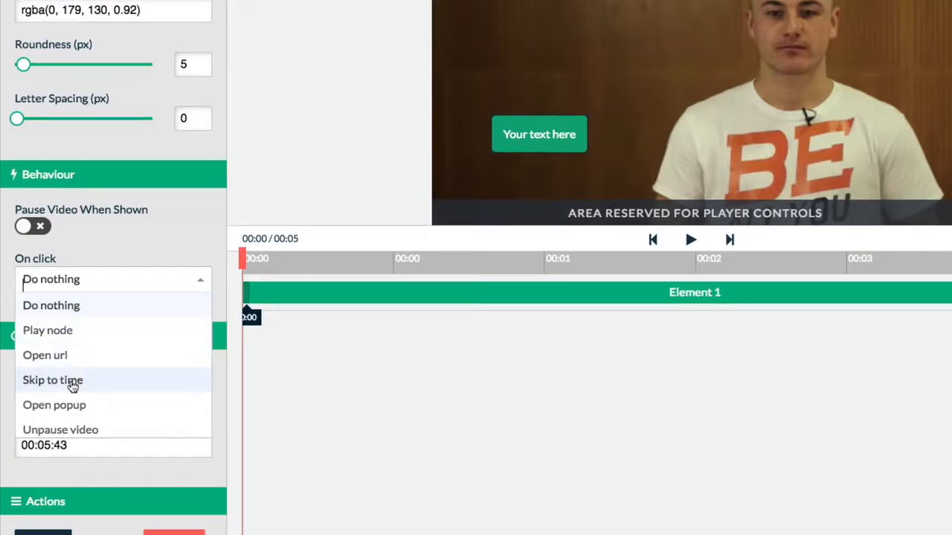
mouse_move(68, 411)
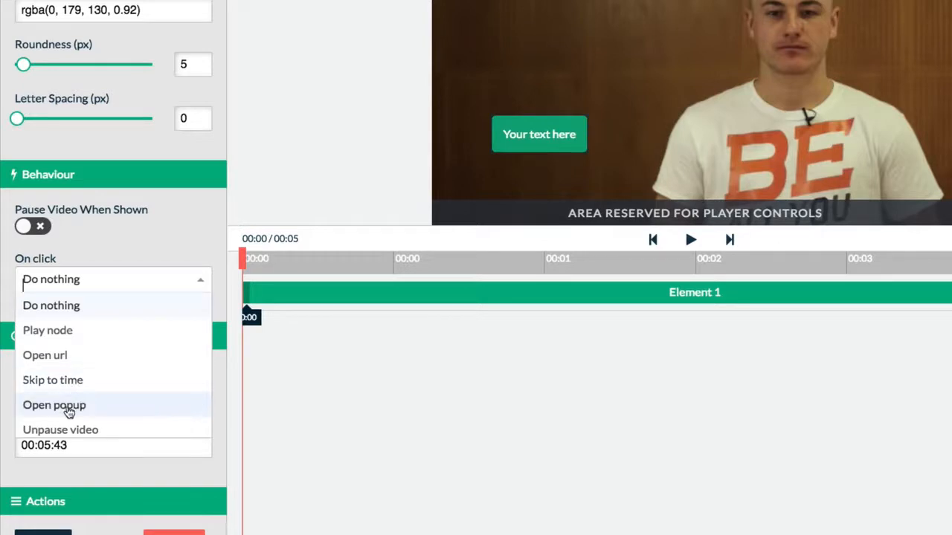
mouse_move(74, 413)
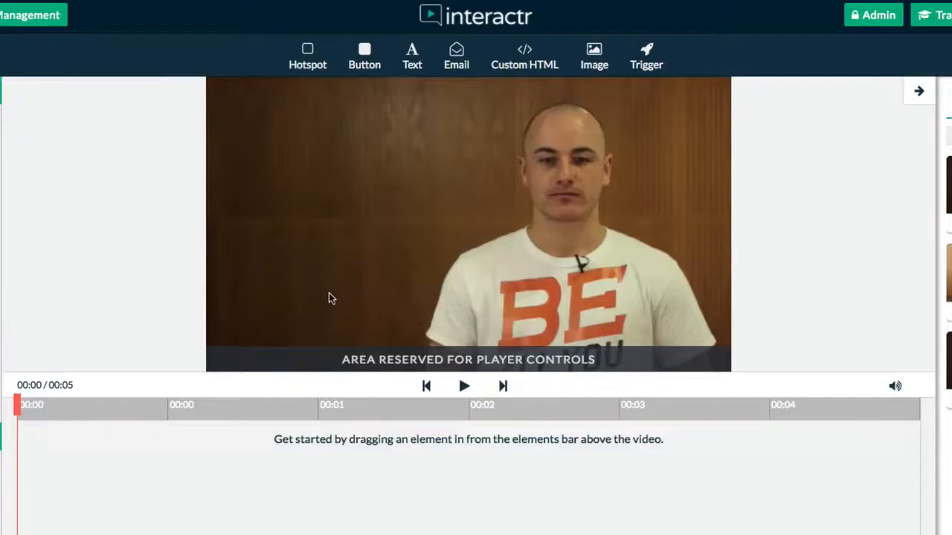
mouse_move(662, 99)
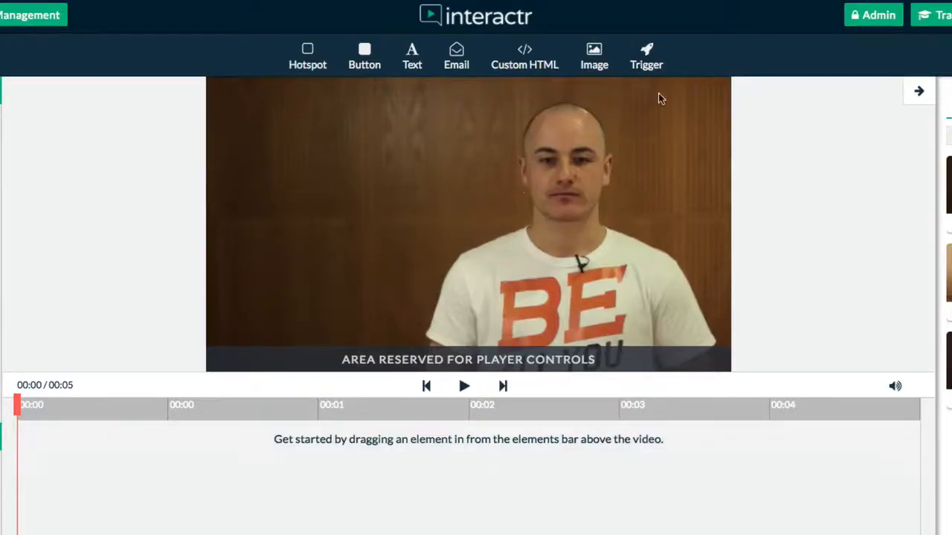
mouse_move(417, 176)
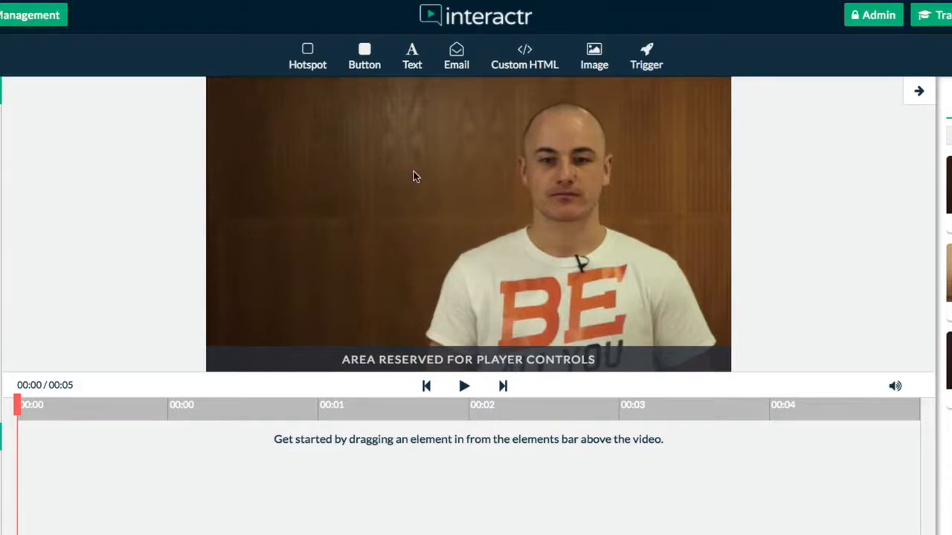
Step: Drop a Trigger element on the video, delay it to about one second, and open its settings
drag(364, 49, 468, 438)
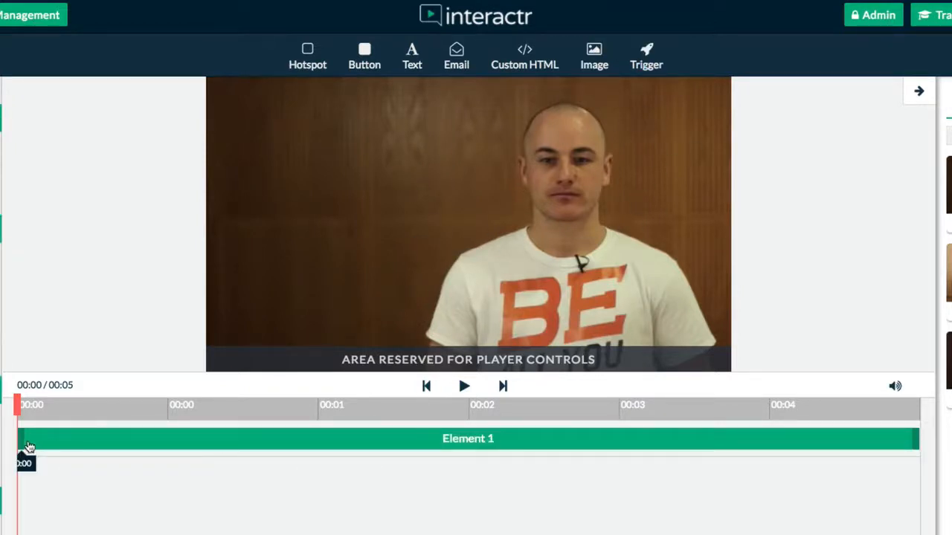
drag(29, 438, 270, 439)
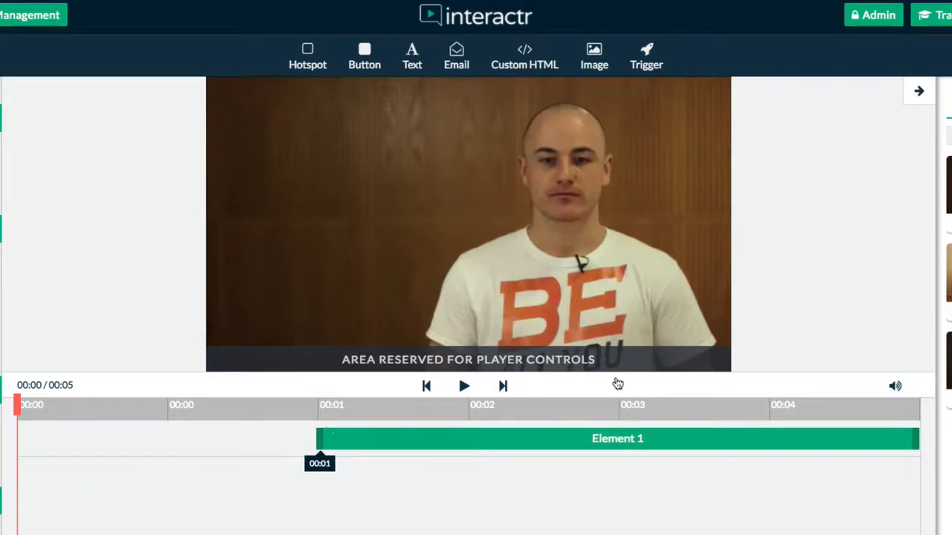
mouse_move(420, 310)
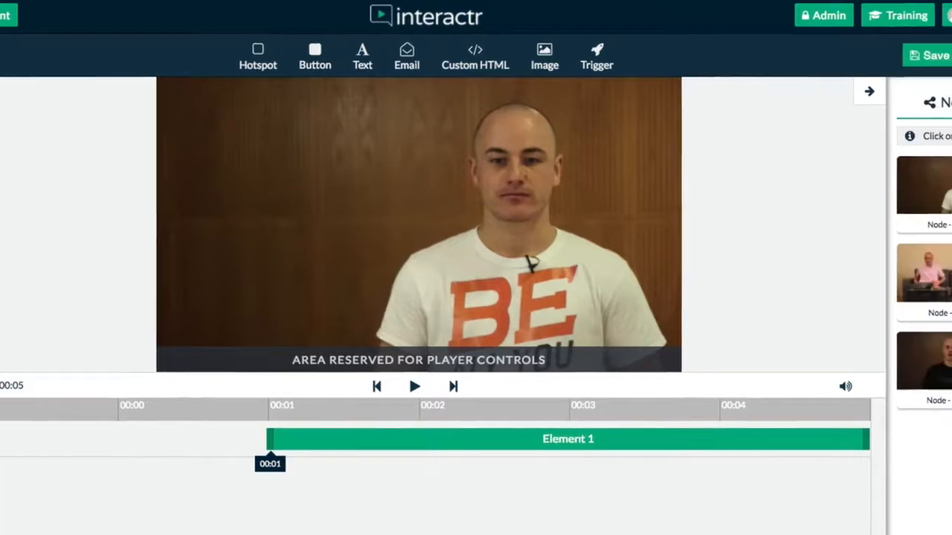
click(895, 103)
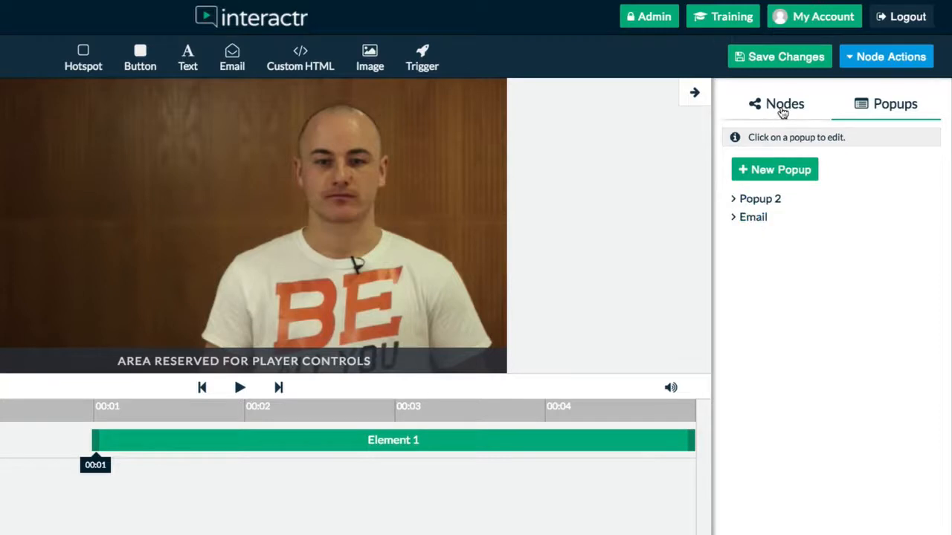
click(784, 103)
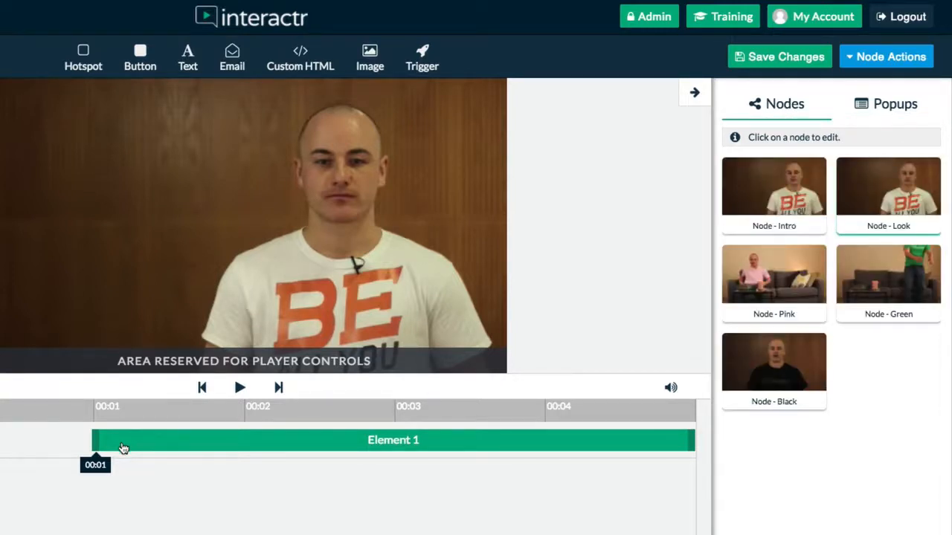
click(392, 439)
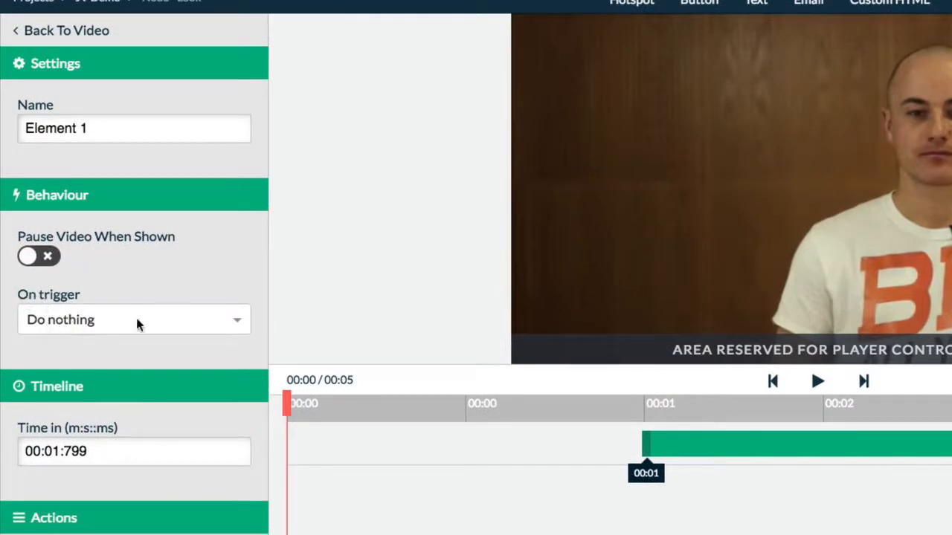
Step: Set Element 1's trigger to open the Email popup, then preview the Look node
click(133, 320)
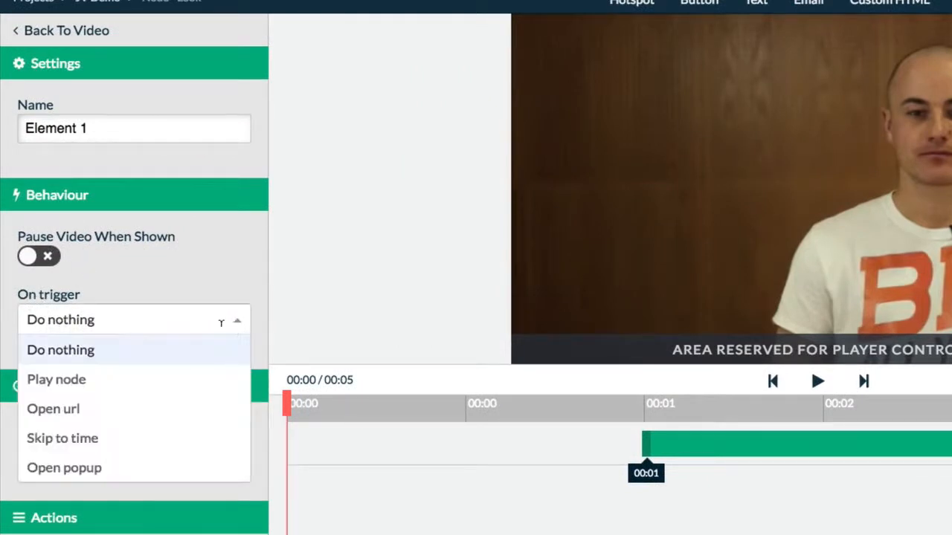
click(64, 468)
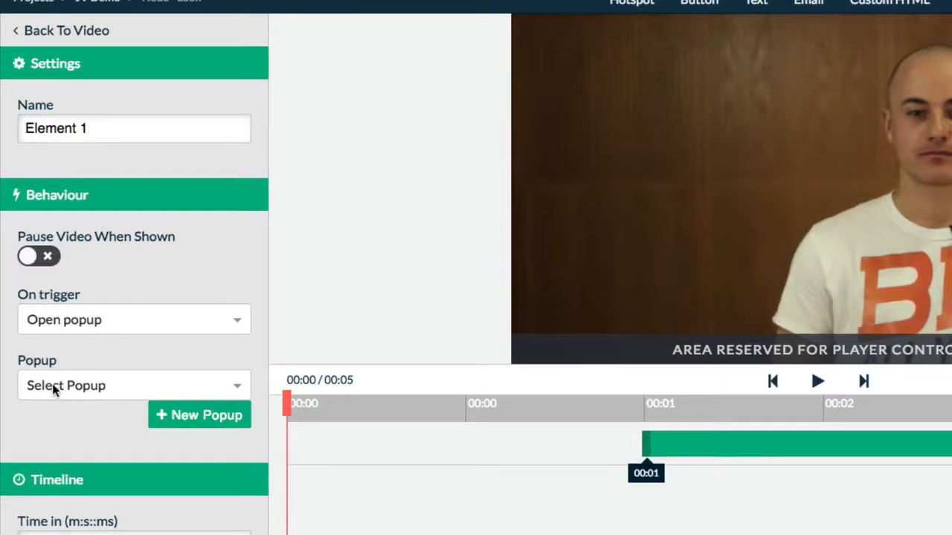
click(134, 385)
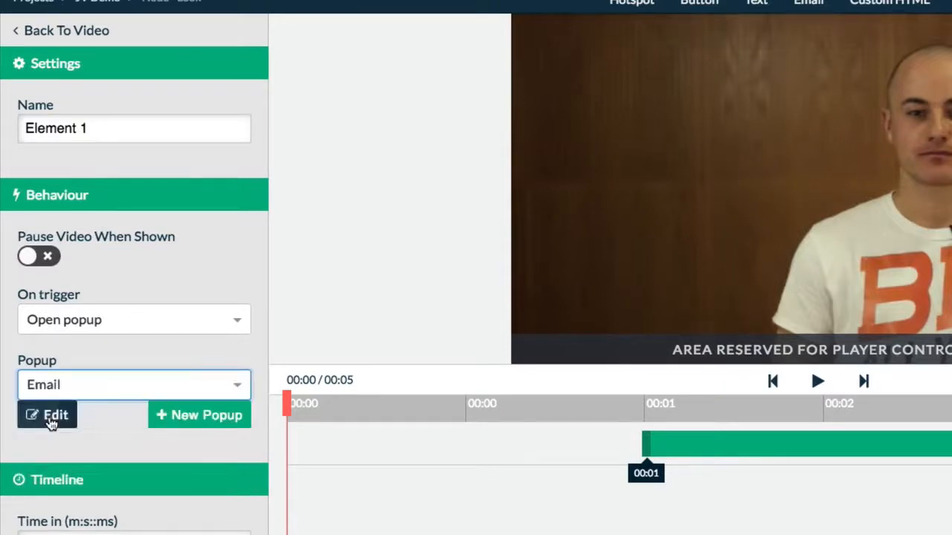
mouse_move(645, 435)
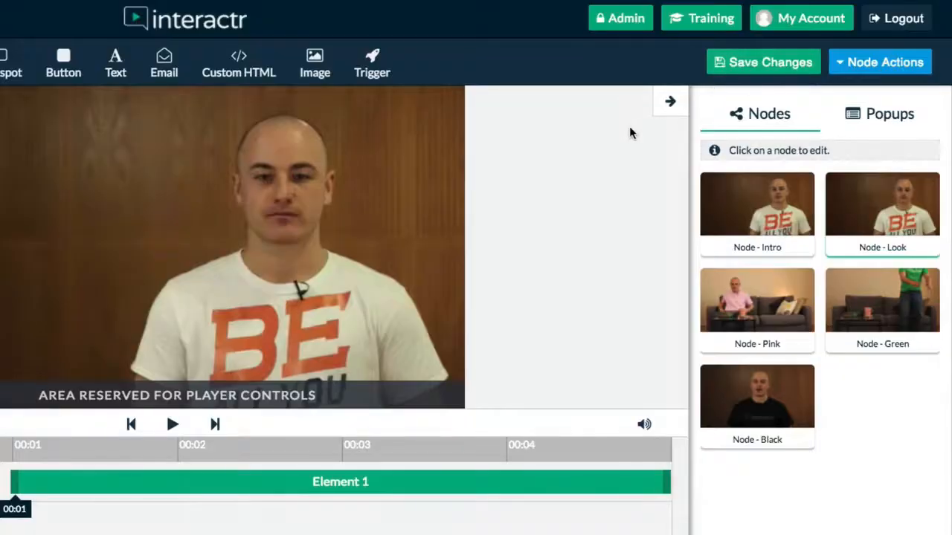
click(880, 61)
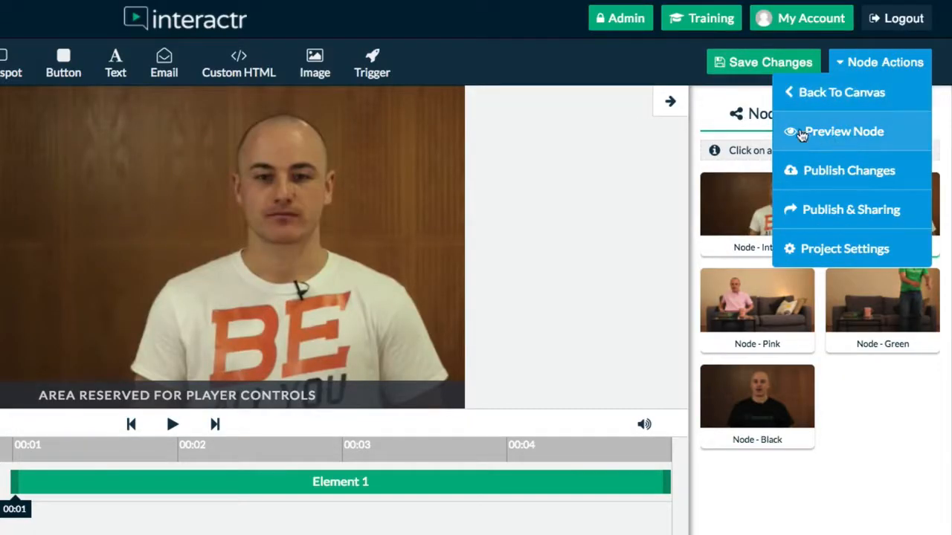
click(844, 131)
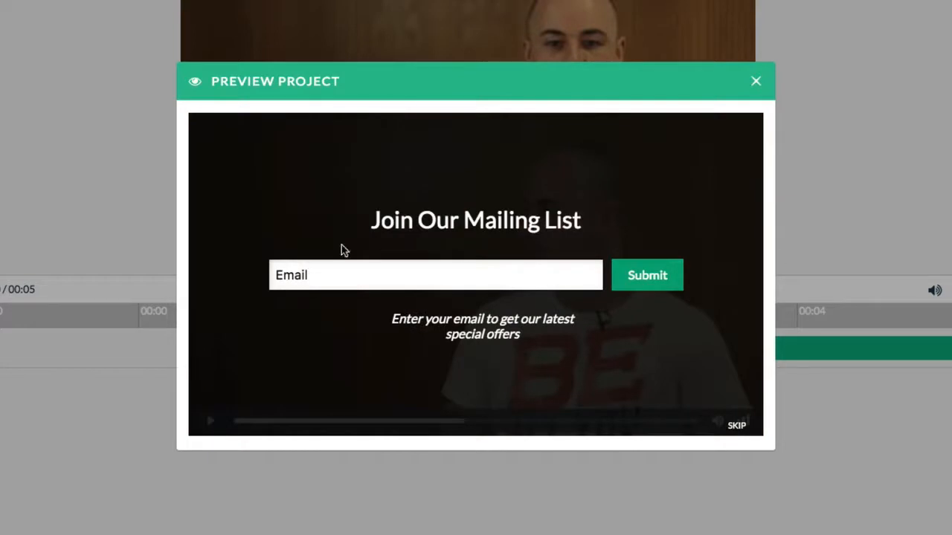
mouse_move(412, 274)
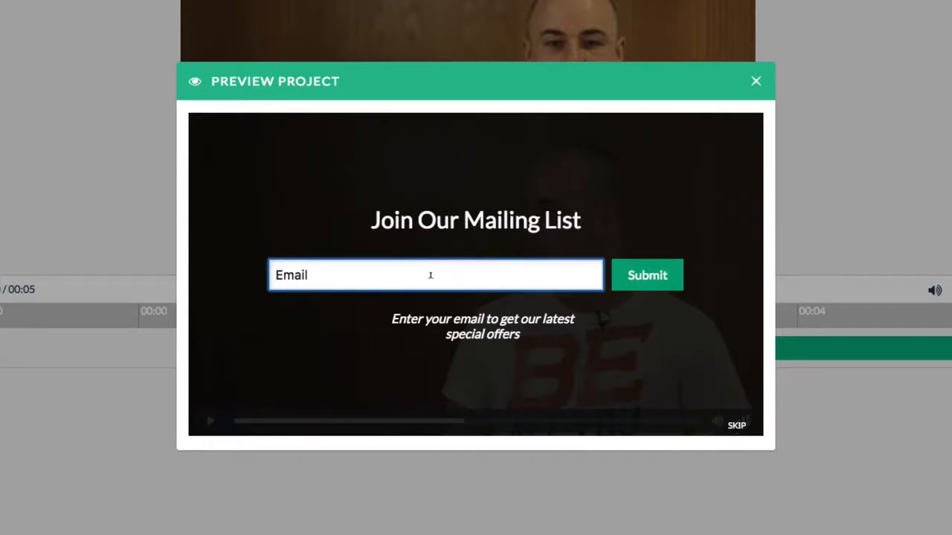
Step: Focus the popup's email field, skip the mailing list popup, and delete Element 1
click(210, 421)
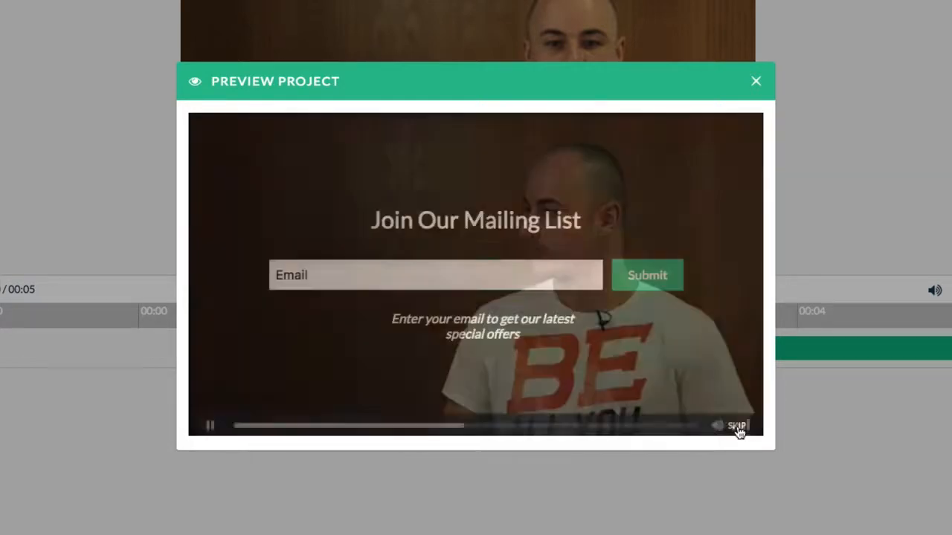
click(755, 81)
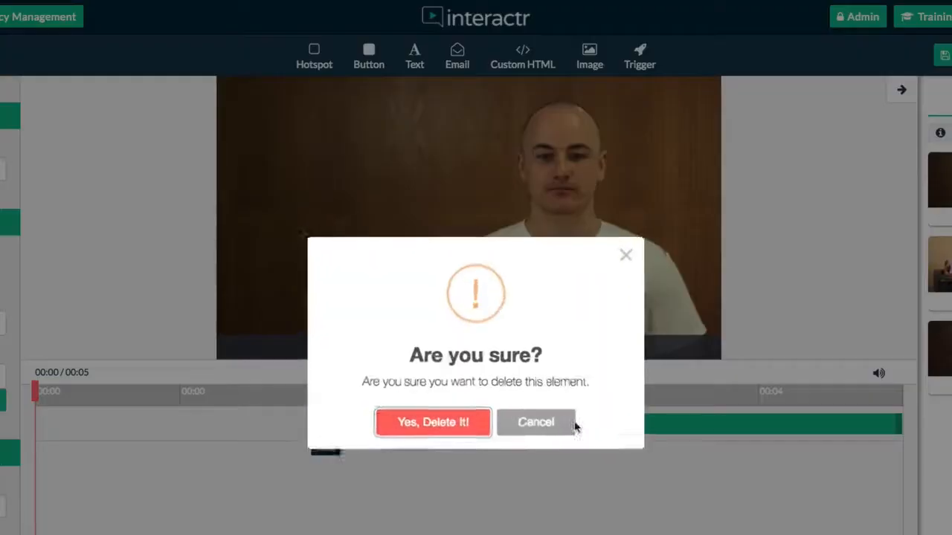
click(433, 421)
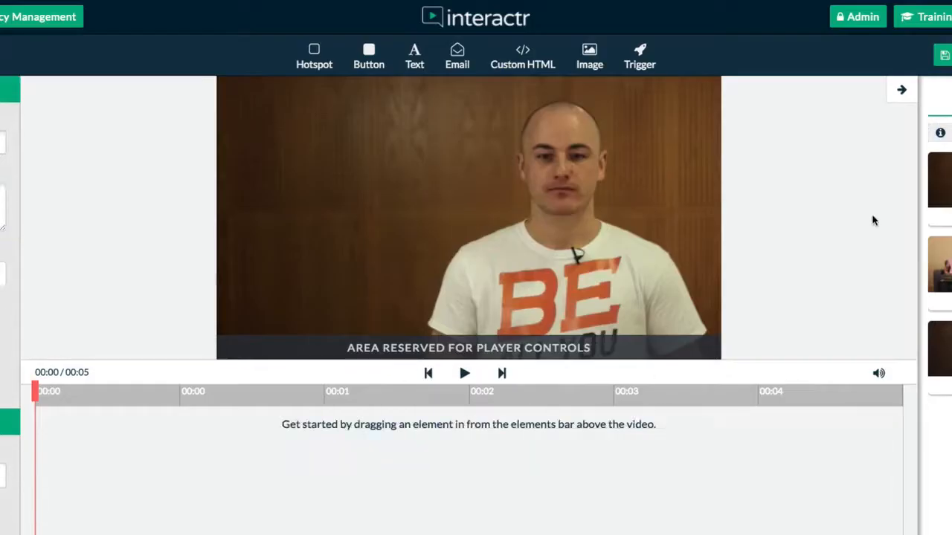
mouse_move(543, 91)
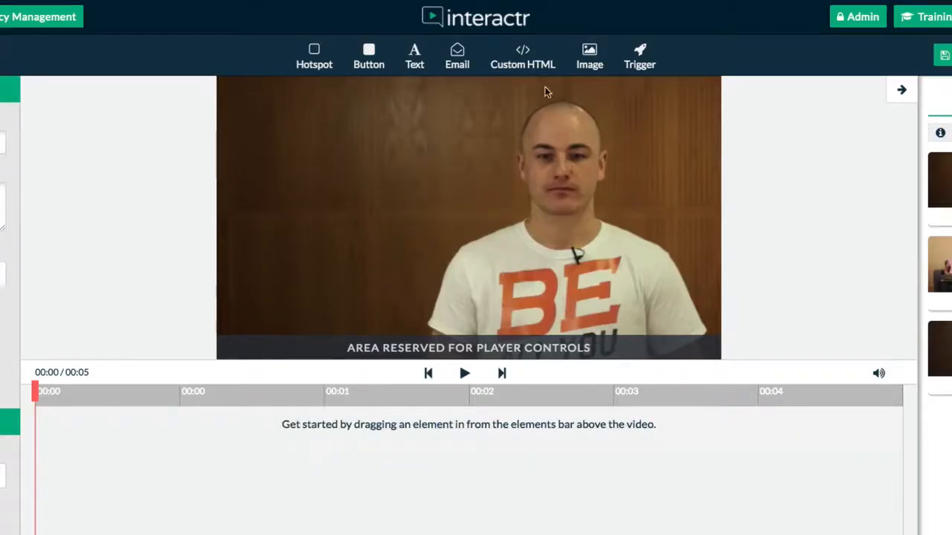
Step: Add a 131×120 pink t-shirt image whose click plays Node - Pink
drag(313, 49, 330, 97)
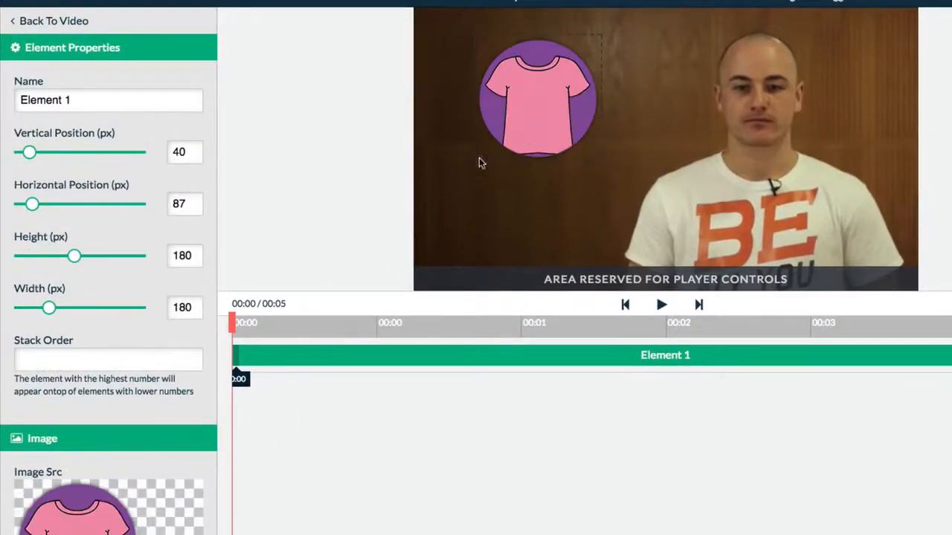
mouse_move(601, 165)
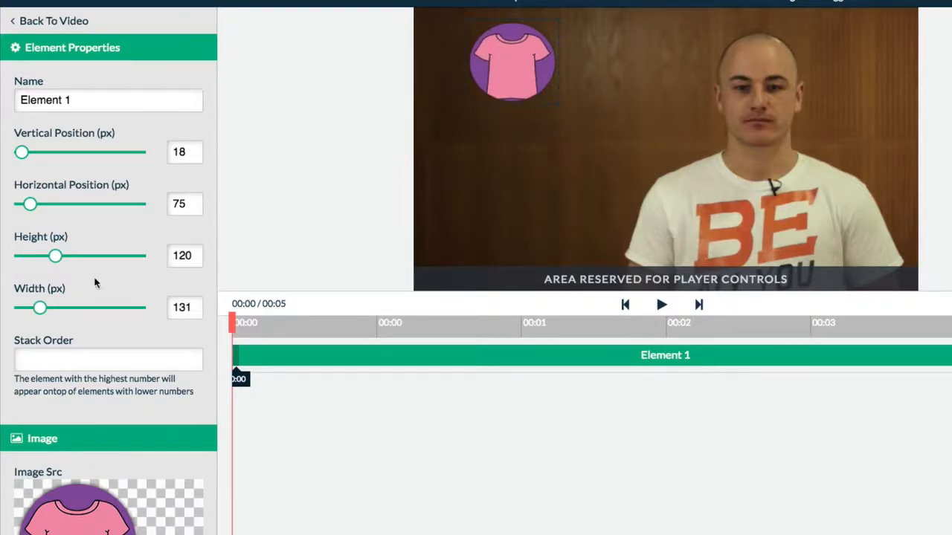
scroll(down, 3)
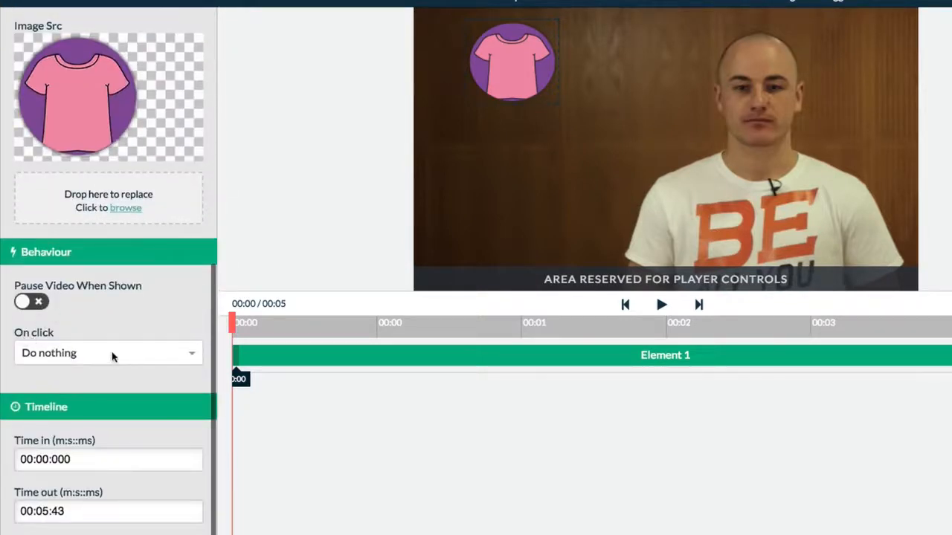
click(107, 352)
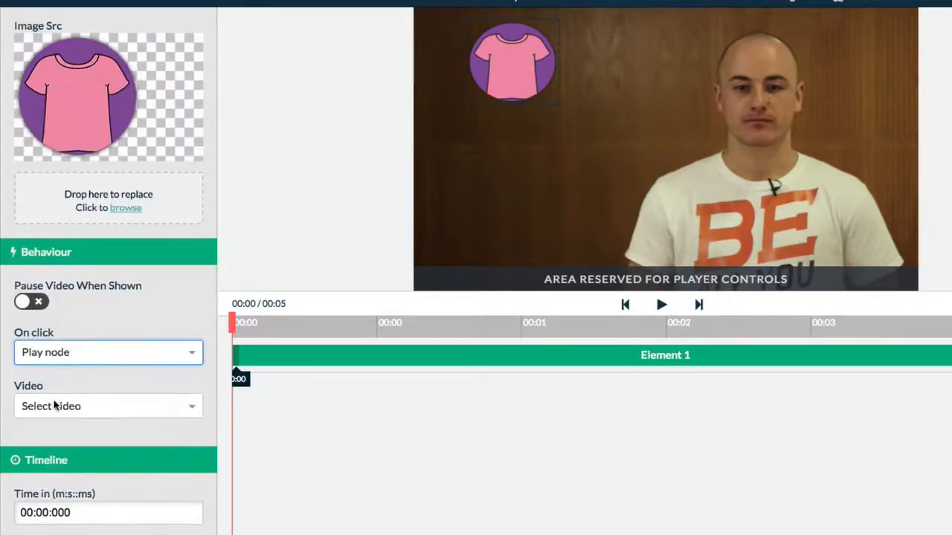
click(108, 405)
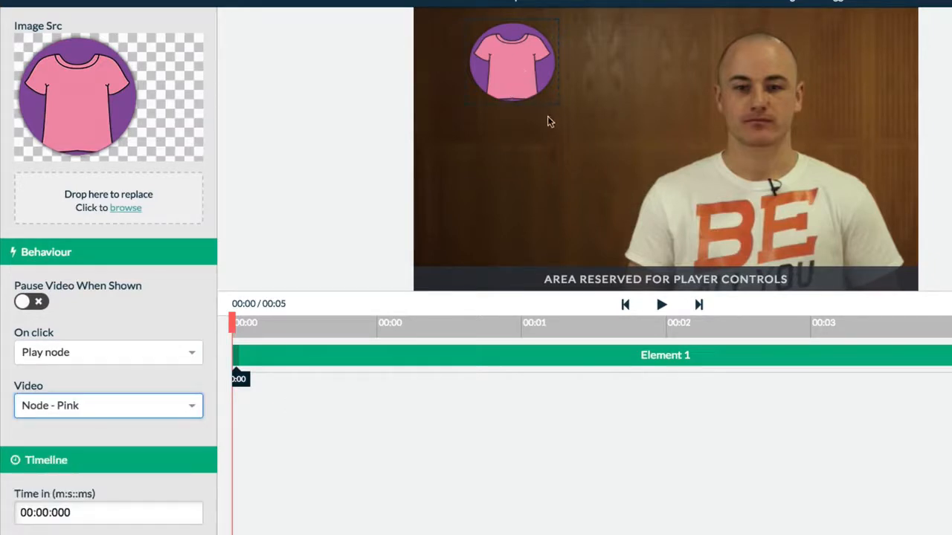
mouse_move(504, 73)
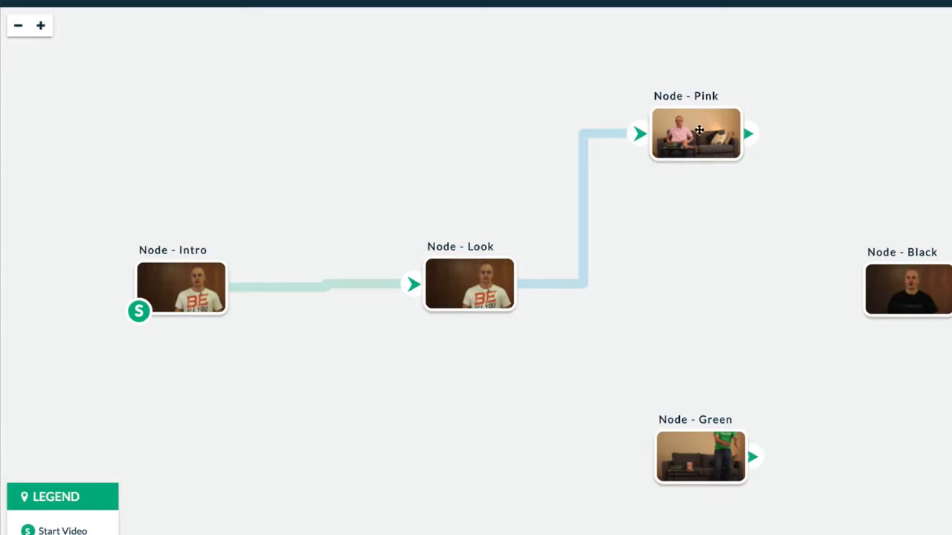
Step: Check the Pink and Look nodes on the map, then reopen Look for editing
click(696, 134)
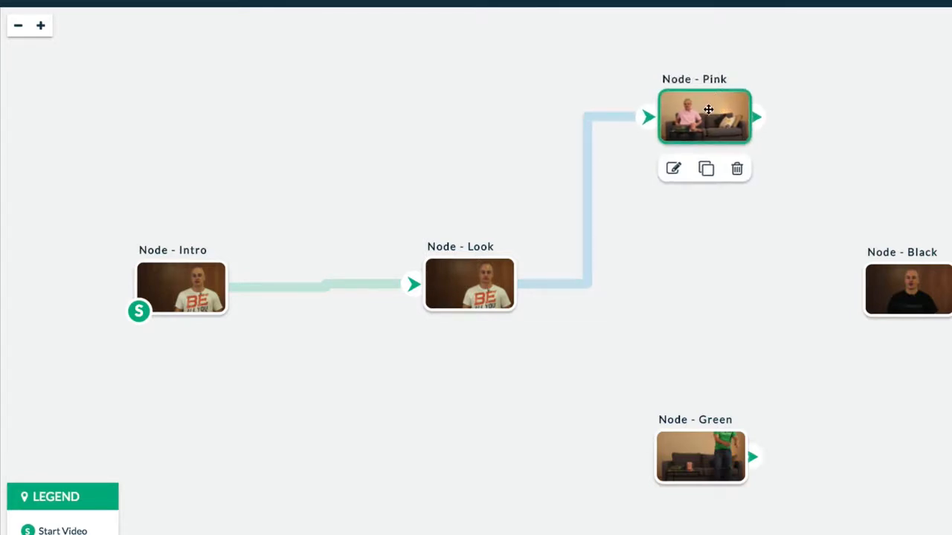
click(469, 283)
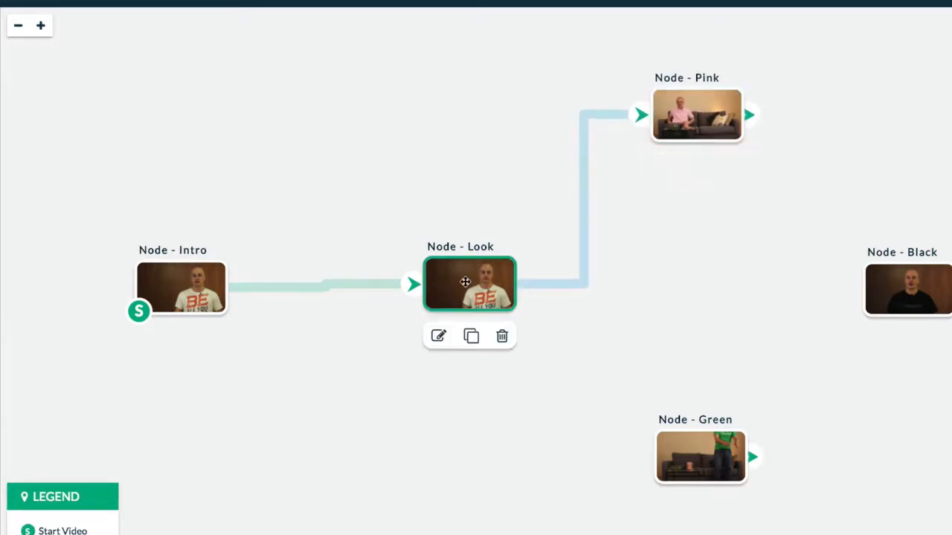
click(438, 336)
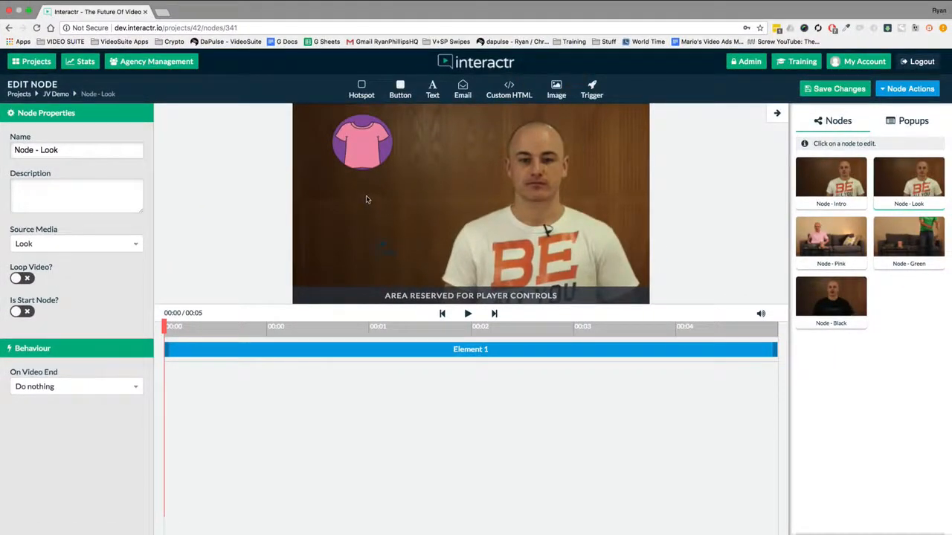
Step: Add black and green shirt images; set the green one's On click to play Node - Green
click(556, 89)
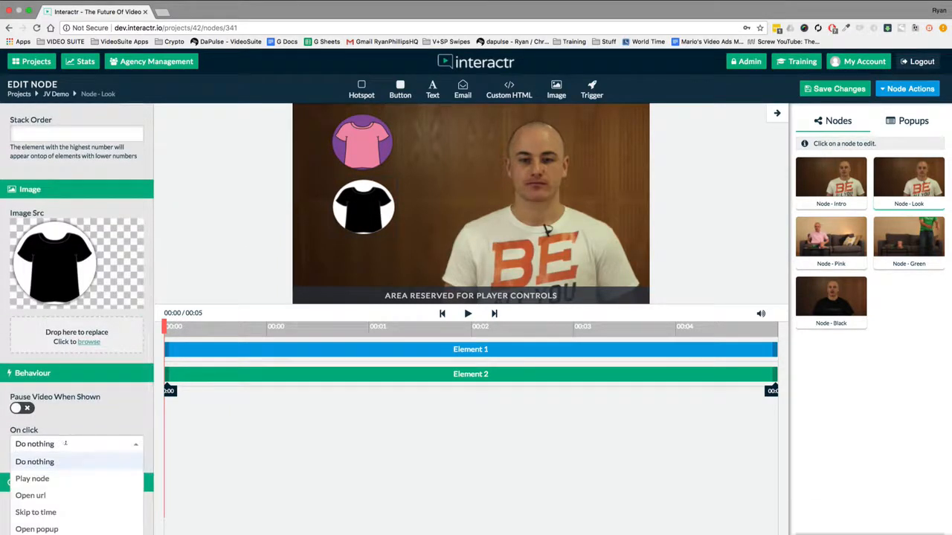
click(32, 479)
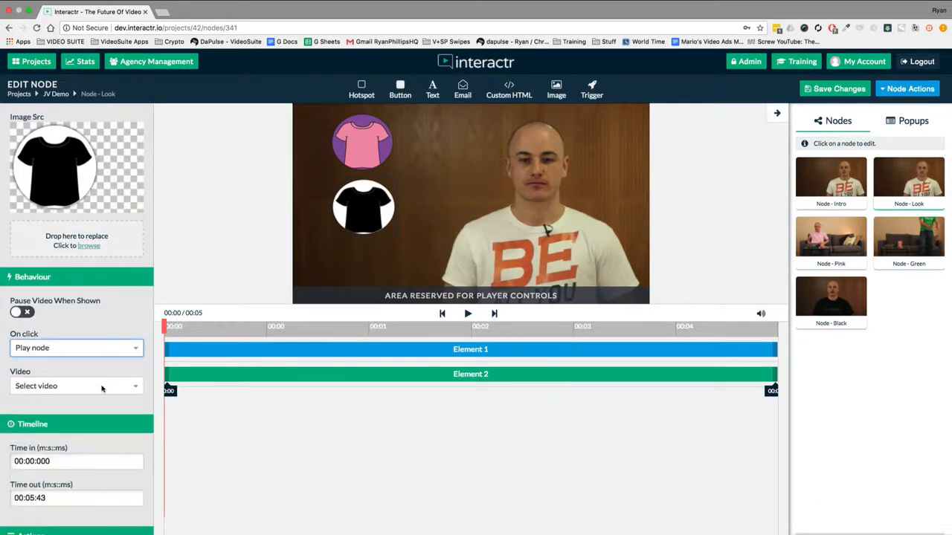
click(75, 385)
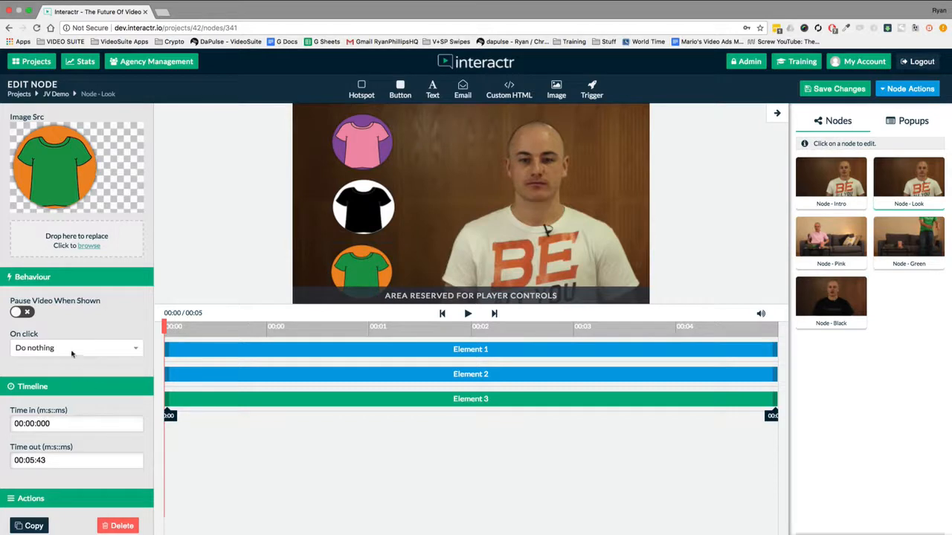
click(74, 348)
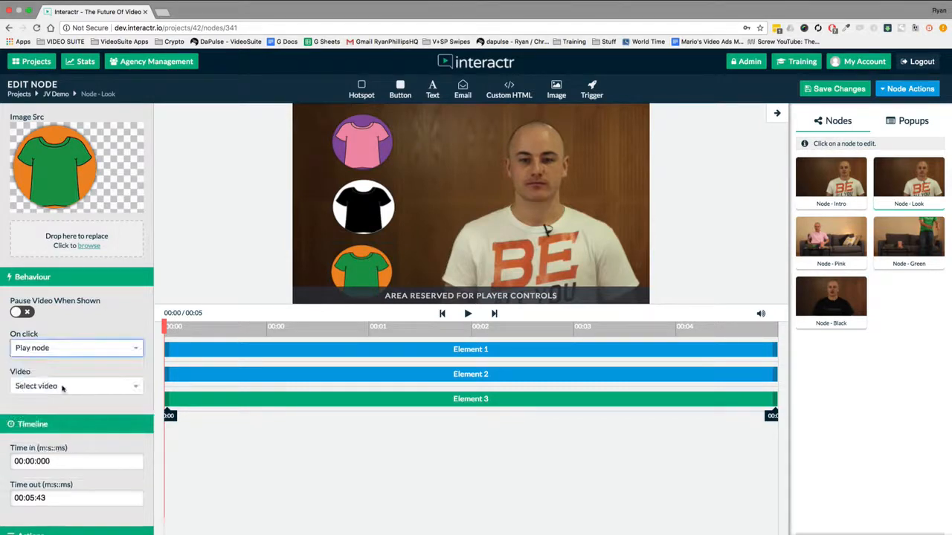
click(77, 386)
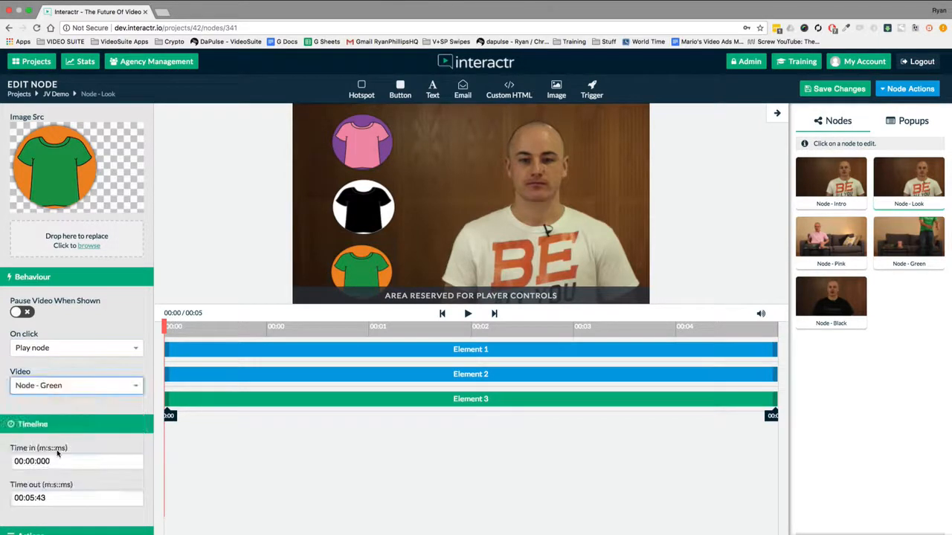
mouse_move(487, 147)
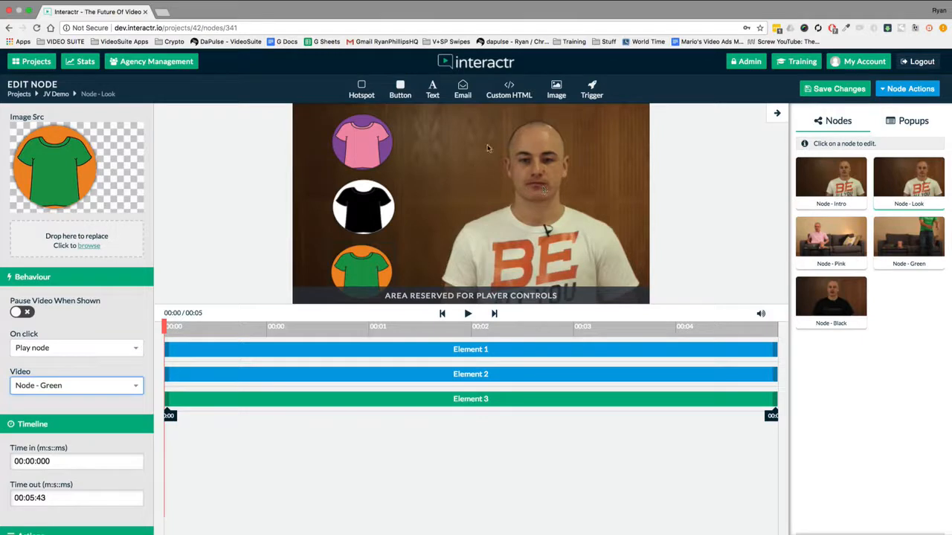
mouse_move(80, 104)
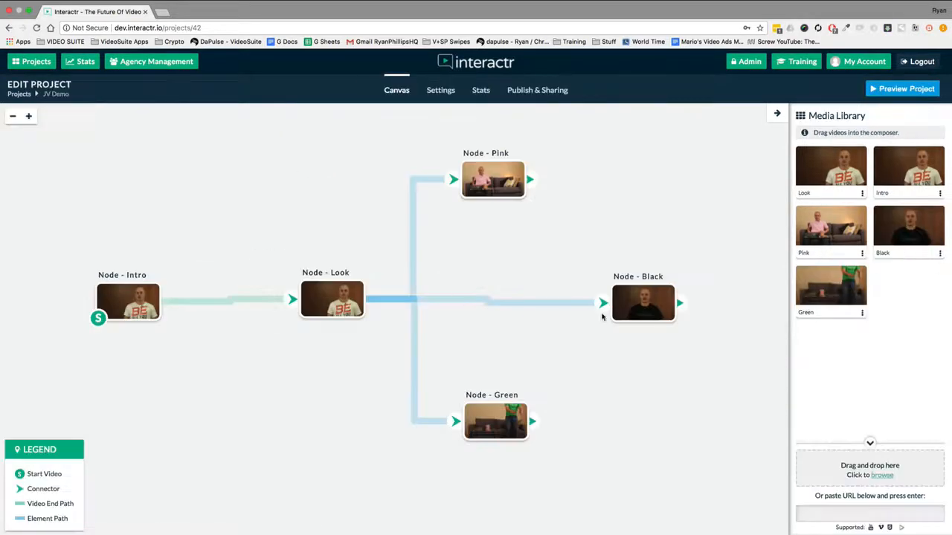
Step: Select Node - Black on the canvas, then open Node - Pink in the editor
click(642, 303)
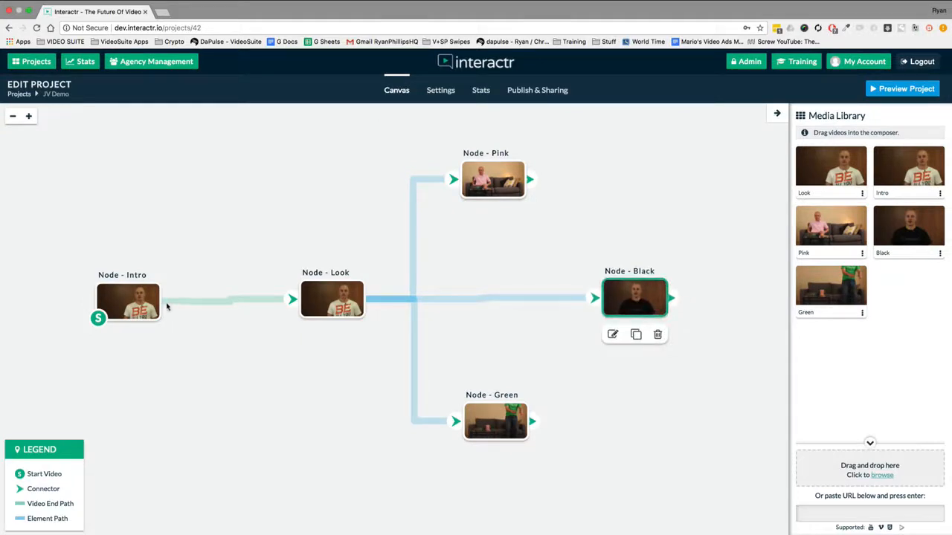
mouse_move(275, 303)
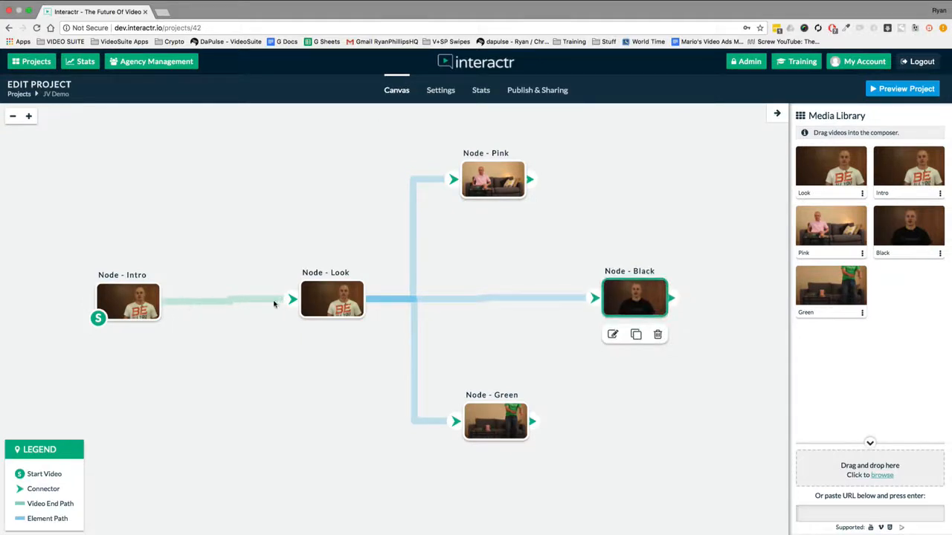
click(498, 178)
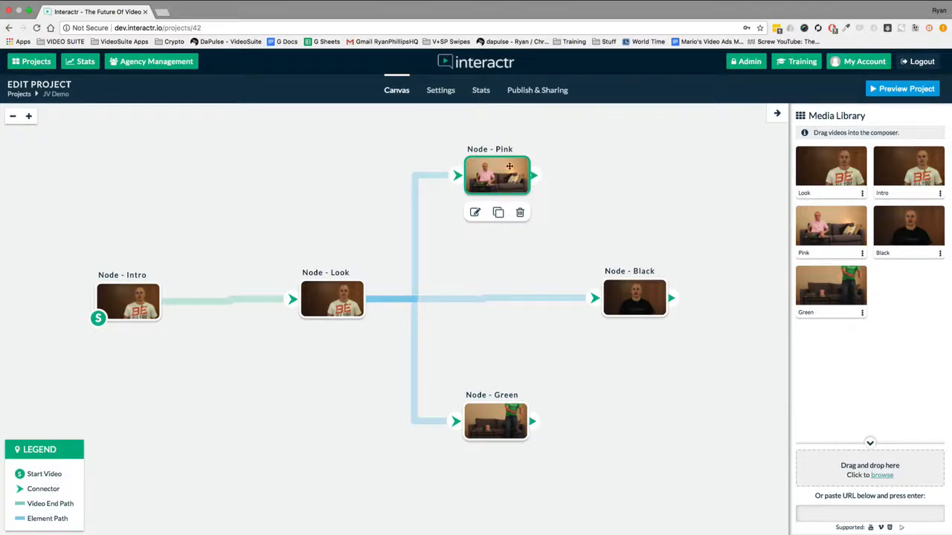
mouse_move(513, 172)
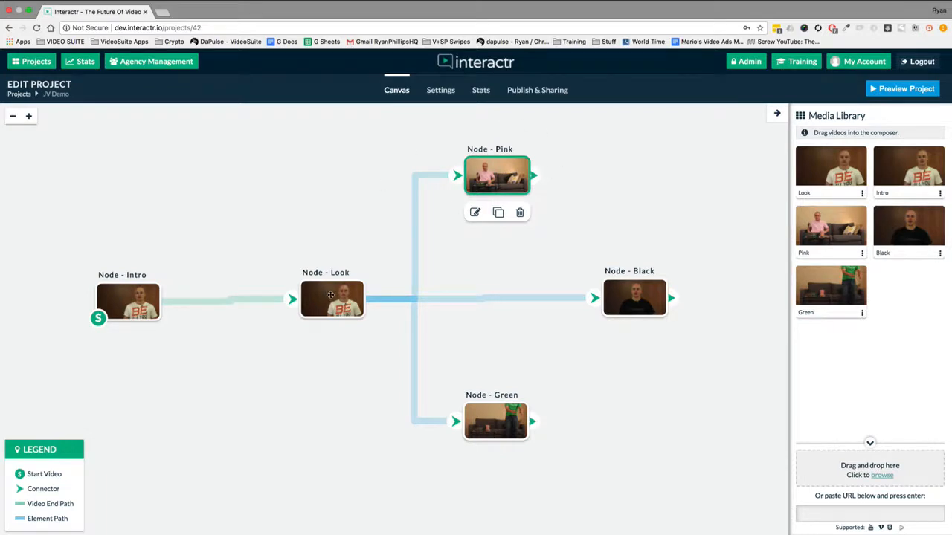
mouse_move(636, 251)
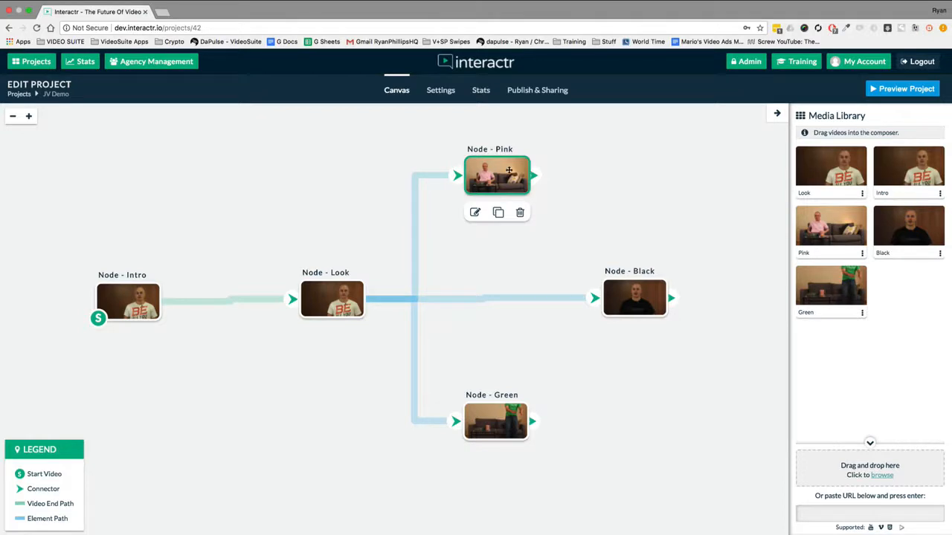
click(474, 213)
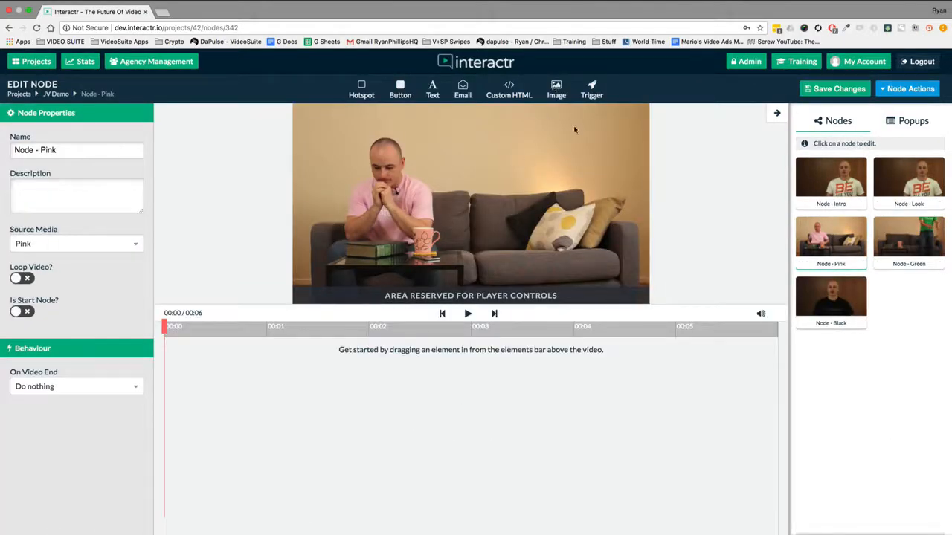
Step: Add a Pick Another T-Shirt image to Pink that plays Node - Look on click
click(556, 89)
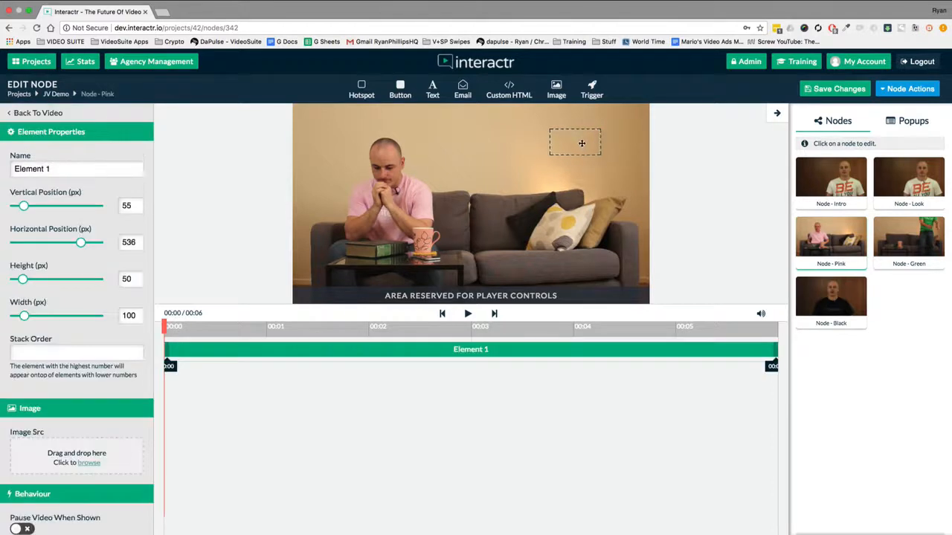
drag(582, 143, 568, 146)
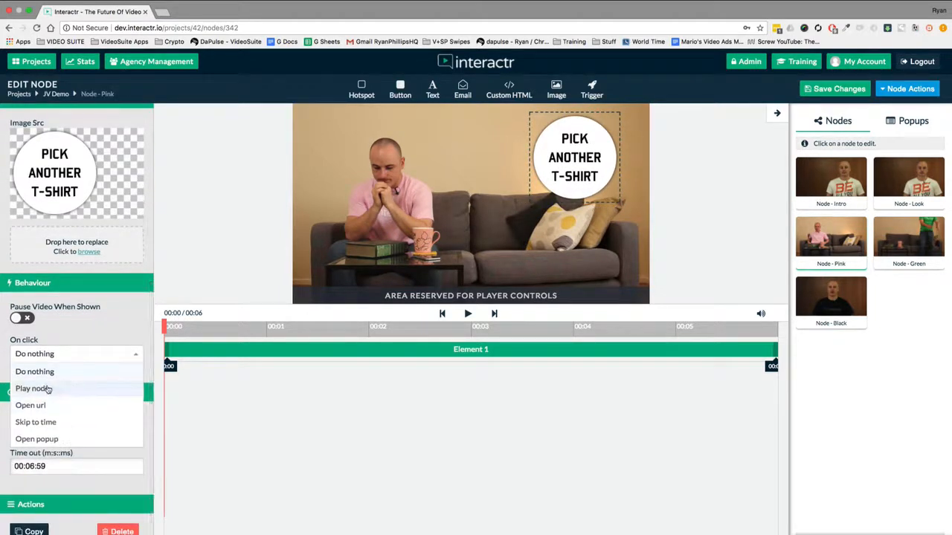
click(33, 388)
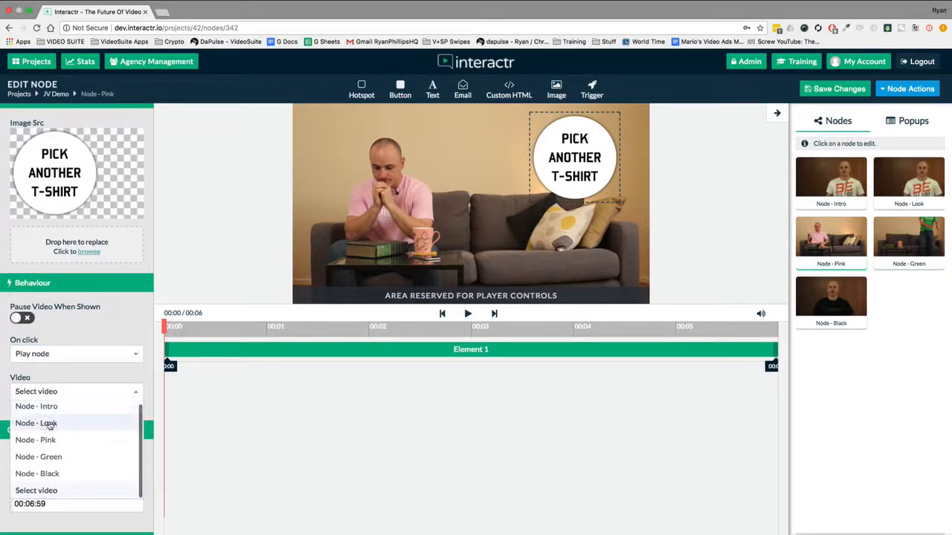
click(36, 423)
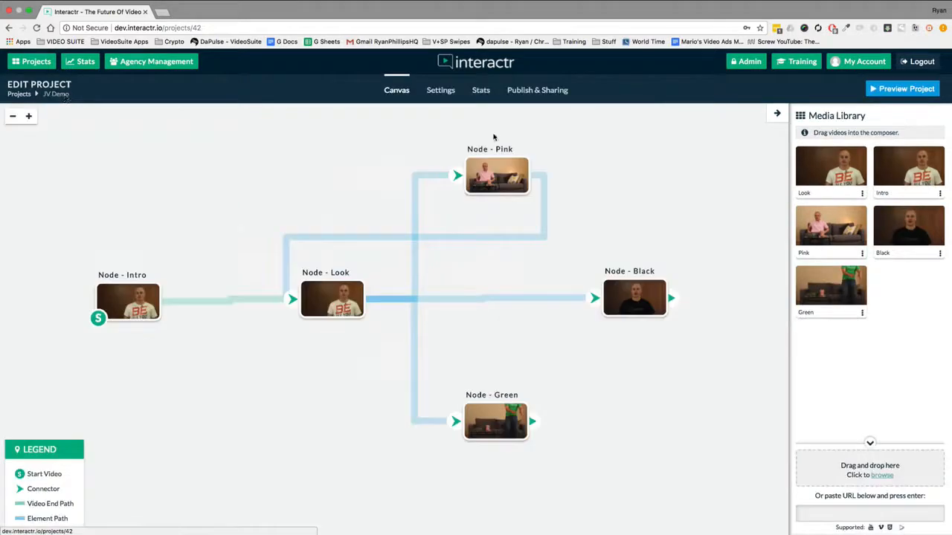
mouse_move(542, 243)
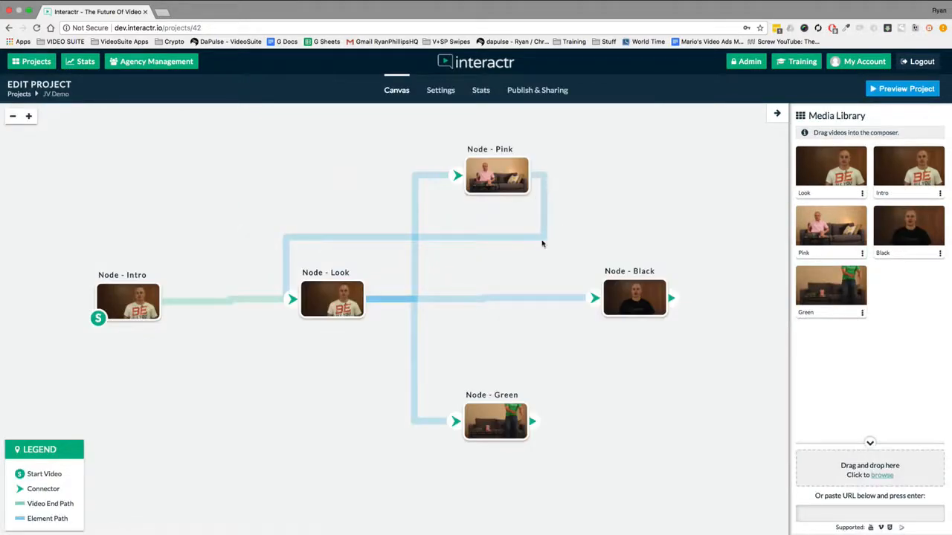
mouse_move(495, 415)
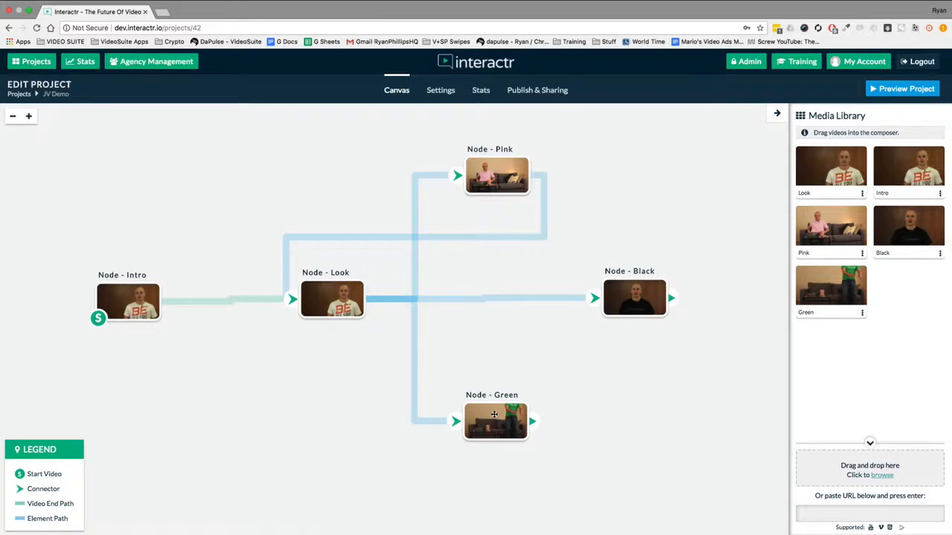
Step: Double-click Node - Green on the canvas to open its node editor
double_click(495, 421)
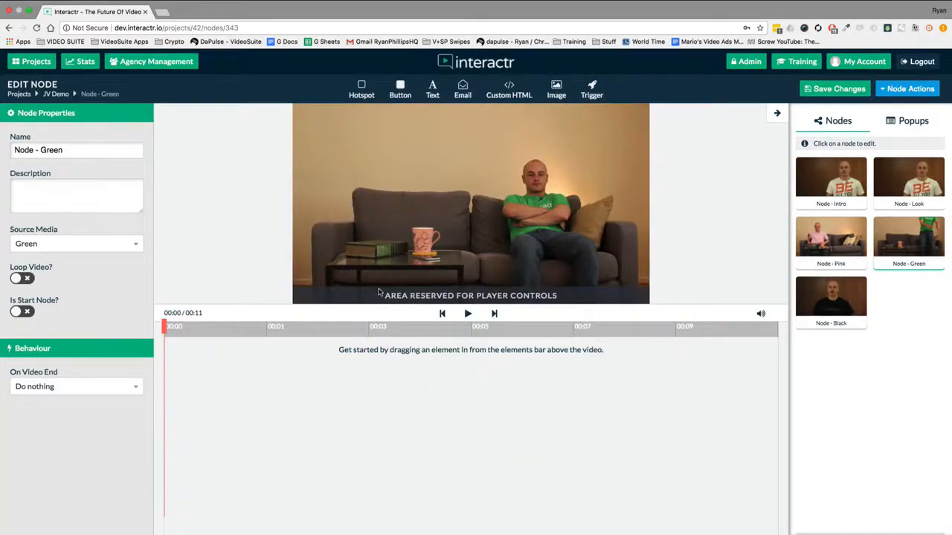
Step: Place the Pick Another T-Shirt image top left on Green, playing Node - Look when clicked
drag(557, 88, 431, 179)
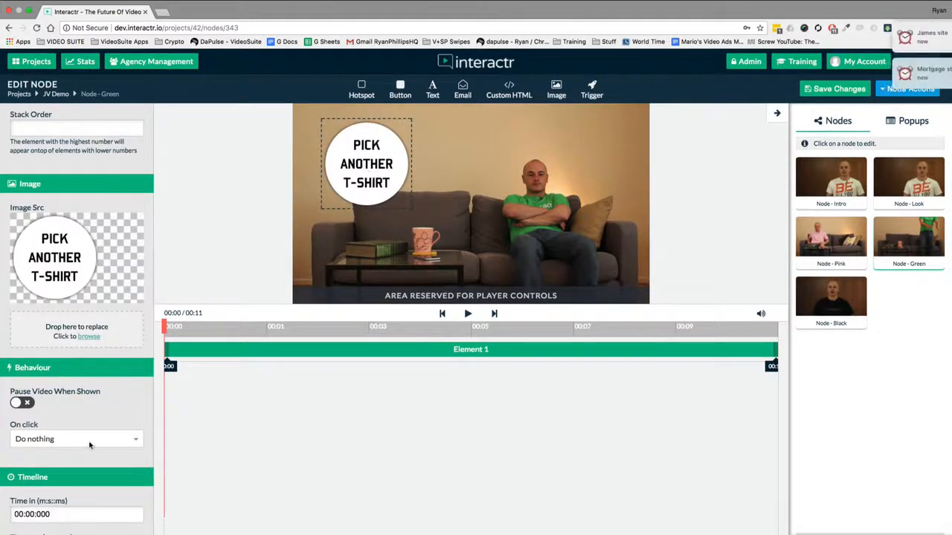
click(74, 438)
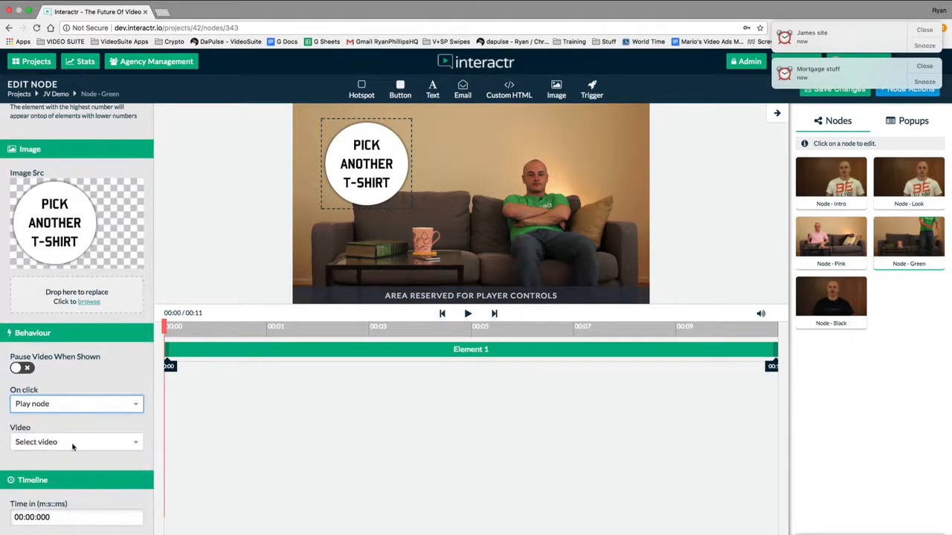
click(76, 441)
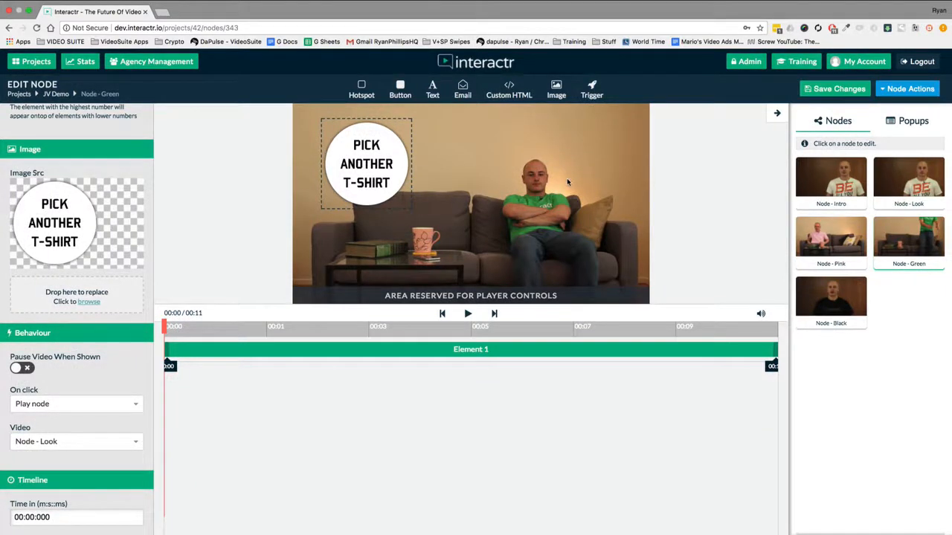
mouse_move(534, 205)
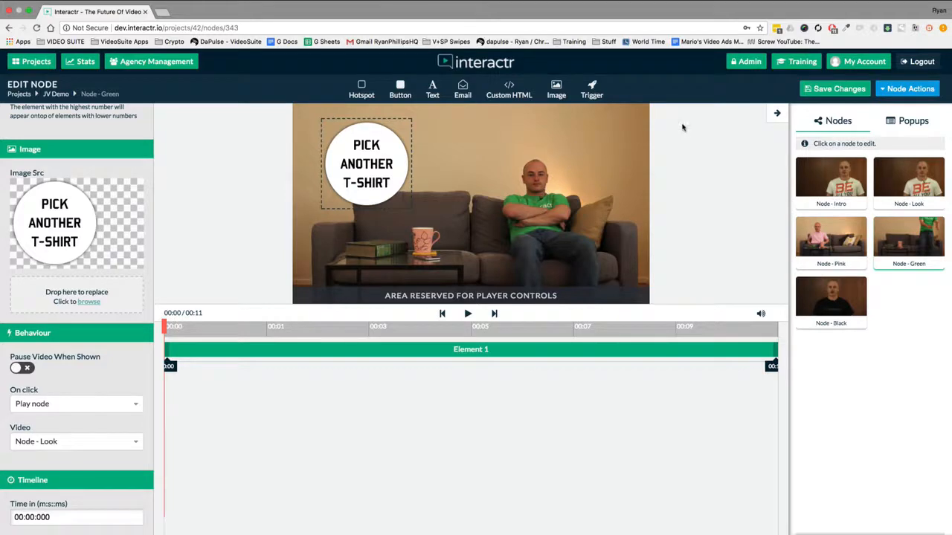
click(908, 88)
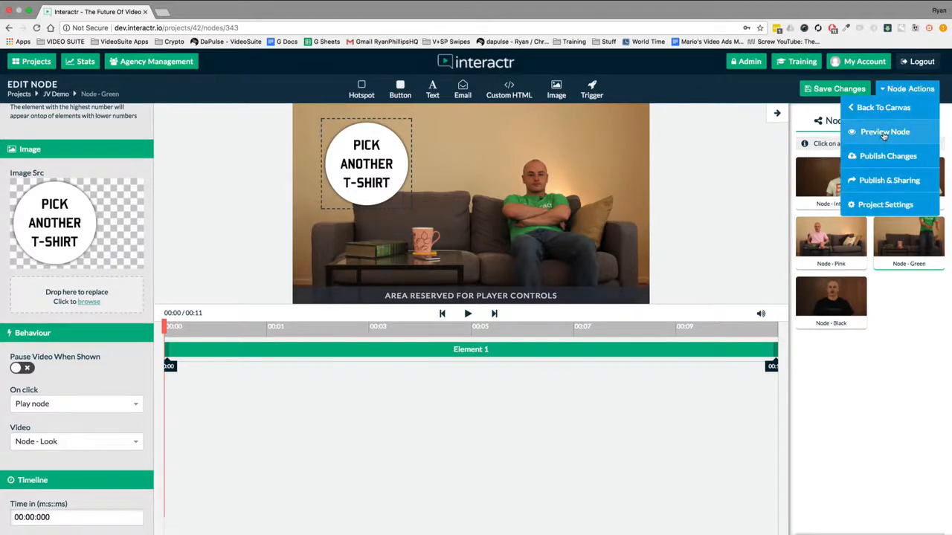
click(884, 131)
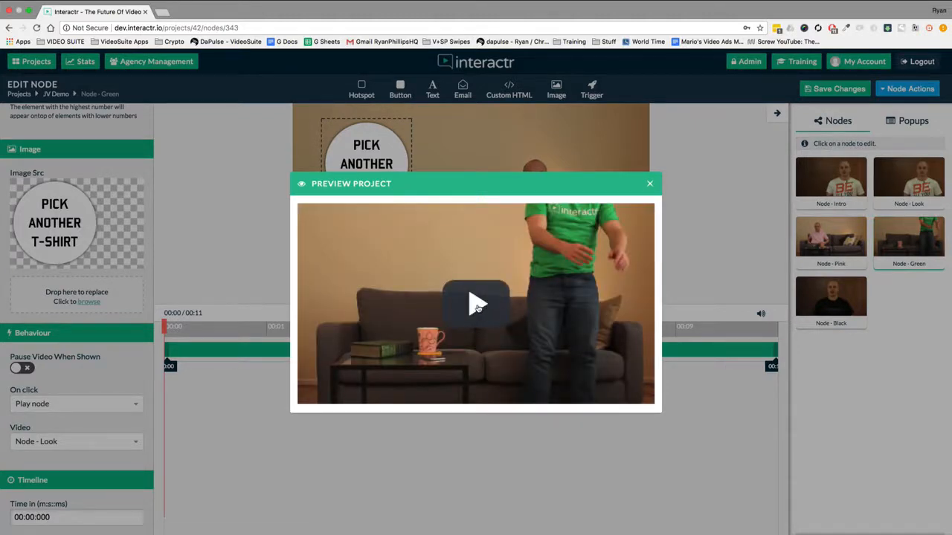
click(475, 303)
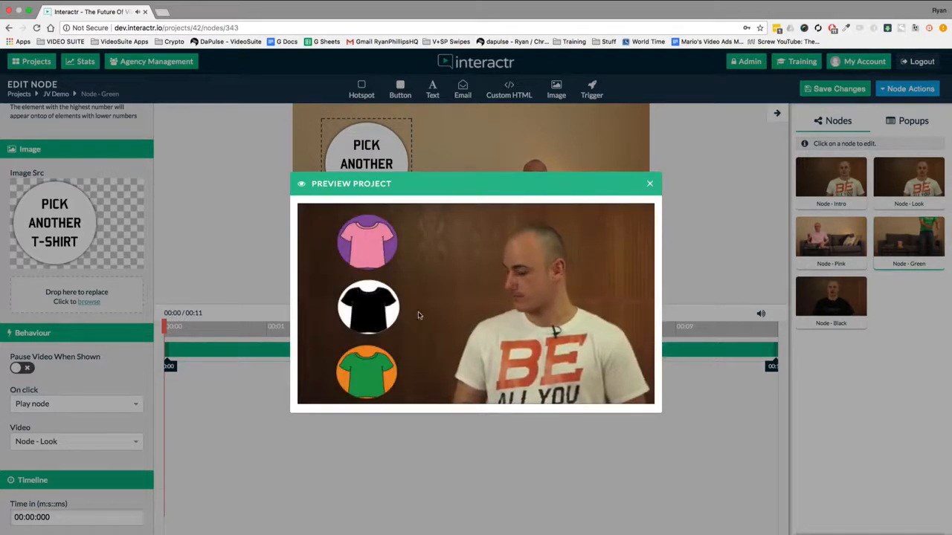
click(368, 307)
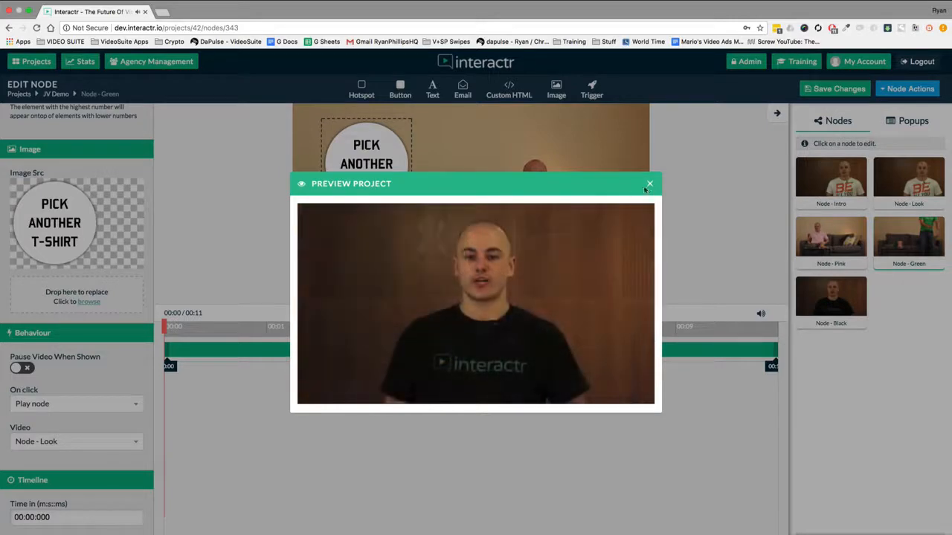
click(649, 184)
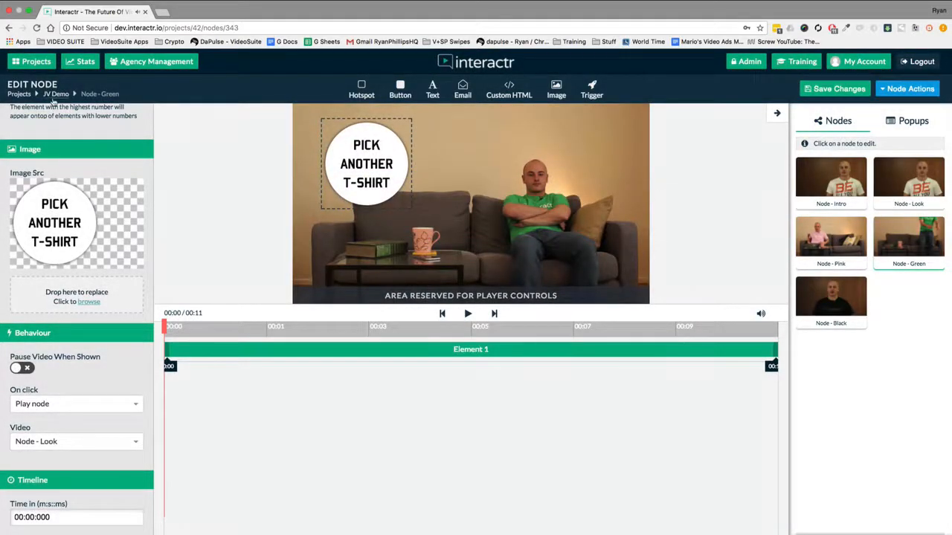
Step: Reopen the Pink node and delay Element 1's image to appear at 00:04
click(55, 94)
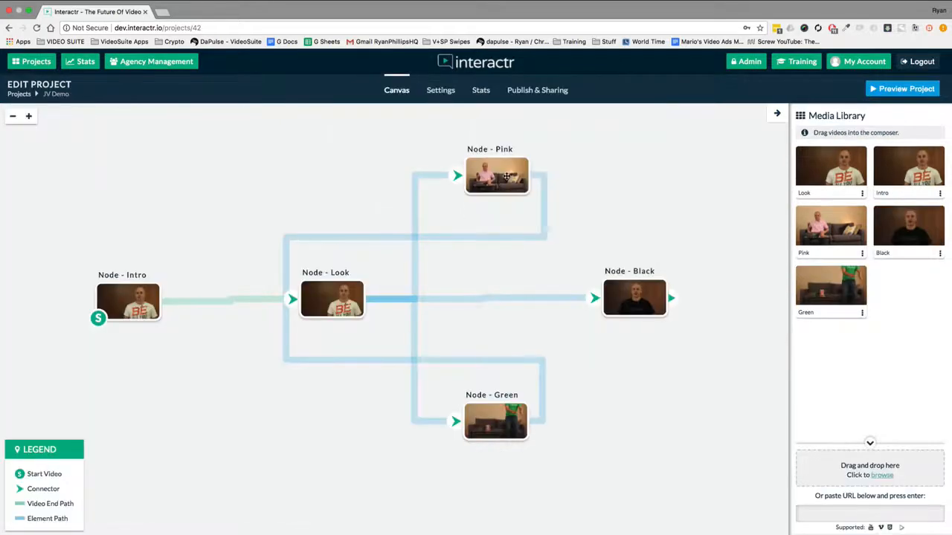
double_click(496, 176)
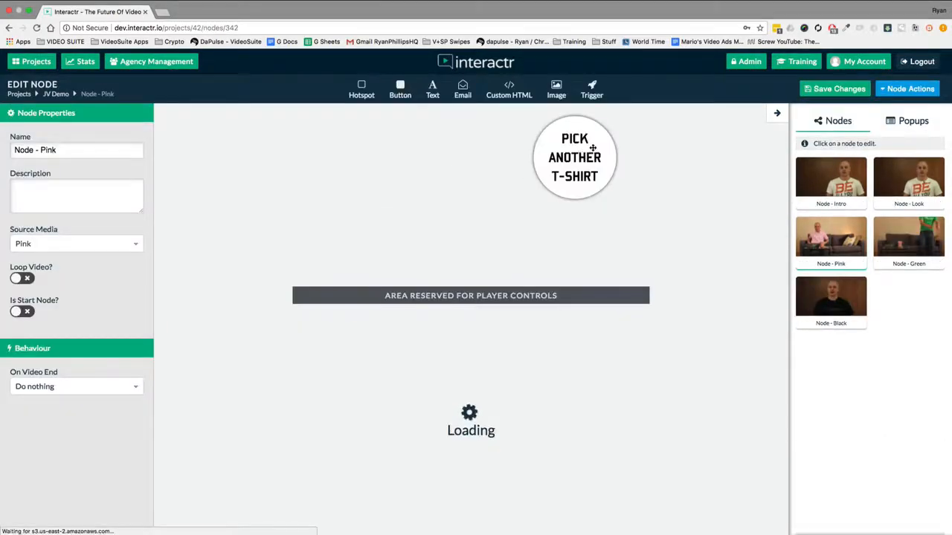
click(574, 157)
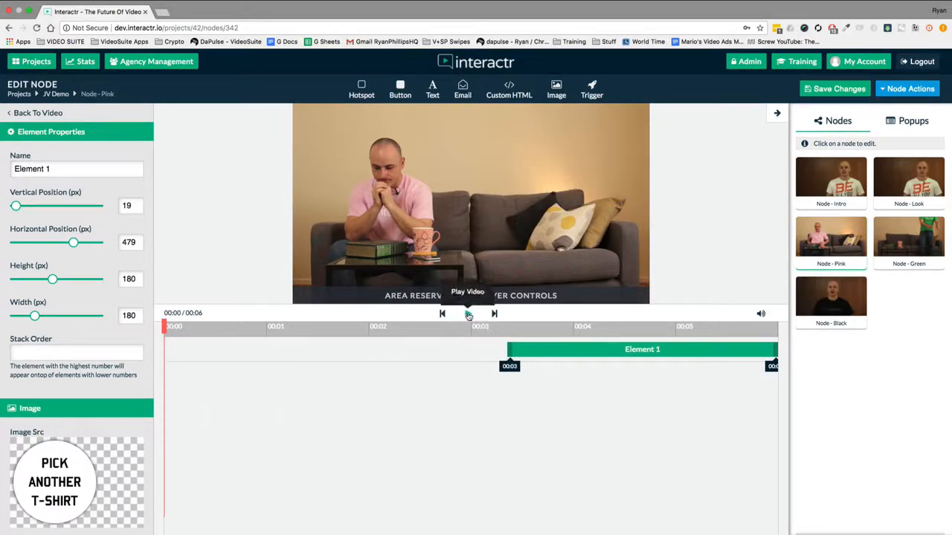
click(468, 314)
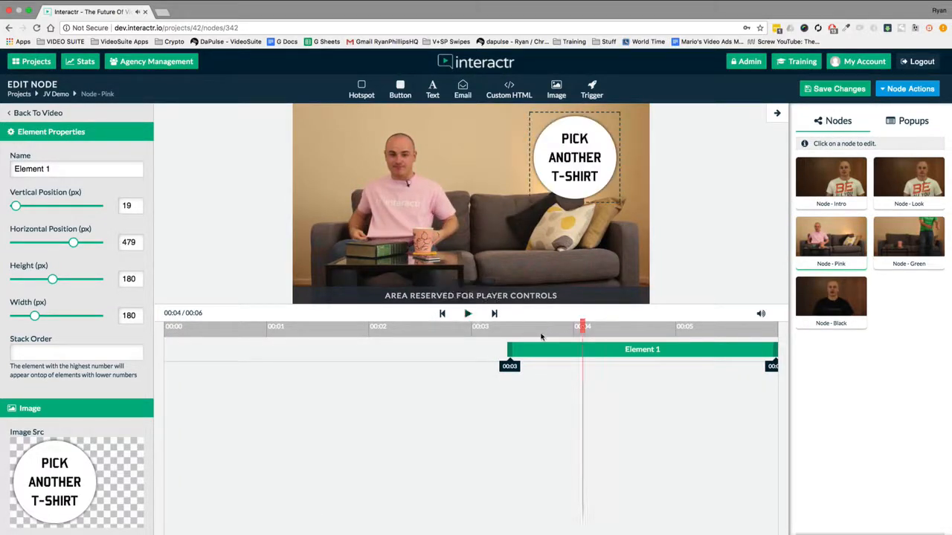
drag(509, 349, 579, 349)
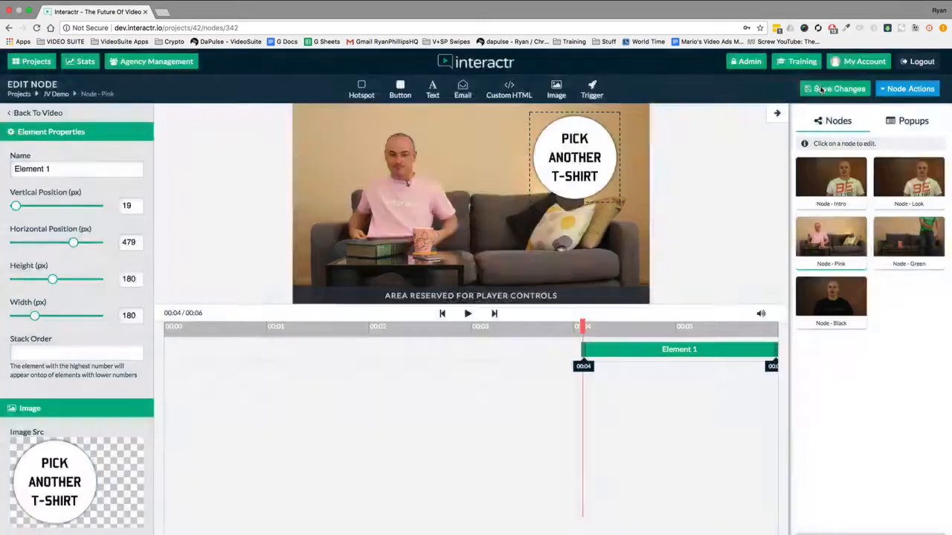
Step: Save the Pink node, play the JV Demo preview to the shirt choices, then close it
click(906, 88)
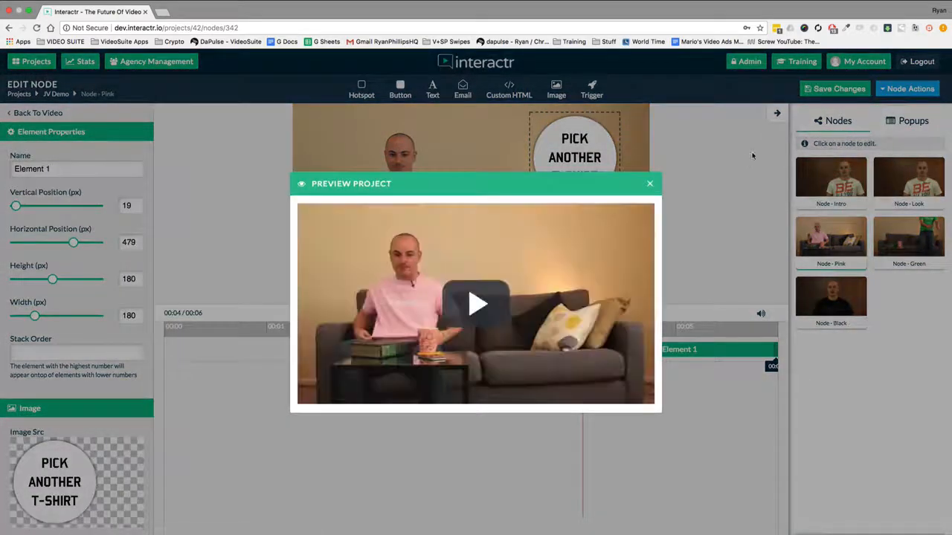
click(476, 303)
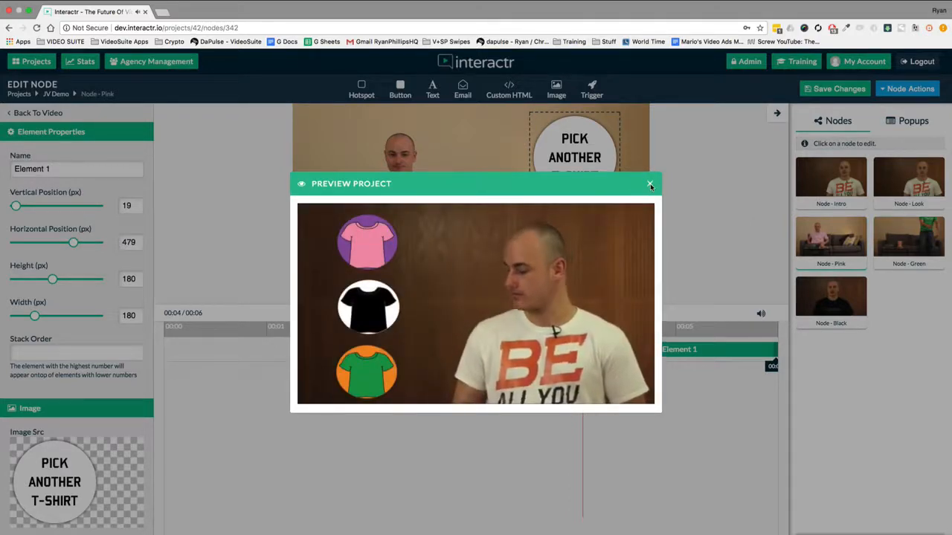
click(650, 183)
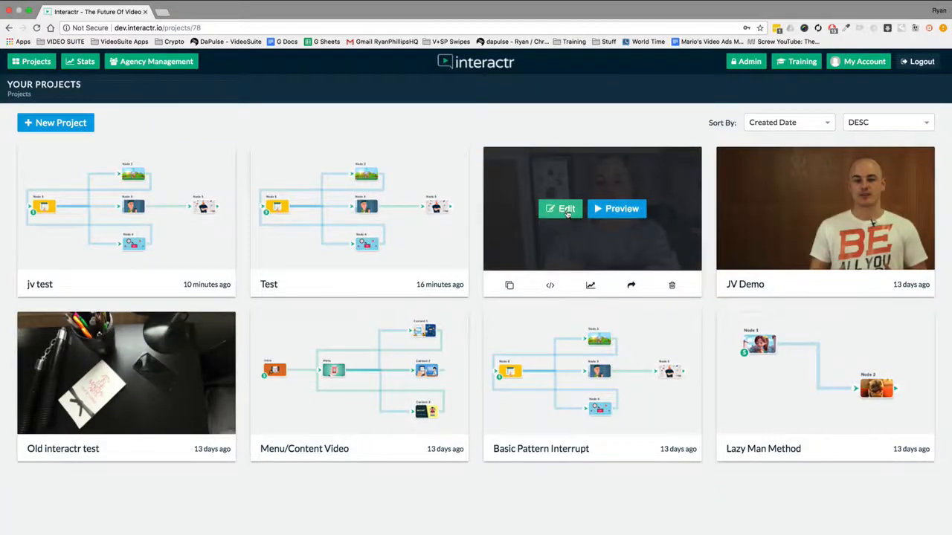
Step: Open the chapters project for editing, then select and deselect the Recastly intro node
click(560, 208)
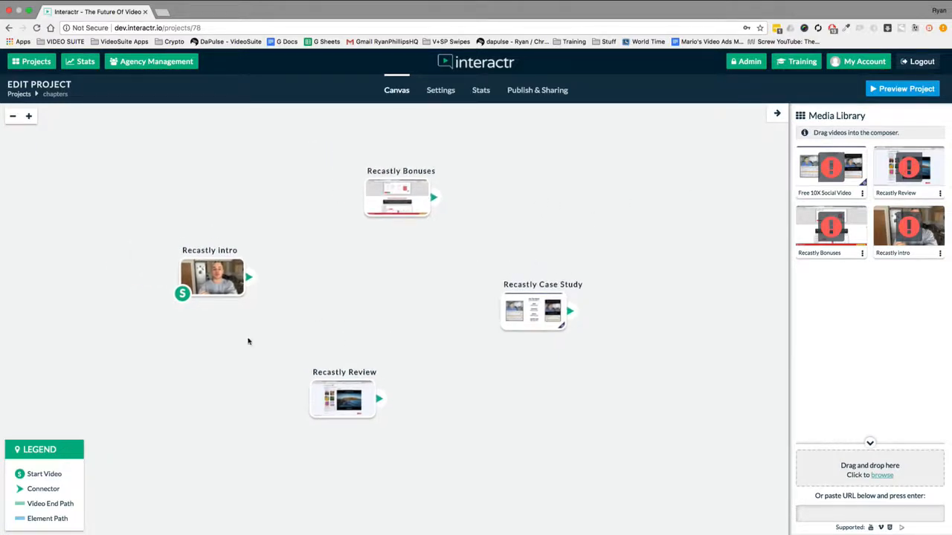
mouse_move(513, 215)
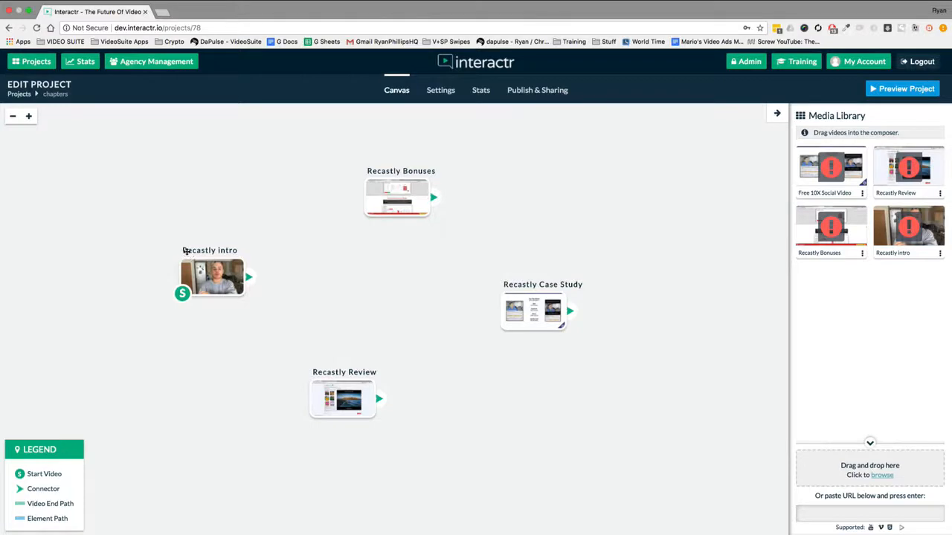
mouse_move(237, 278)
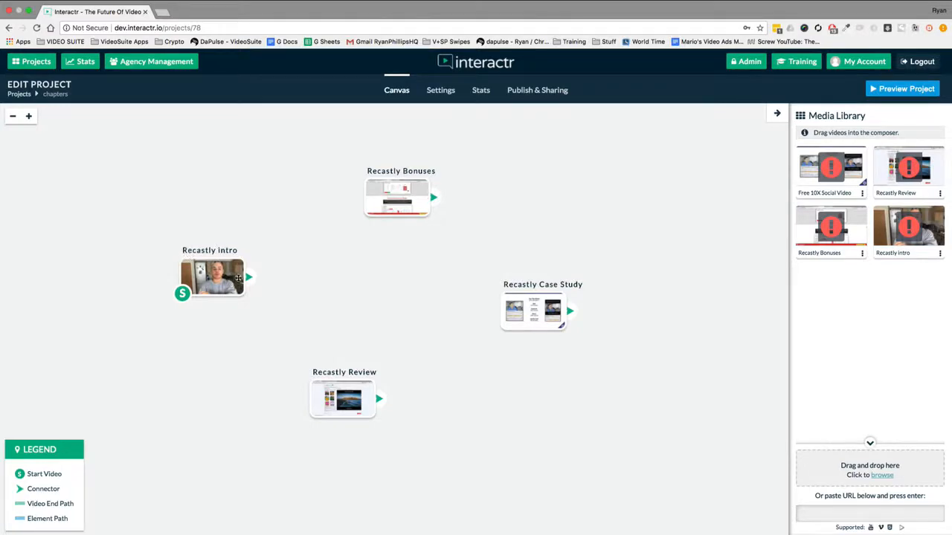
click(212, 278)
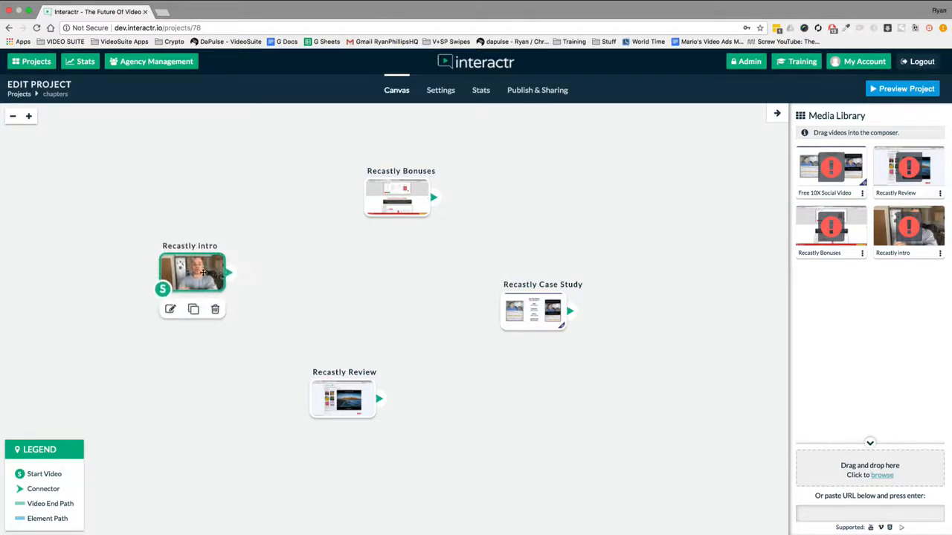
click(396, 197)
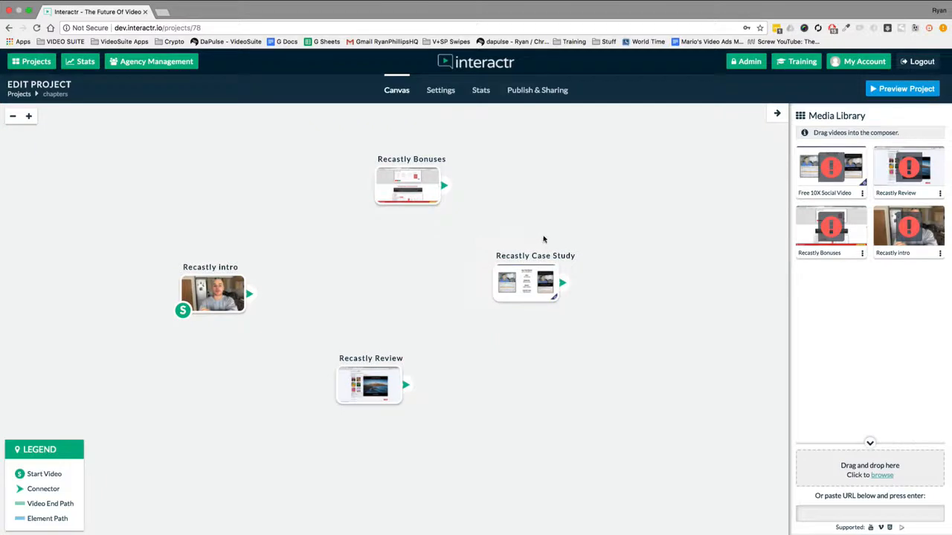
mouse_move(296, 208)
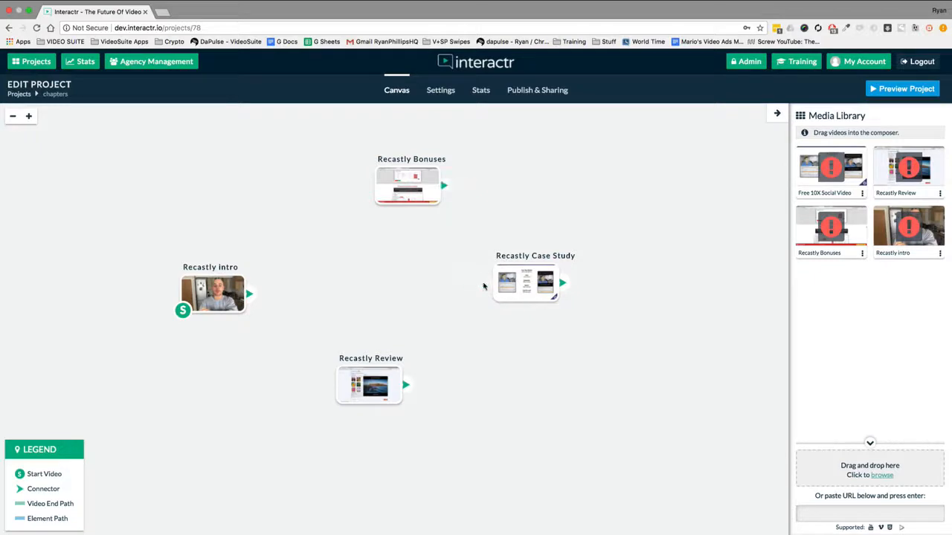
mouse_move(486, 178)
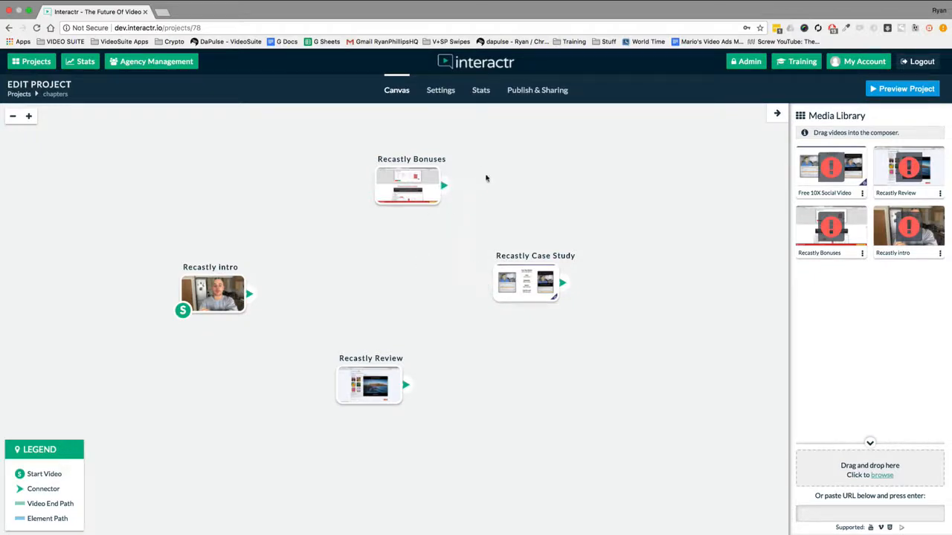
Step: View the chapters project's Settings with chapters enabled, then launch Preview Project
click(441, 90)
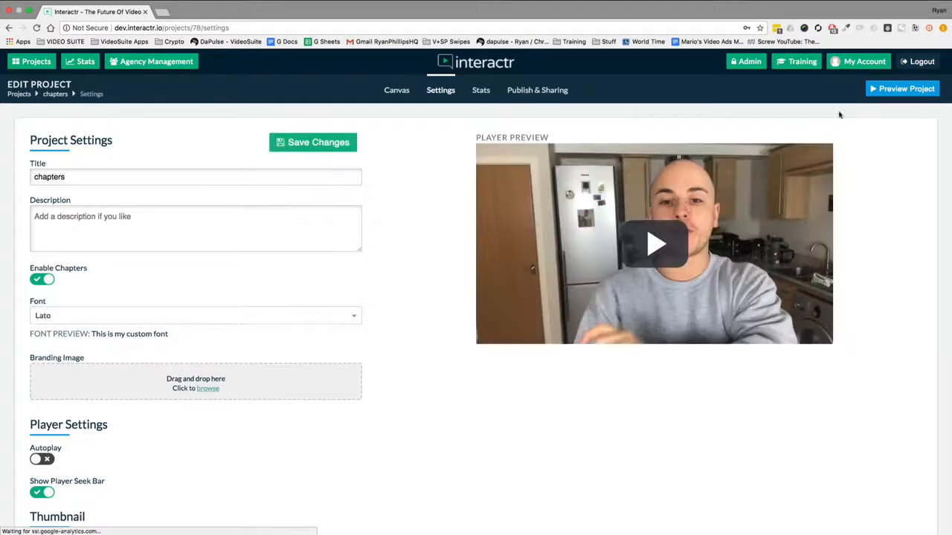
mouse_move(655, 245)
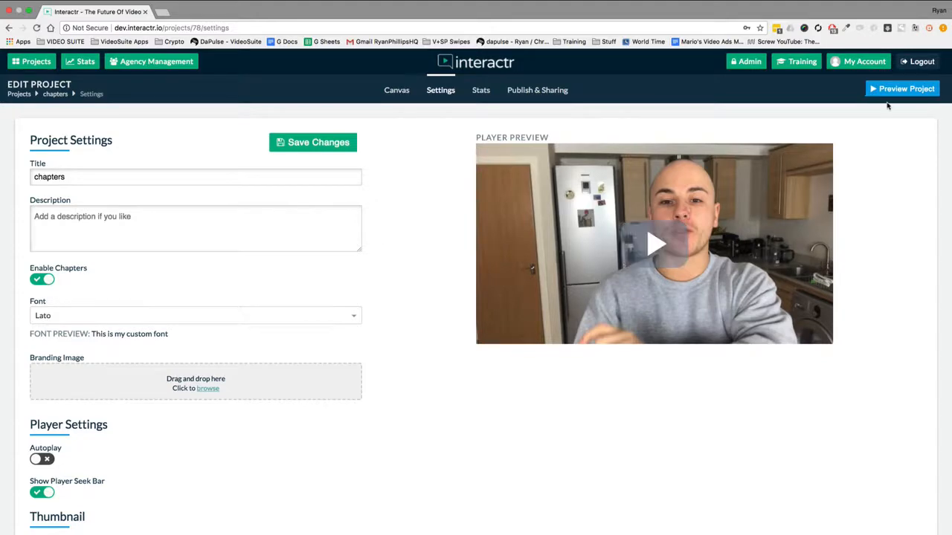
click(901, 88)
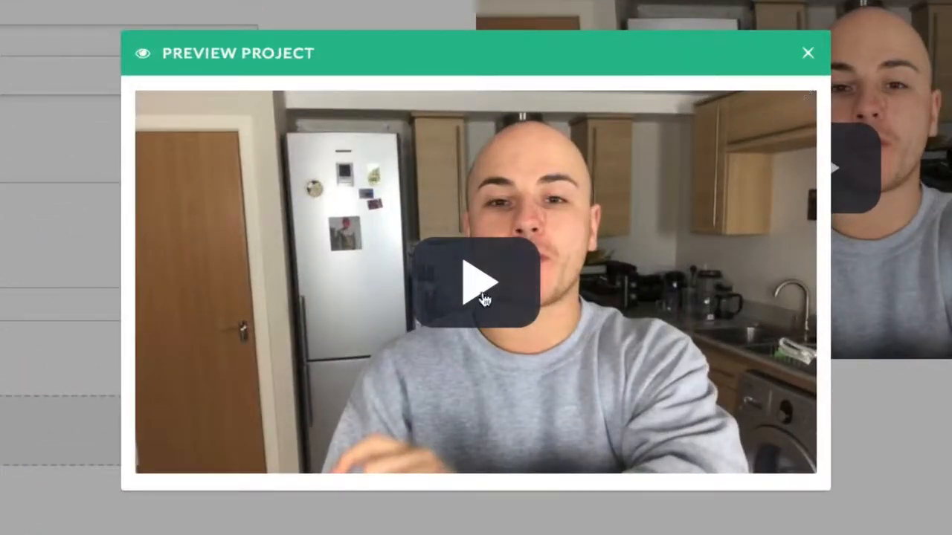
Step: Play the chapters preview, jump to chapter 2 'Recastly Bonuses' from the chapter list, then close the preview
click(475, 281)
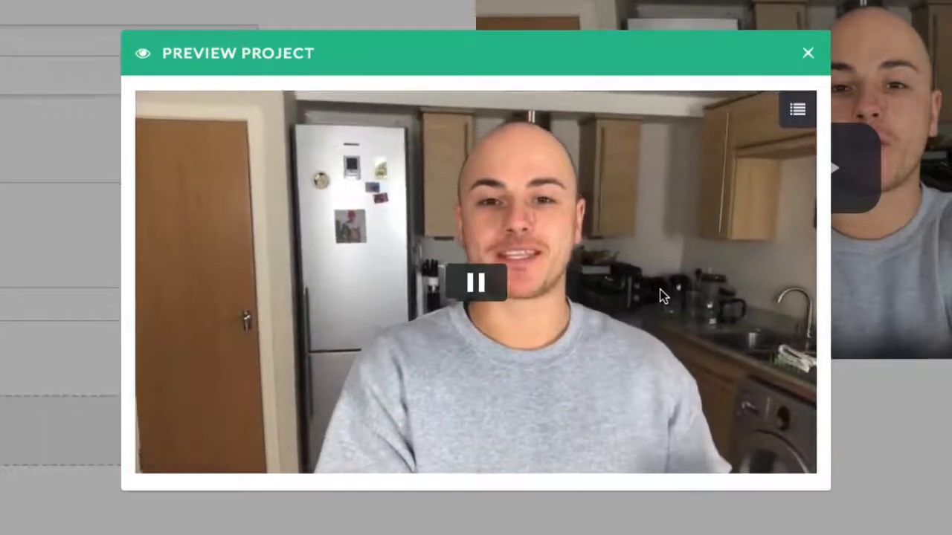
click(797, 108)
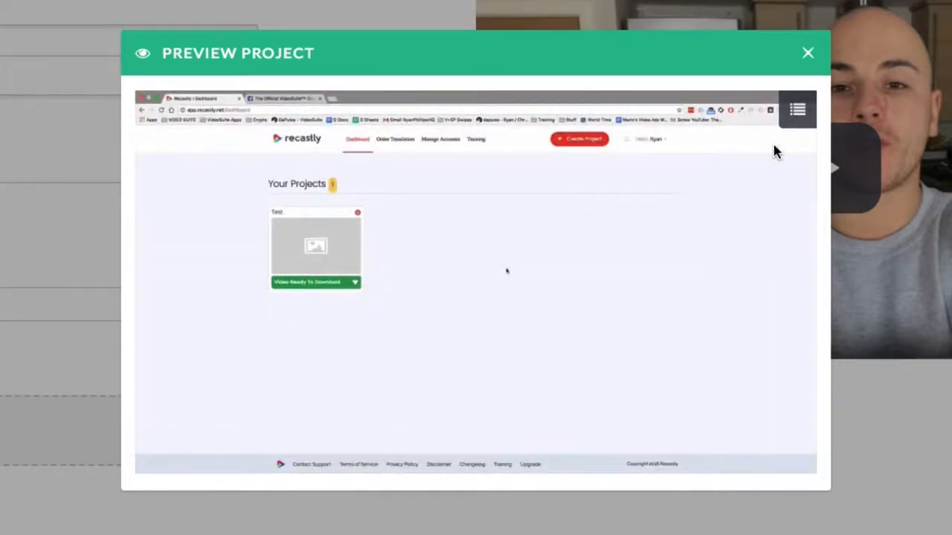
click(797, 109)
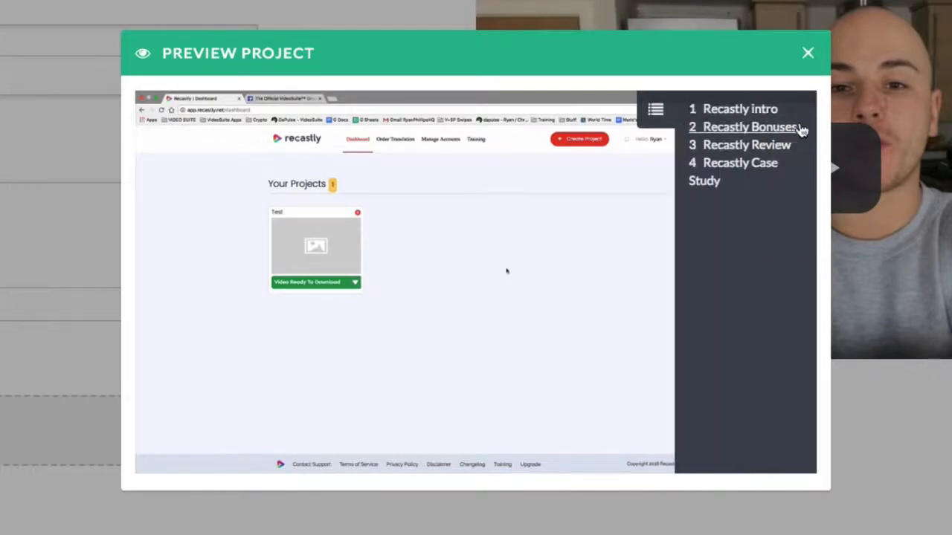
click(749, 127)
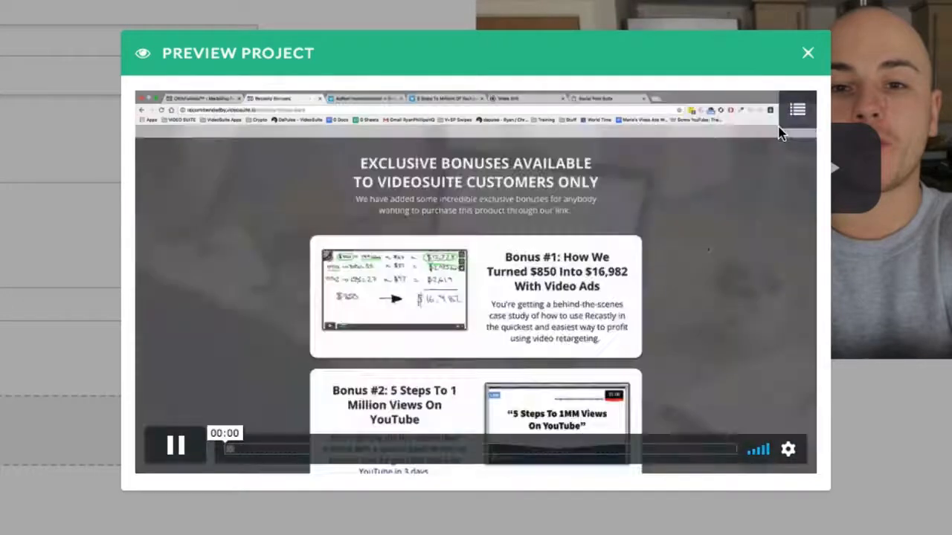
mouse_move(870, 355)
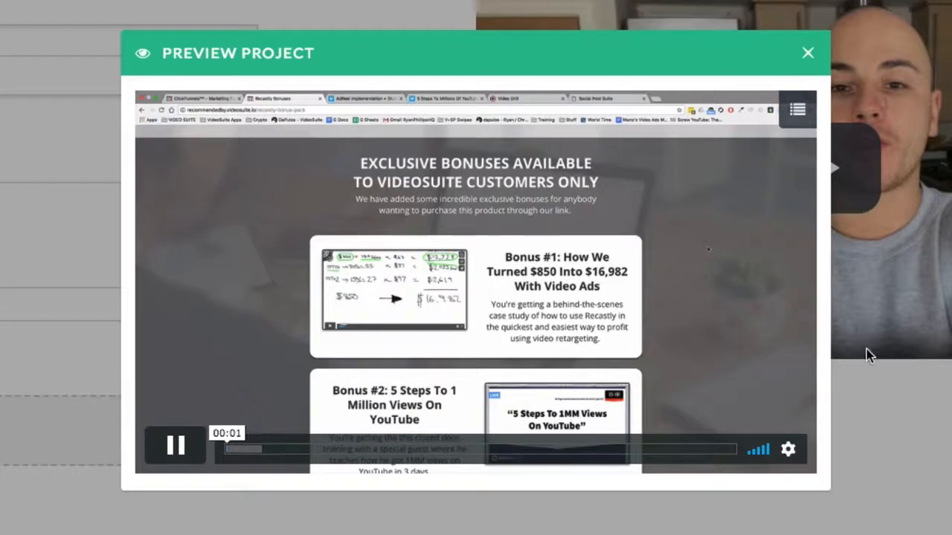
click(176, 445)
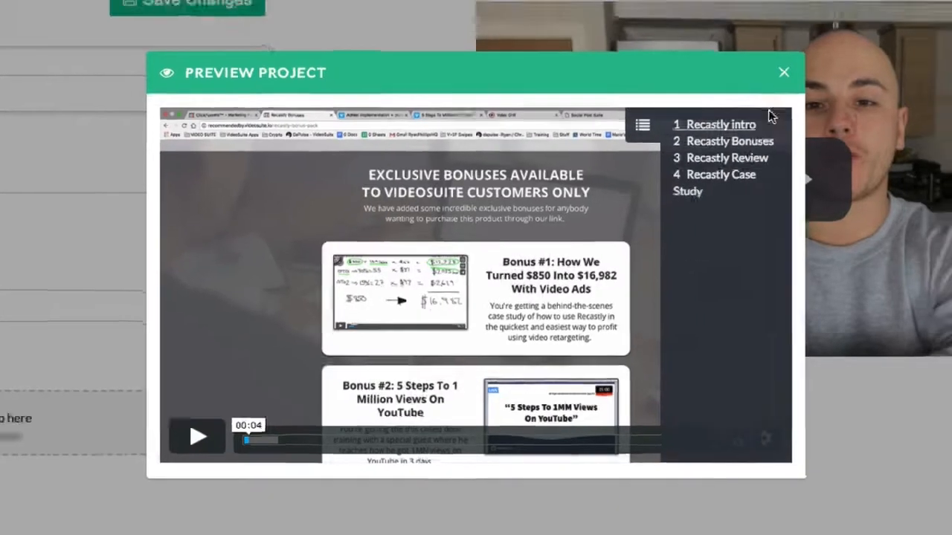
click(783, 73)
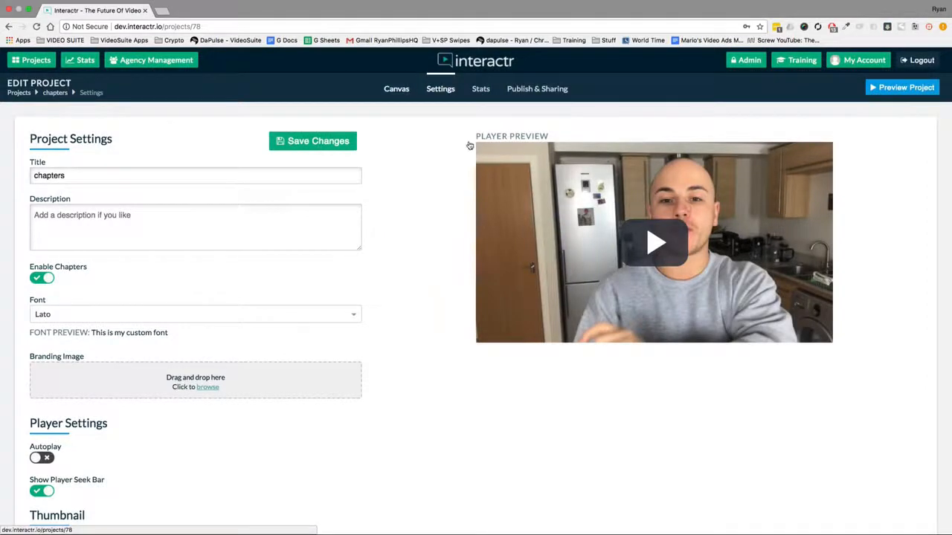
Step: Return to the chapters project's node canvas, drag on it, then view the project's Stats page
click(397, 88)
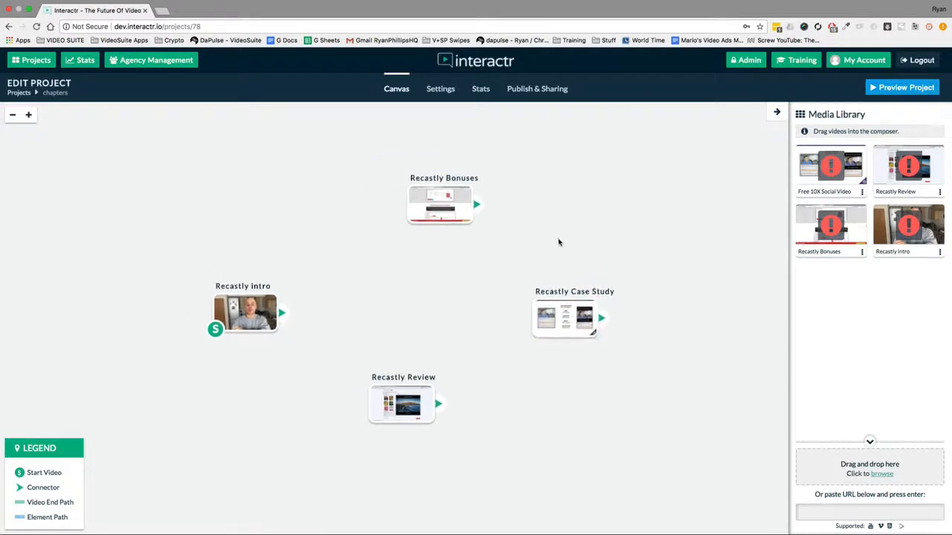
drag(477, 204, 543, 319)
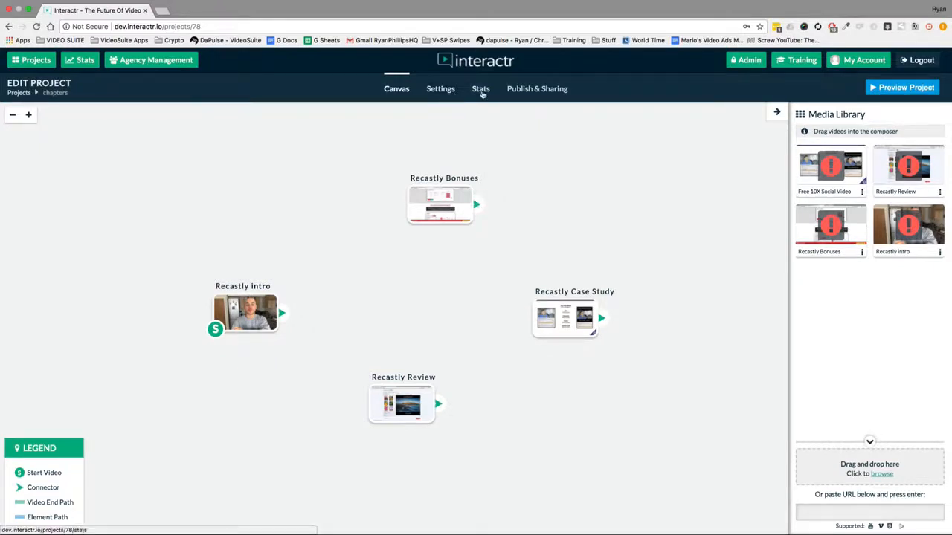
click(480, 89)
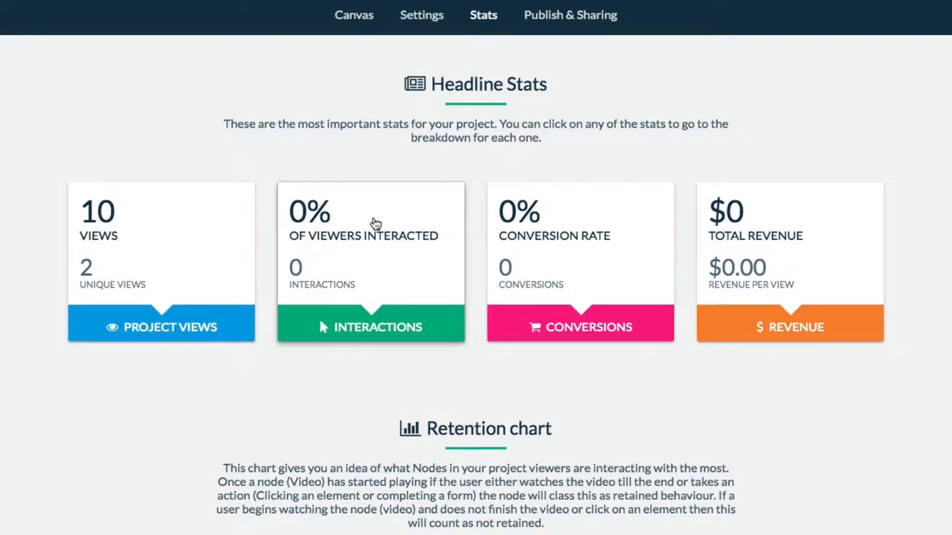
Step: Scroll through the chapters stats (10 views, Element 5 with 2 clicks), then return to the Projects list
scroll(down, 3)
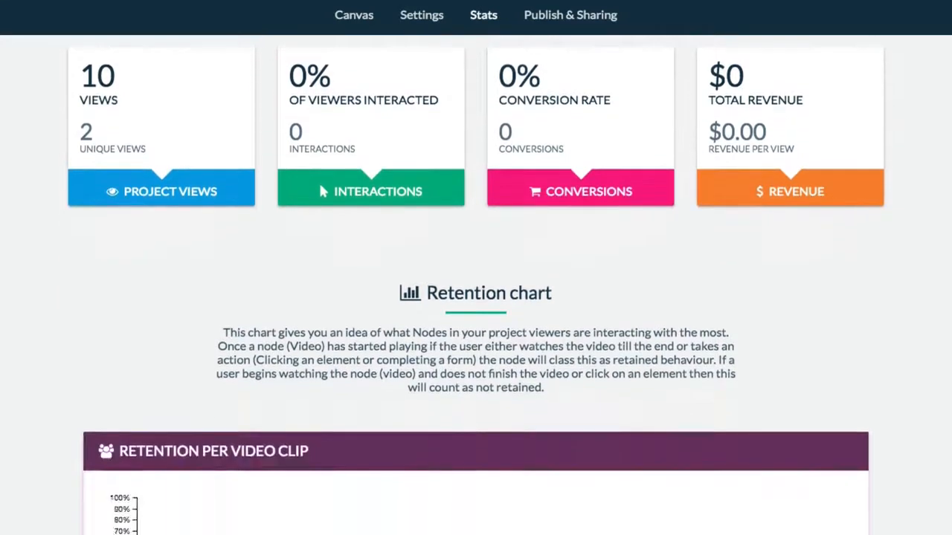
scroll(down, 3)
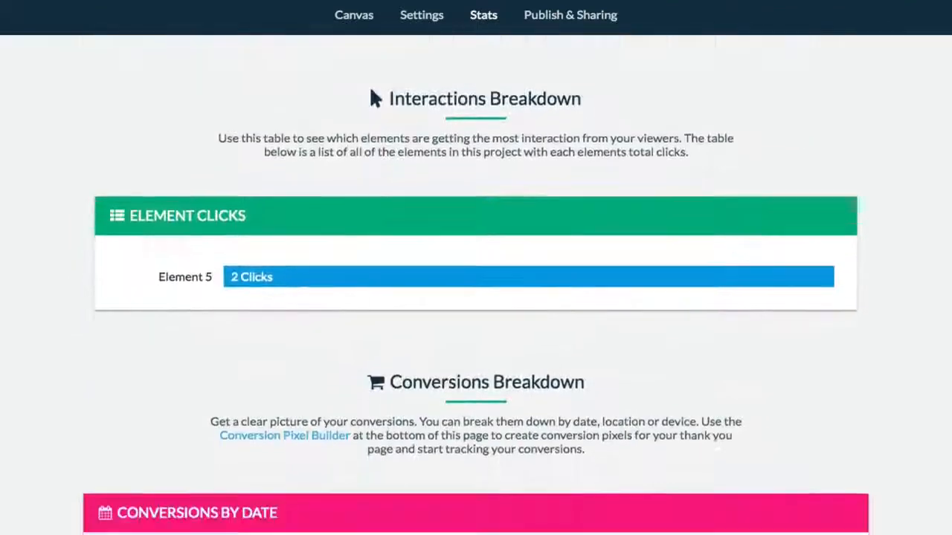
scroll(down, 3)
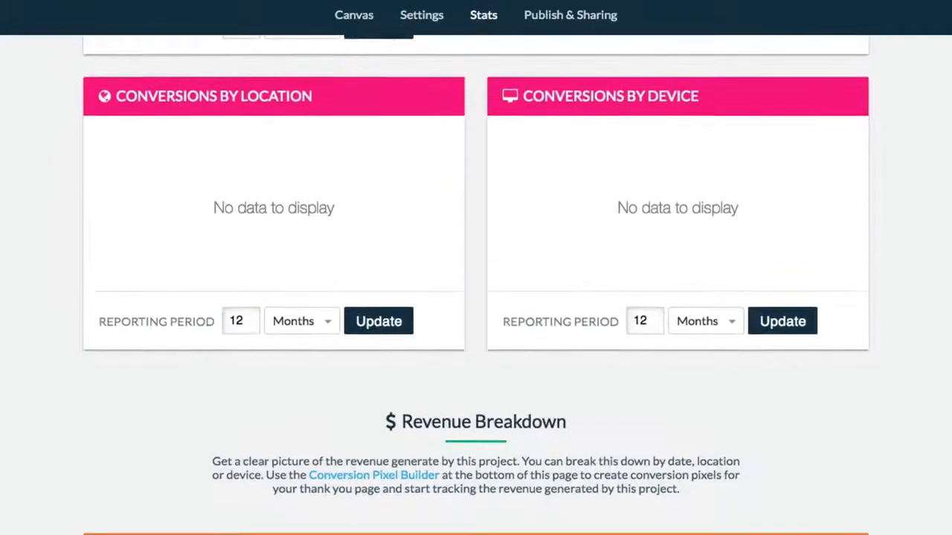
scroll(down, 3)
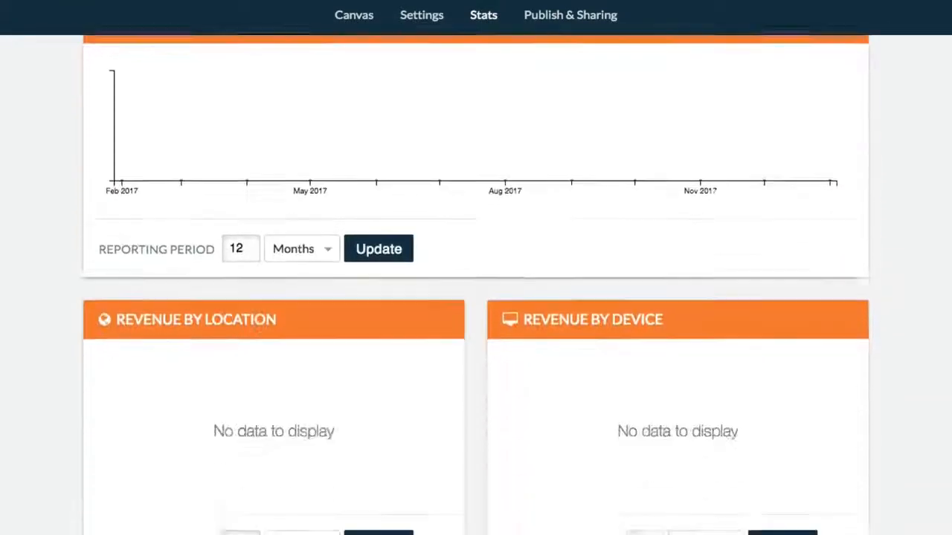
scroll(down, 3)
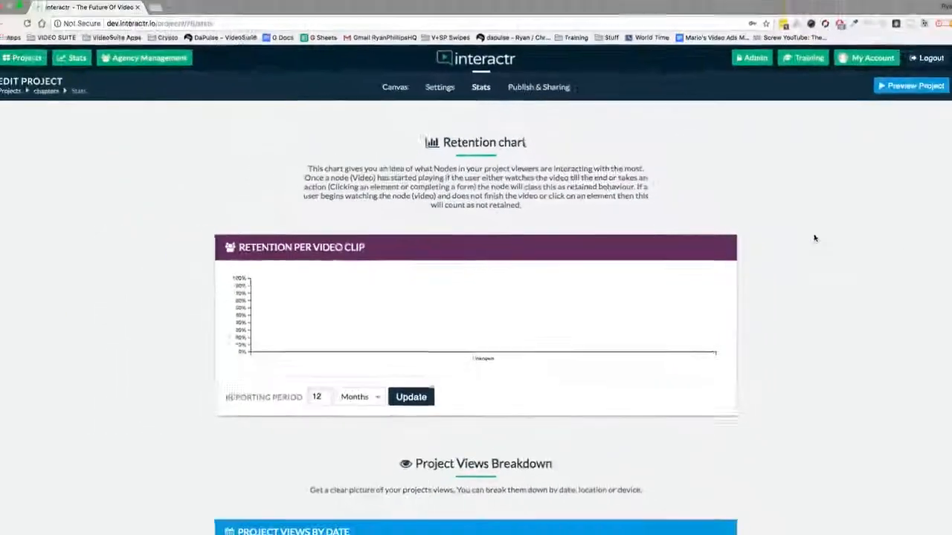
scroll(up, 3)
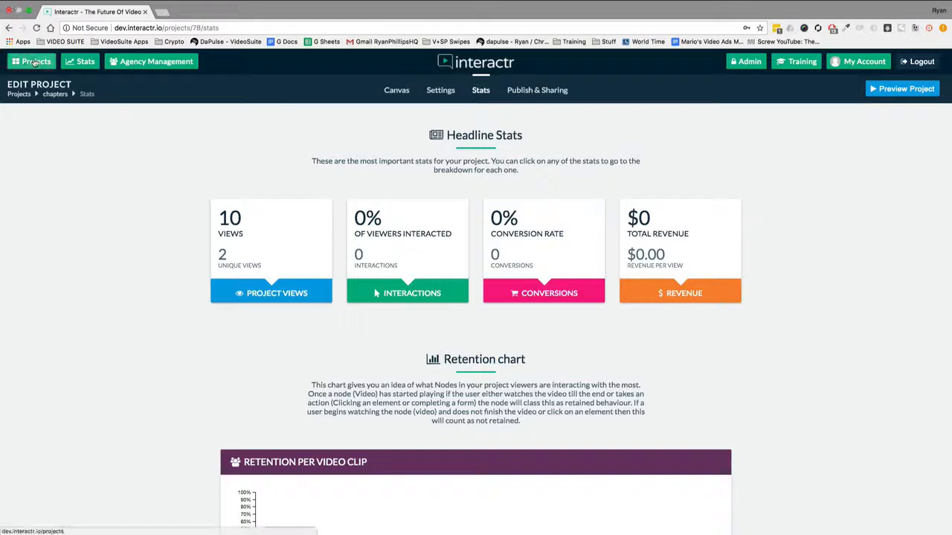
click(36, 61)
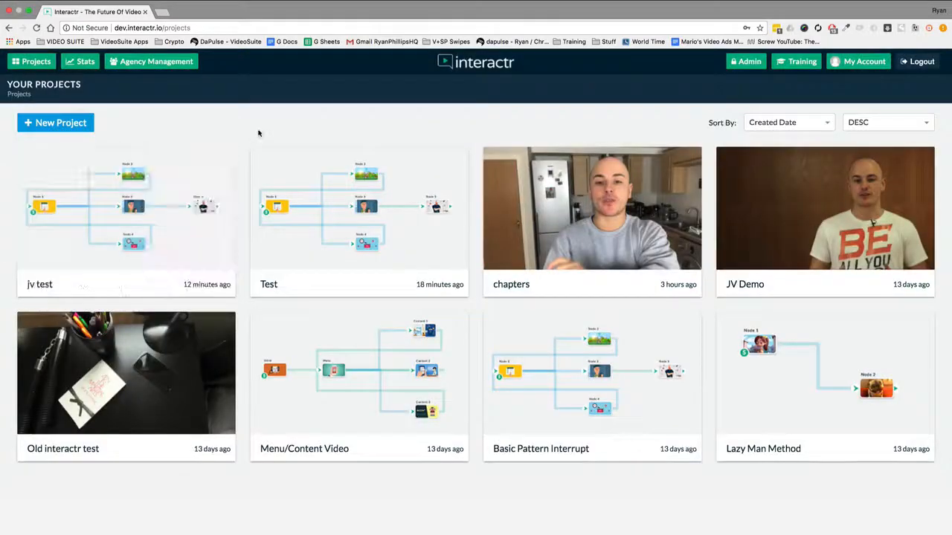